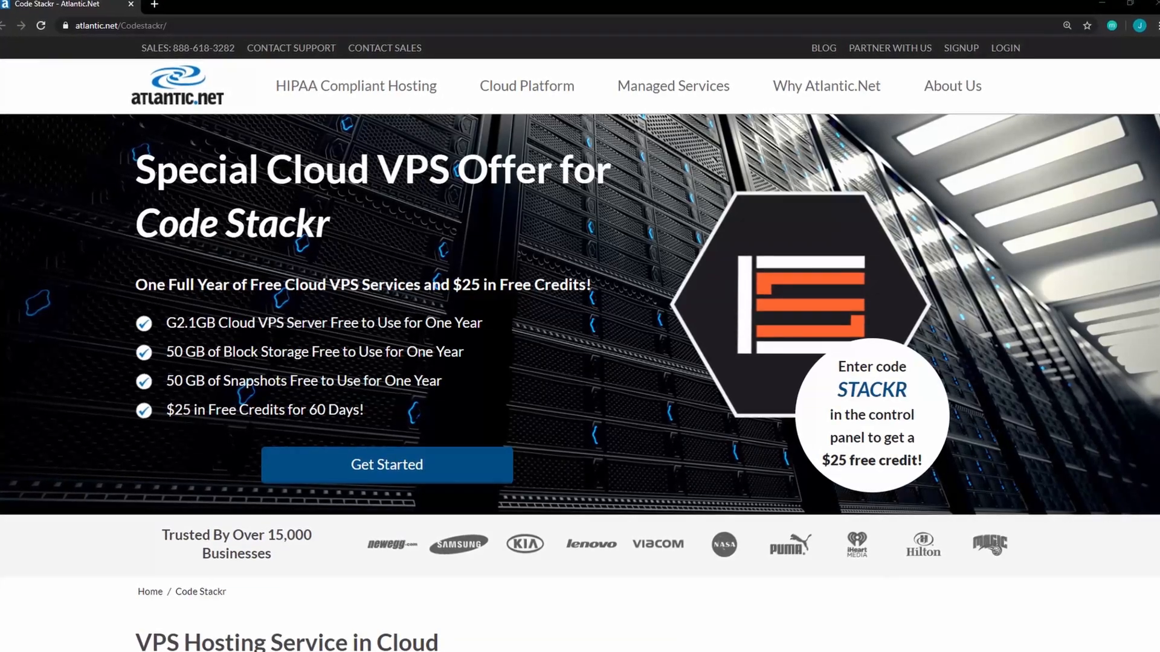
- Start the free cloud VPS sign-up from the Code Stackr offer via Get Started
scroll("down", 3)
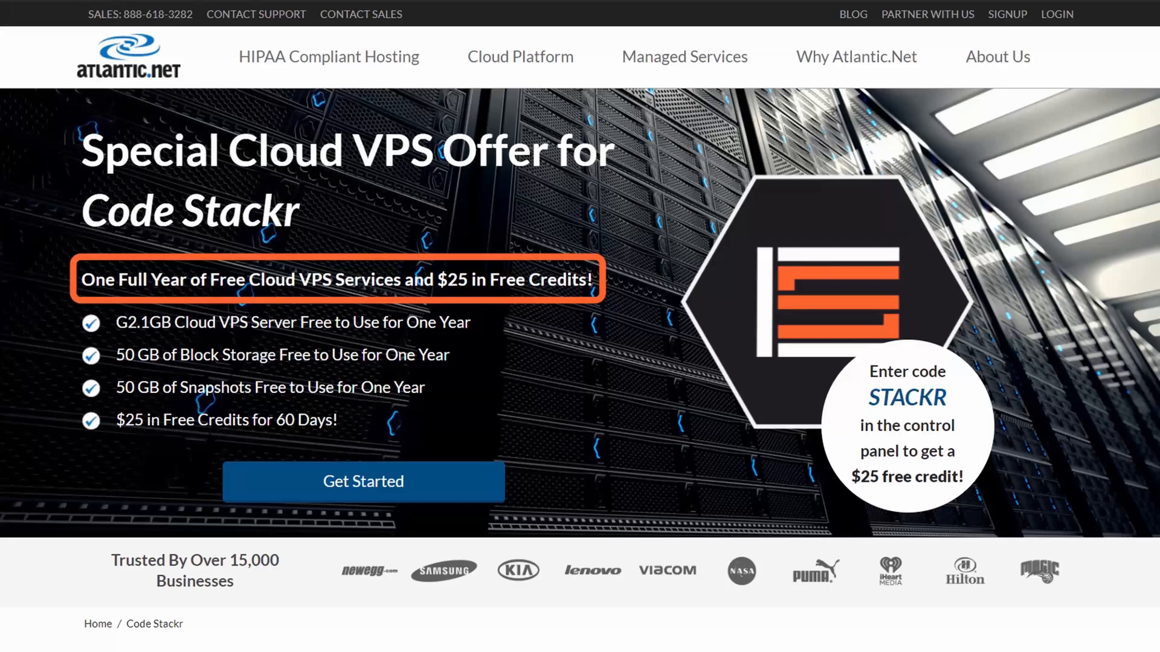
left_click(364, 481)
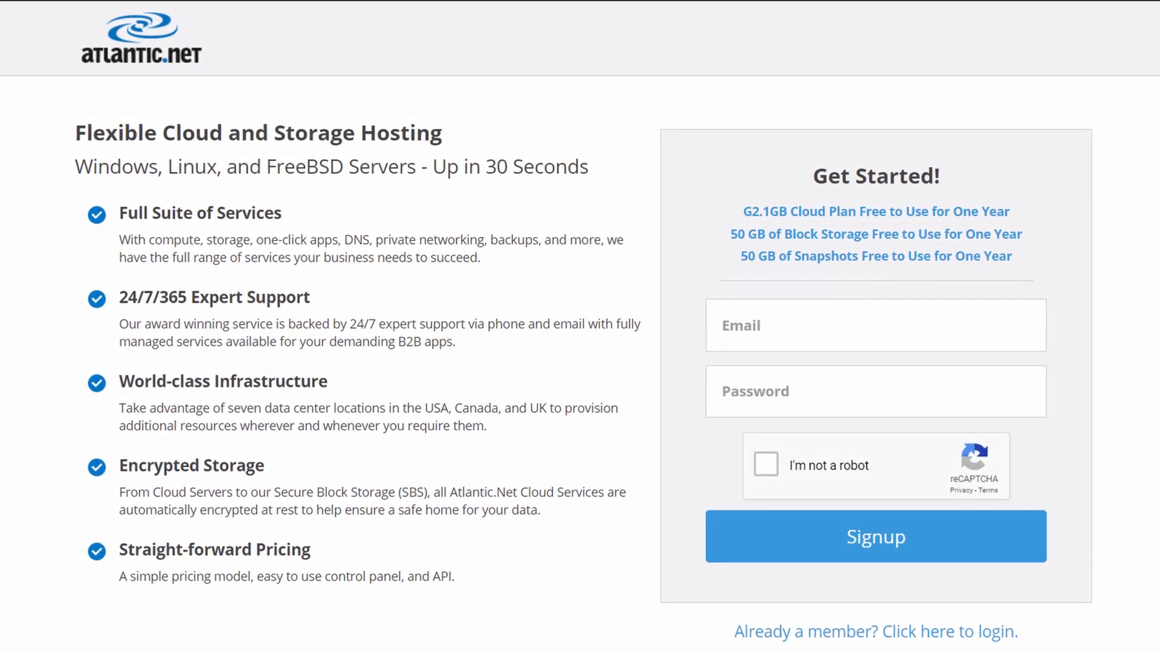
- Log in through 'Already a member?' and begin adding a new server from Your Servers
left_click(875, 537)
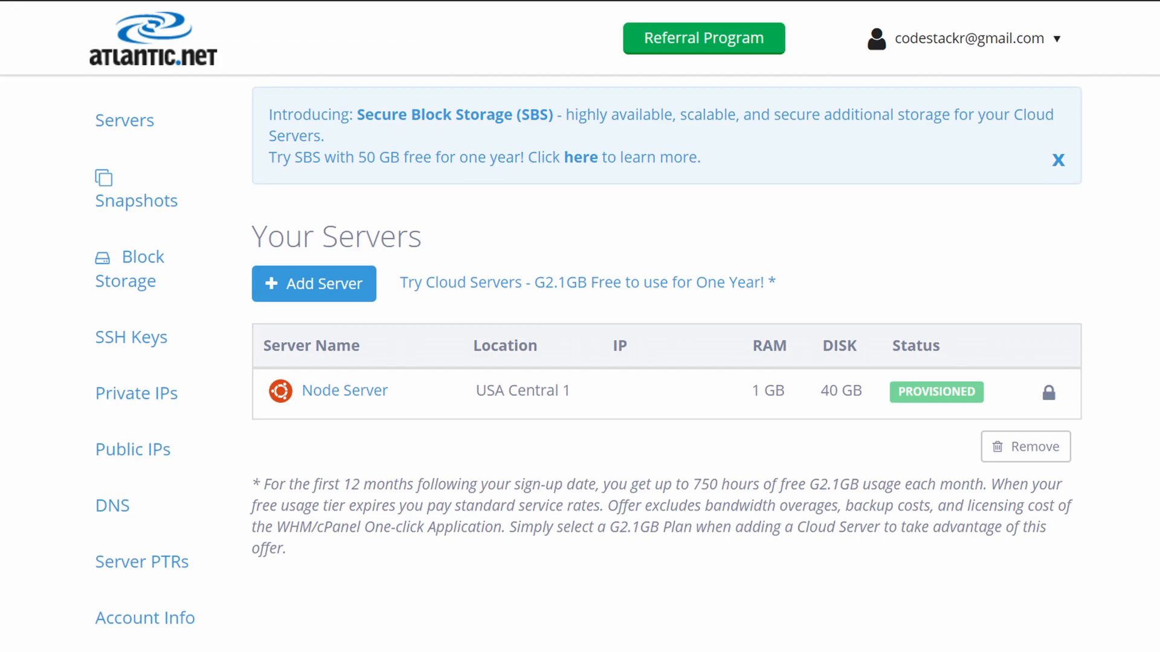
left_click(314, 283)
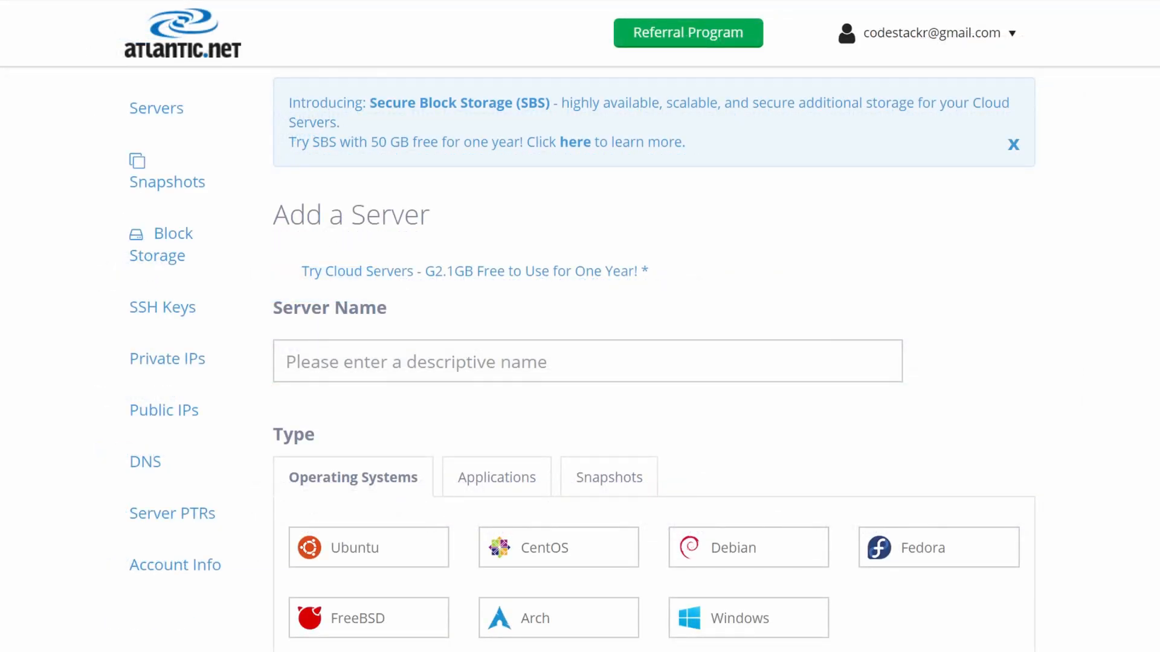
scroll("down", 3)
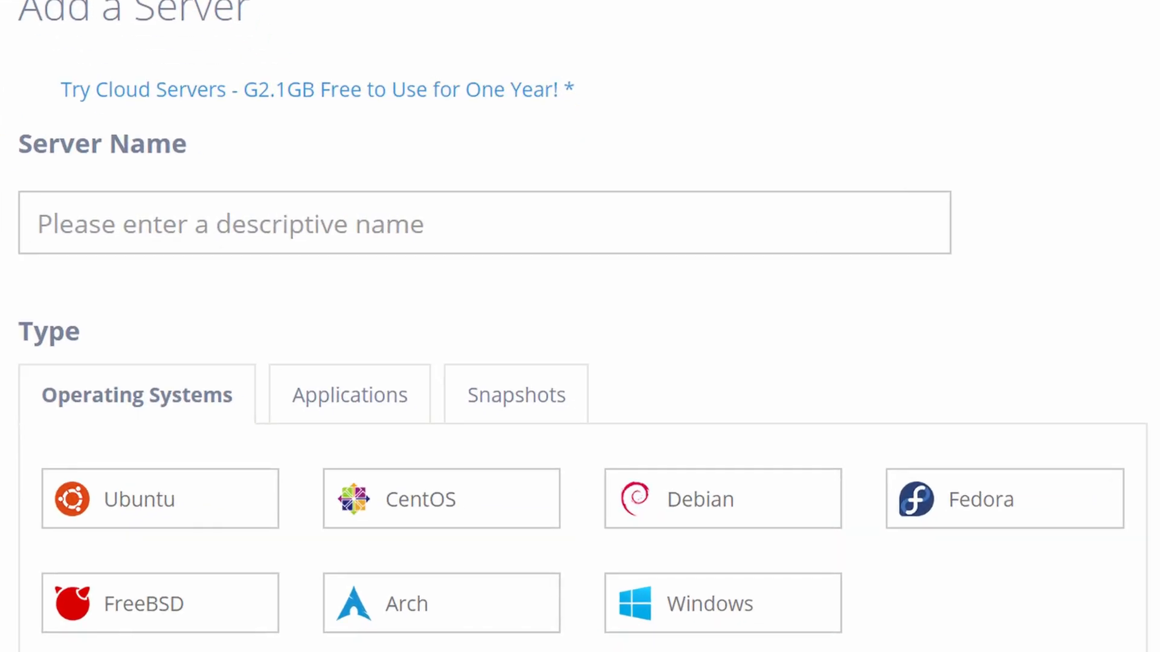
left_click(348, 394)
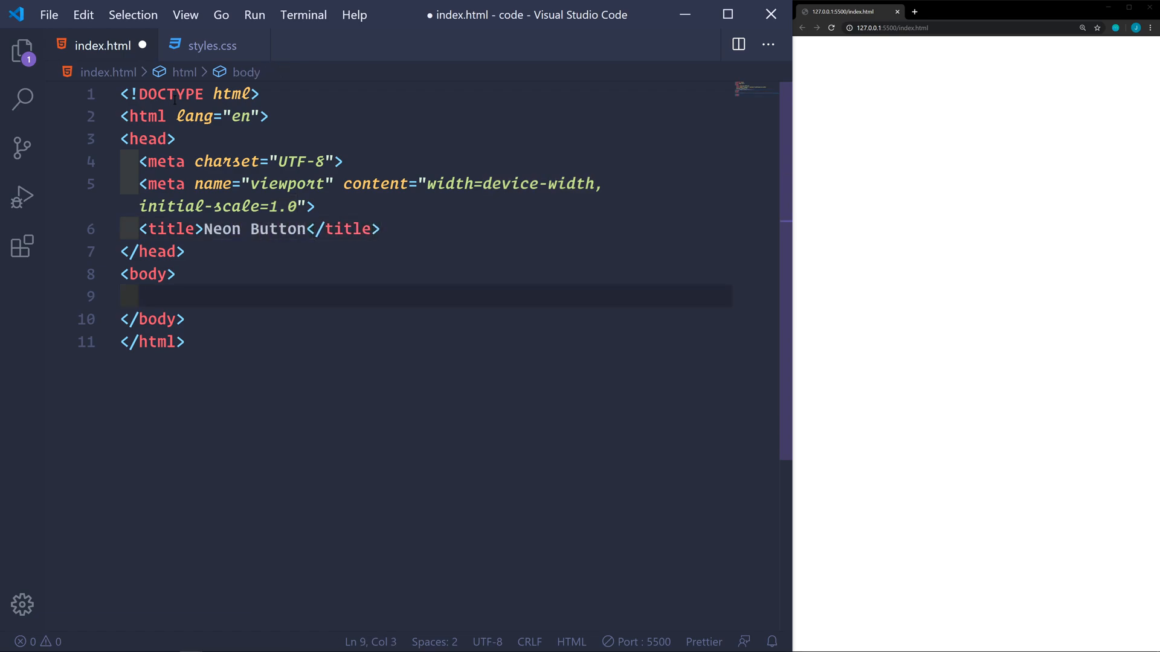
- Add an a.btn link with href #, four empty spans and the label Neon Button
type("a")
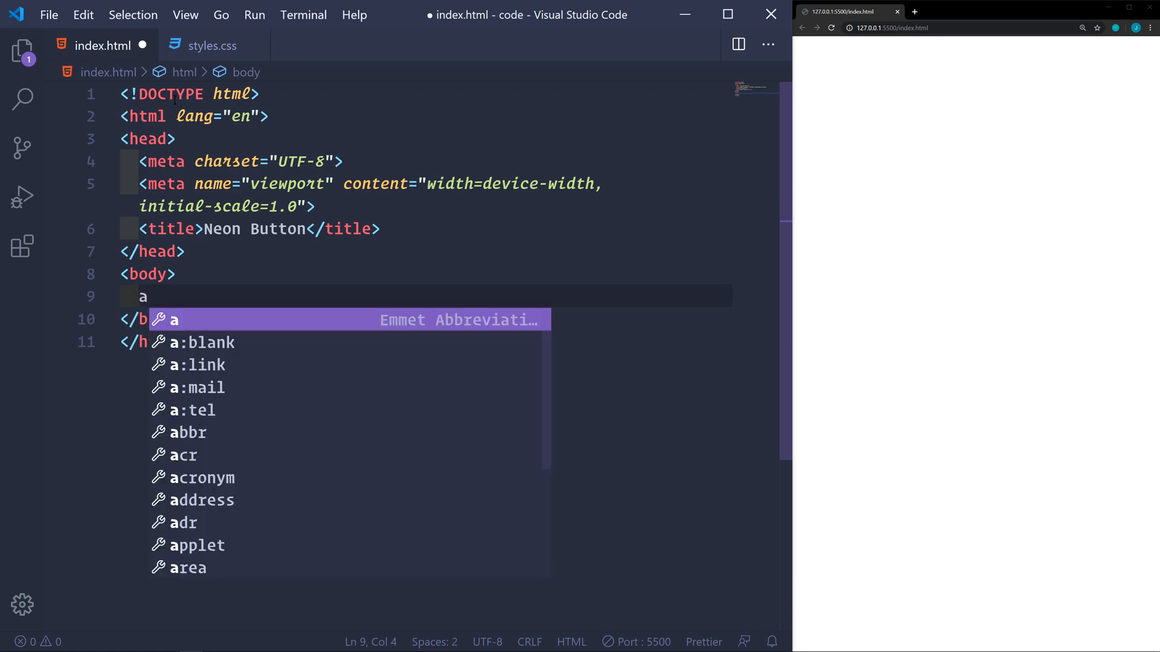
type(".btn")
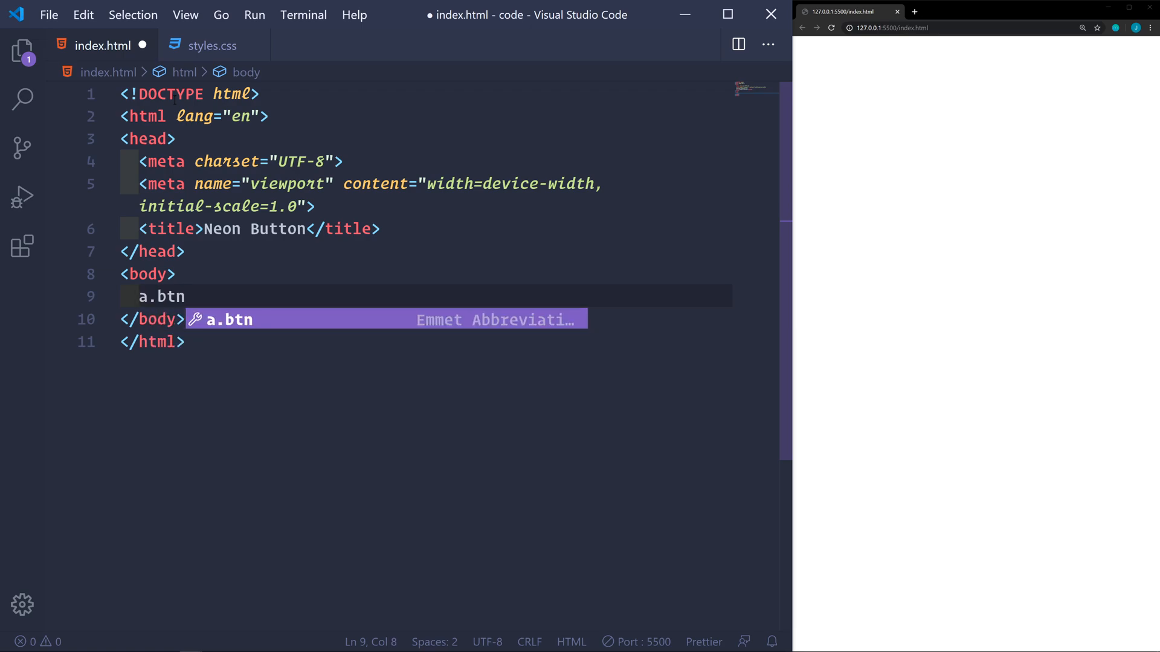
type(">s")
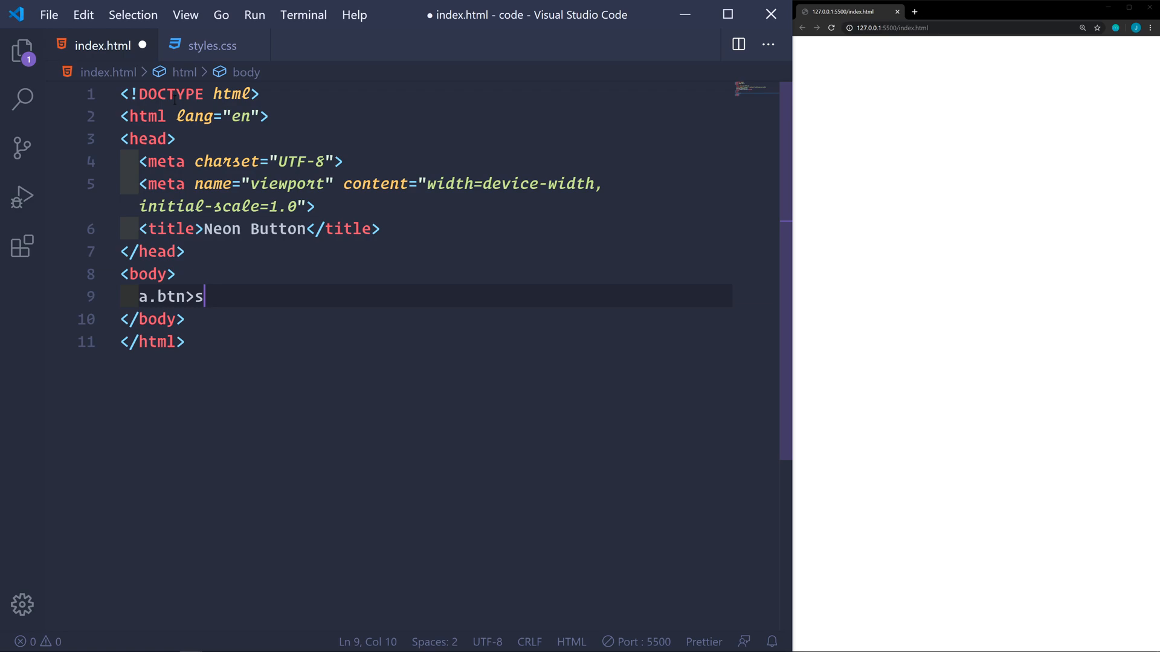
type("pan*")
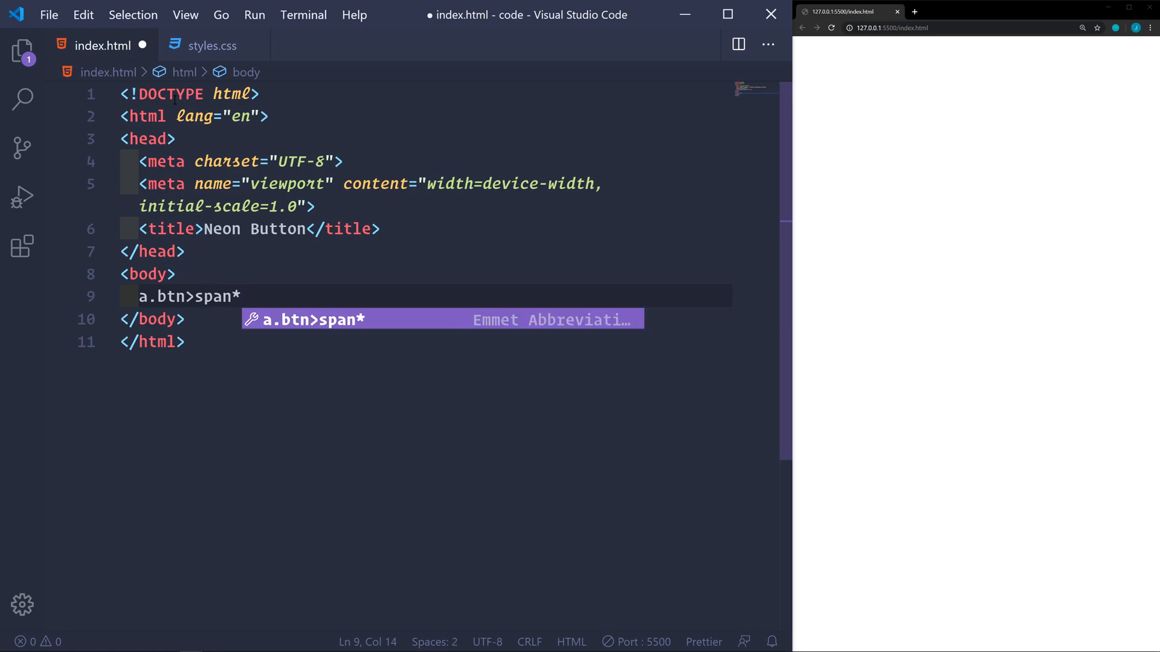
key("Tab")
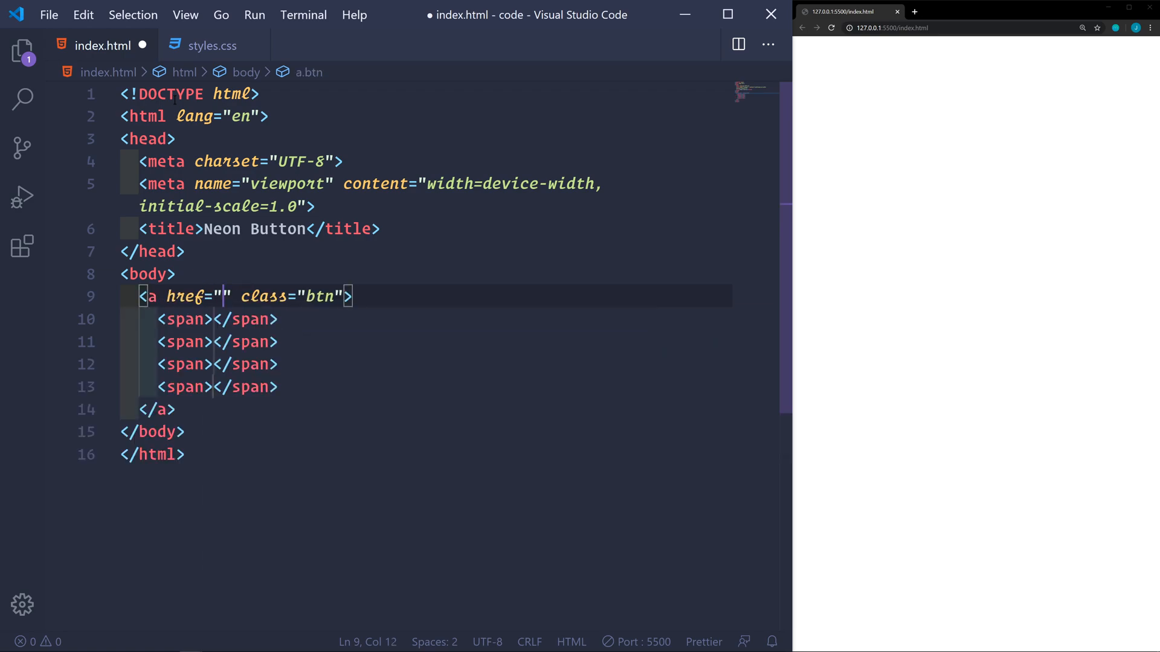
type("#")
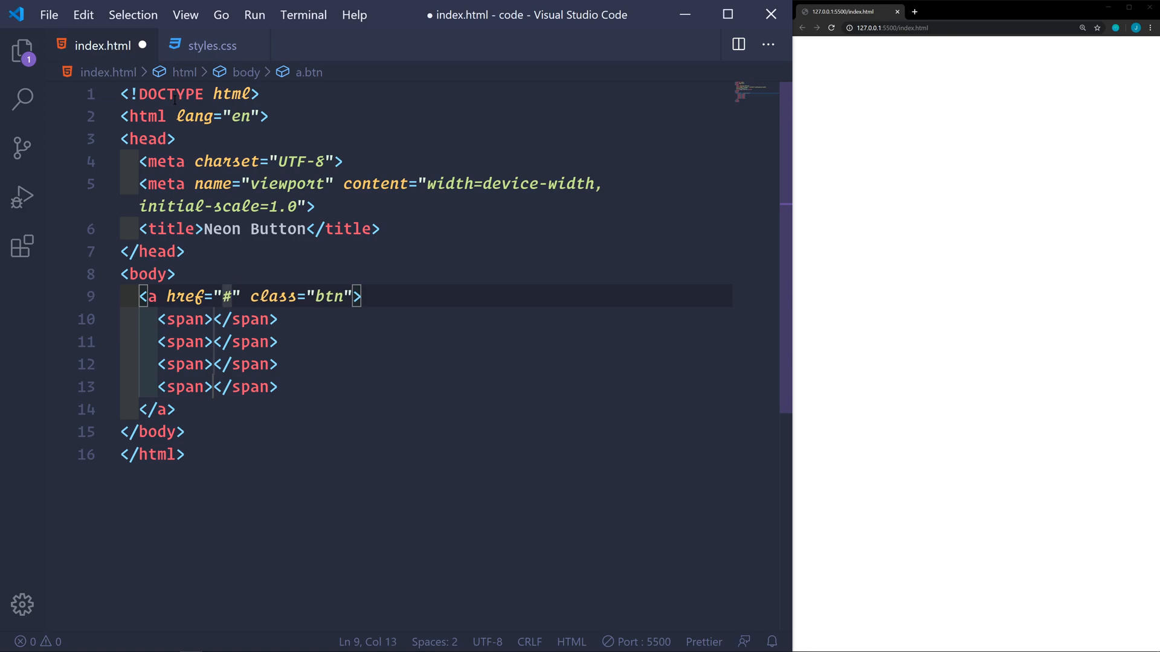
key("Enter")
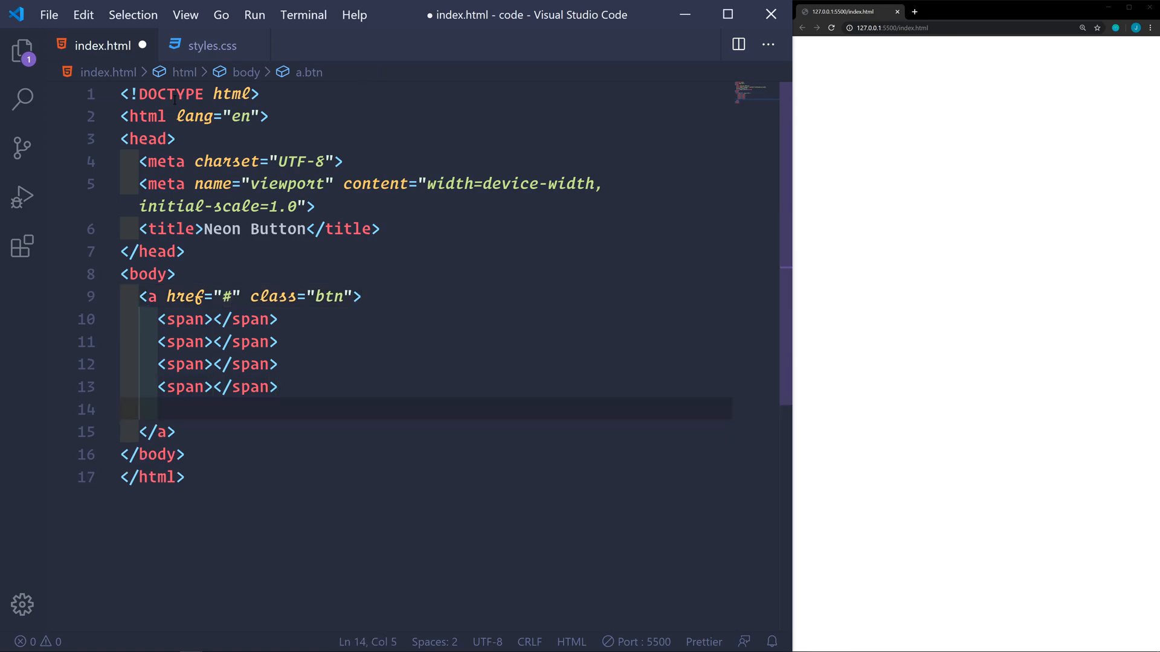
type("Neon Button")
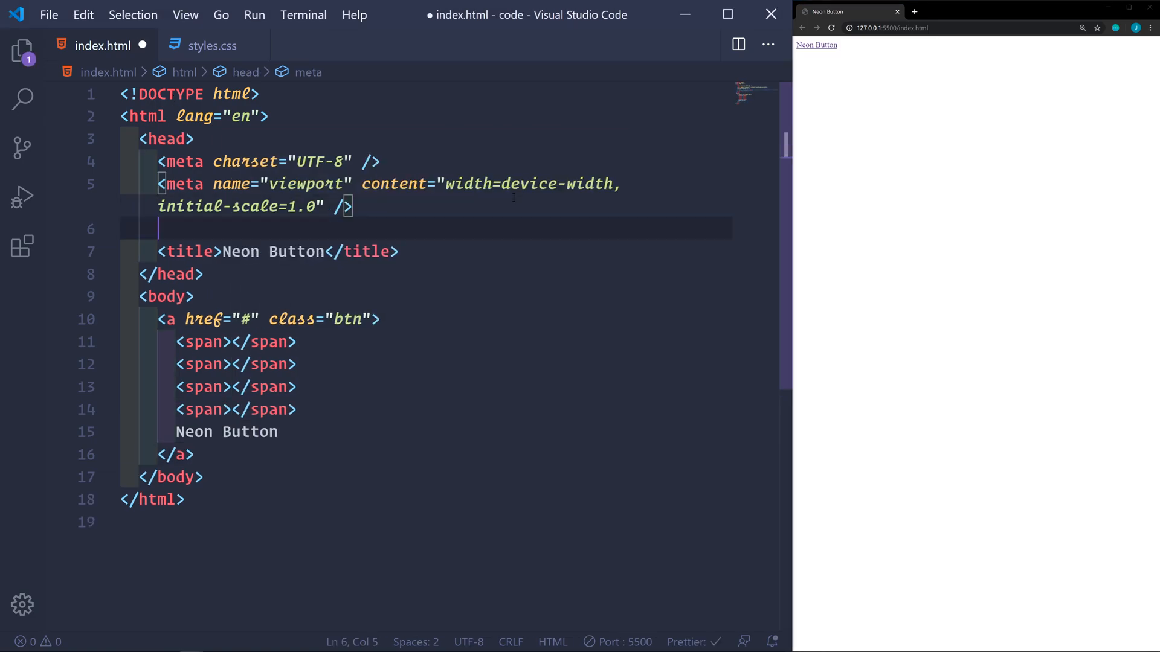
- Link the styles.css stylesheet to the page
type("link")
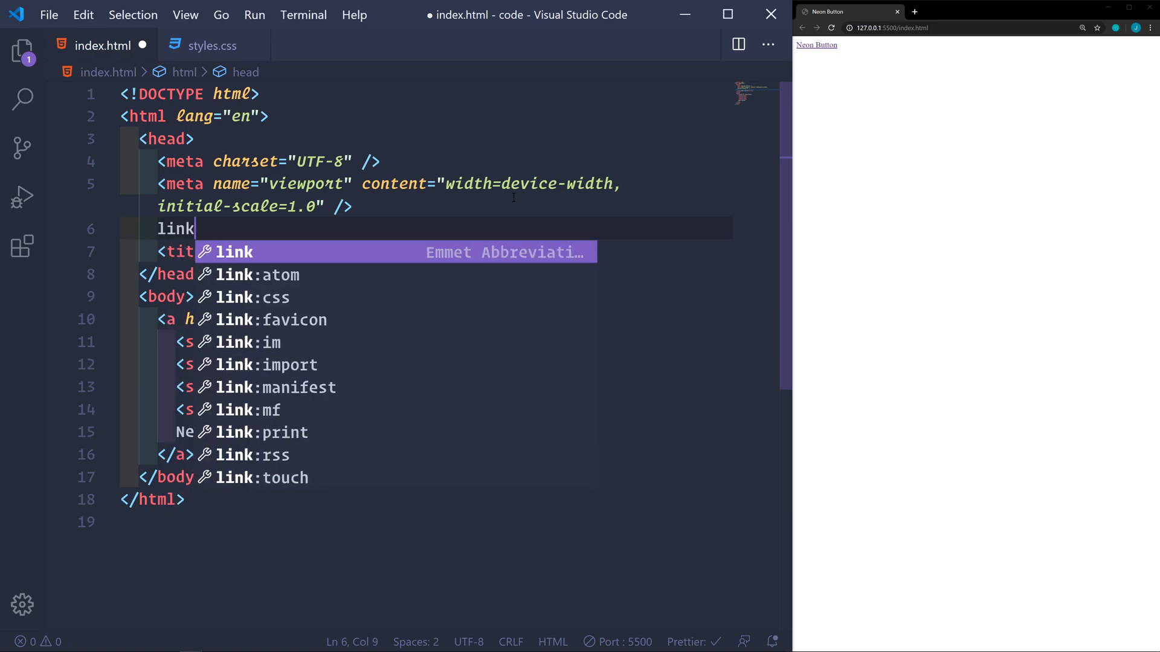
key("Tab")
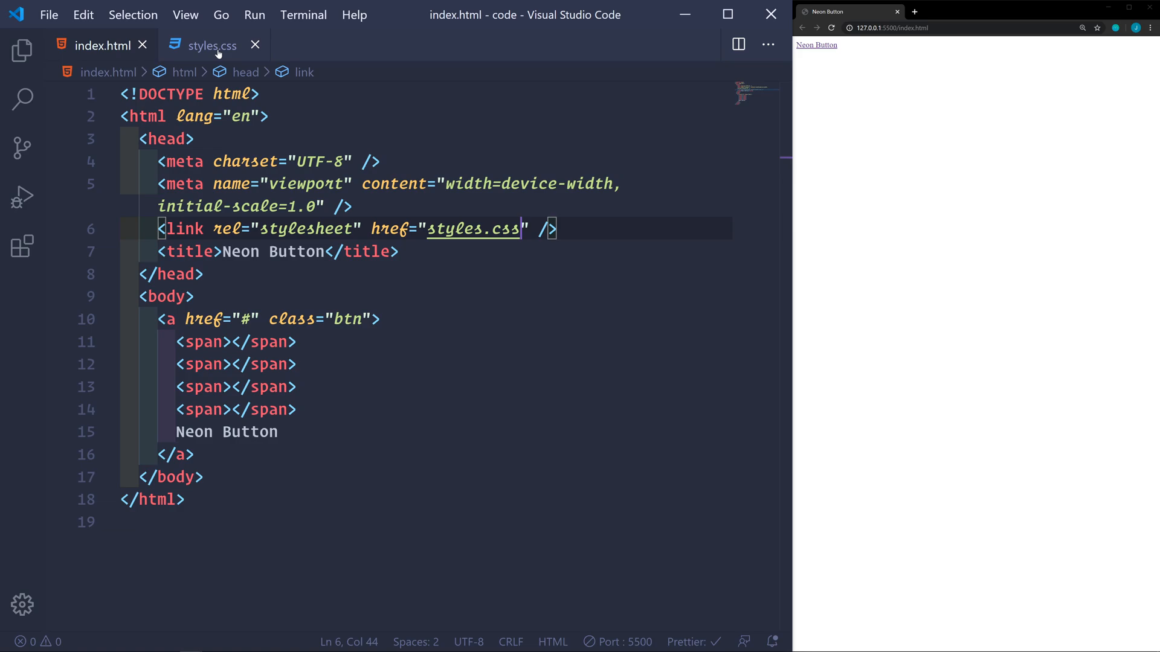
- Write a * rule in styles.css: margin 0, padding 0, border-box sizing, consolas, sans-serif font
left_click(212, 44)
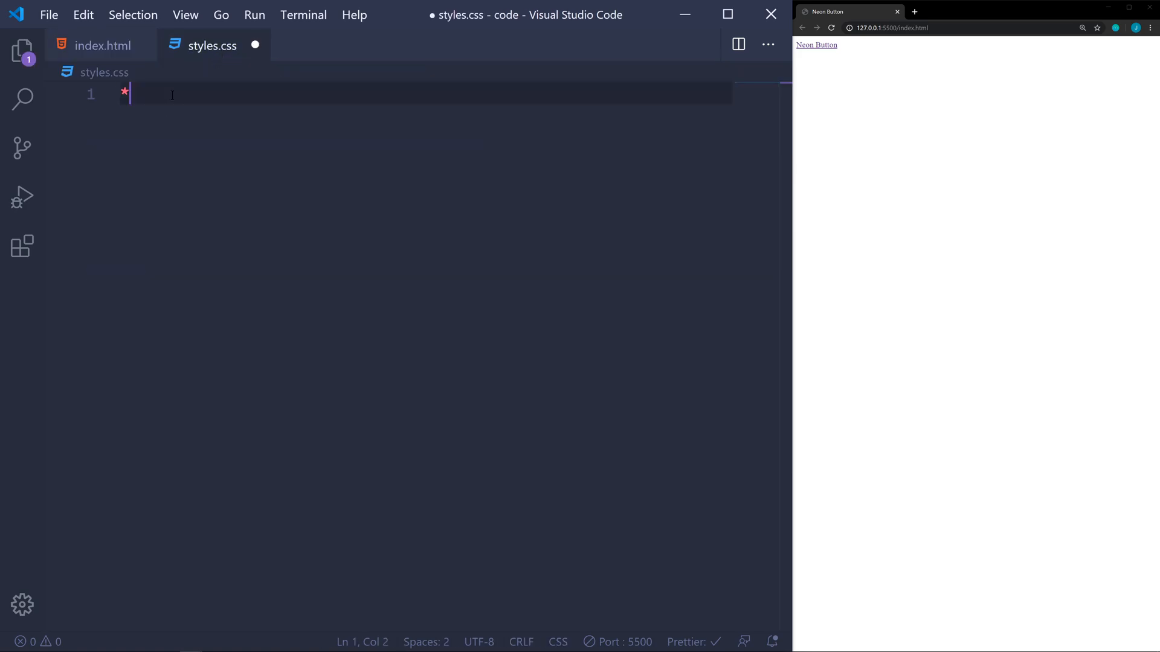
type("{")
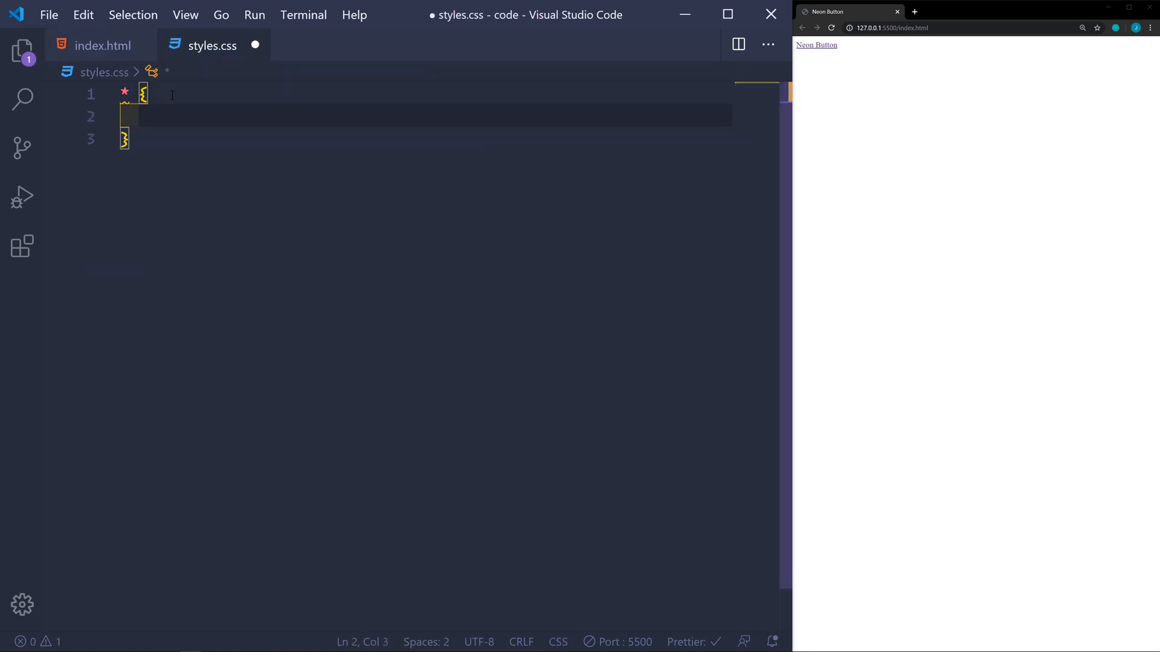
type("marn")
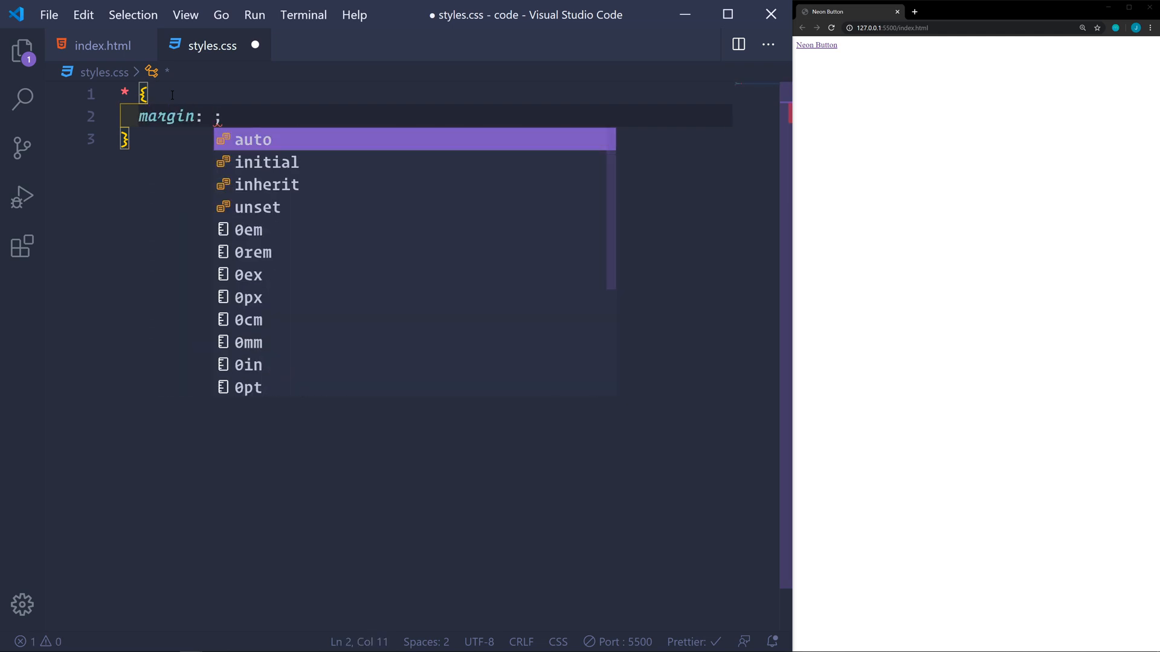
type("0;")
type("padding: 0;")
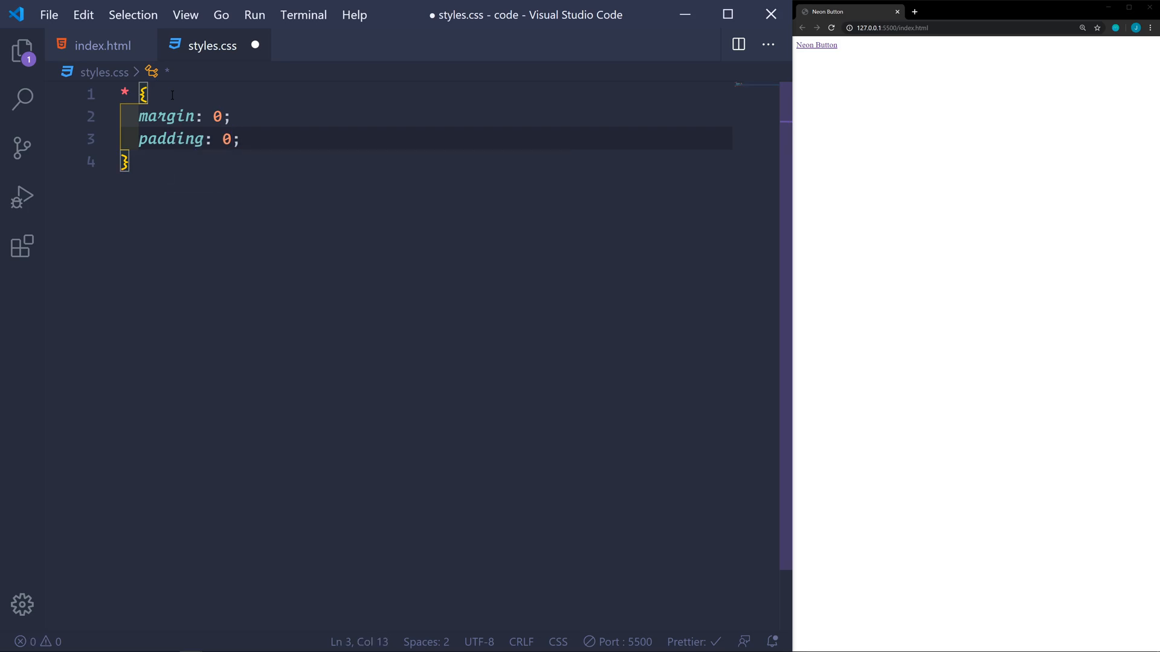
type("bo")
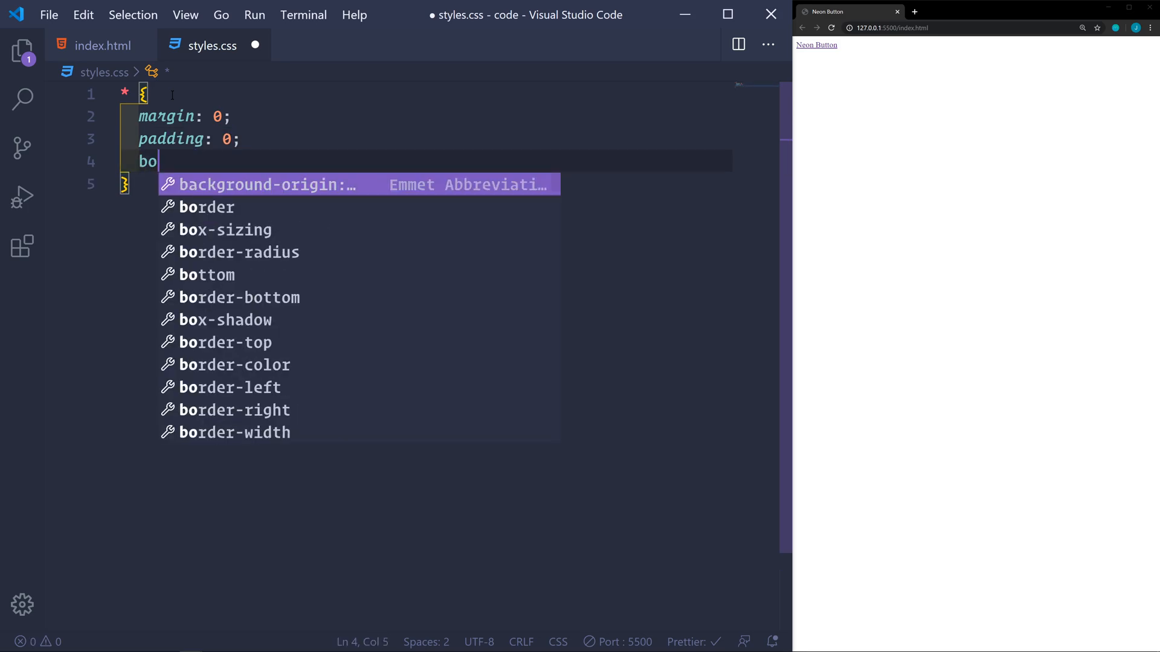
type("box-sizing: border-box;")
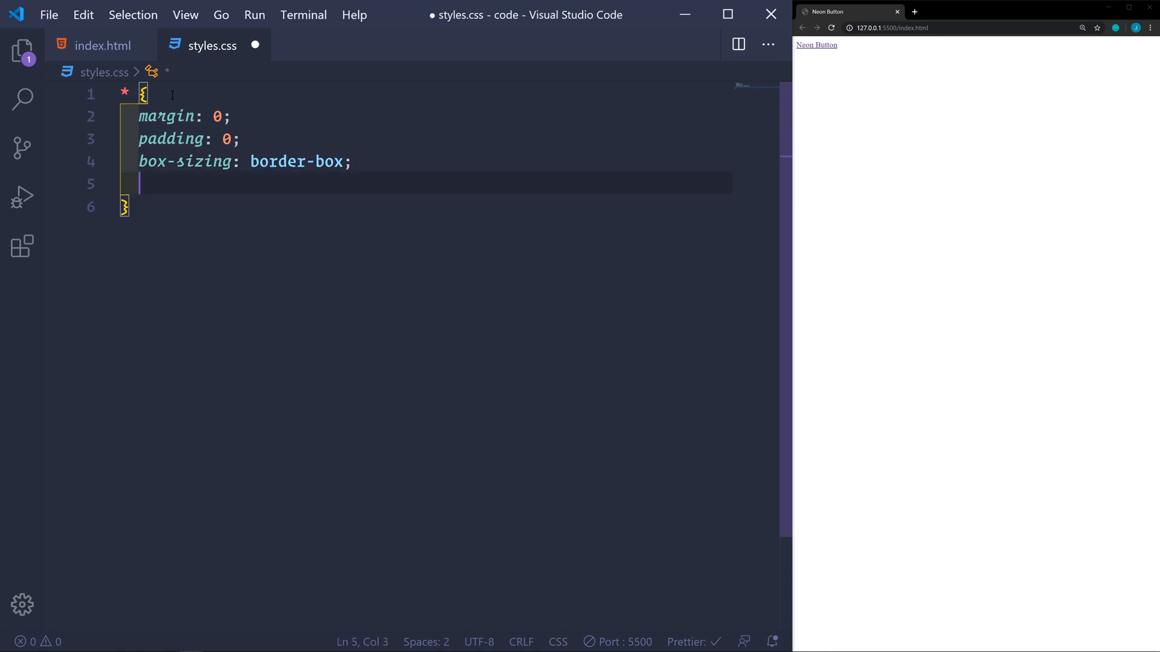
type("fontfamily: consolas, ;")
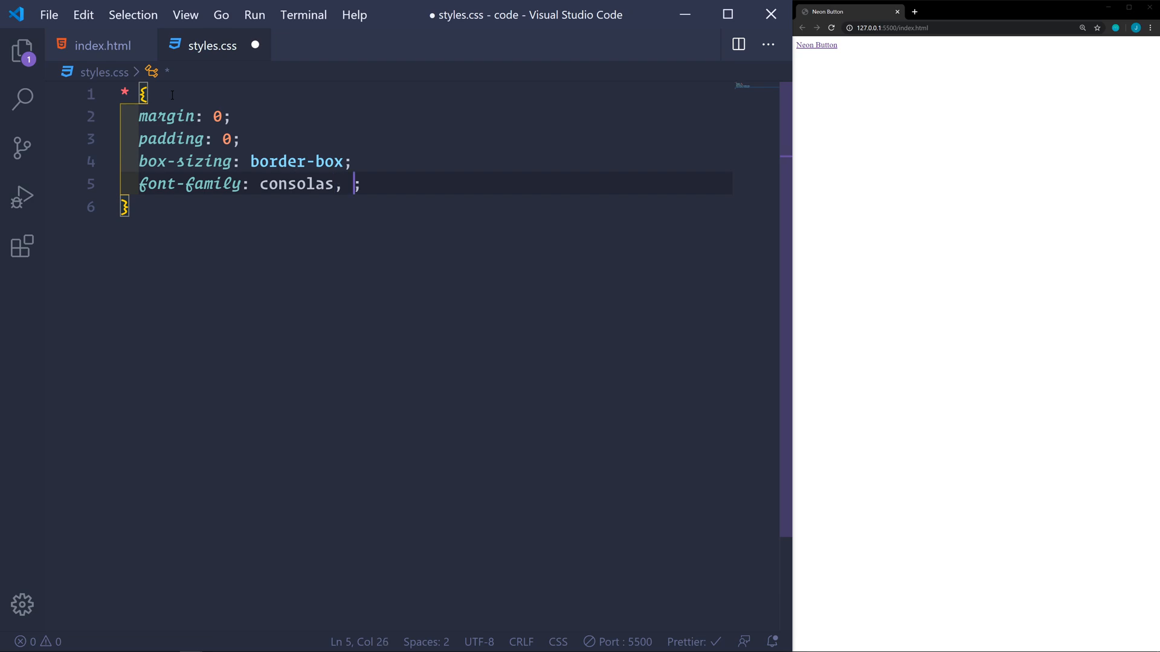
type("sans-serif")
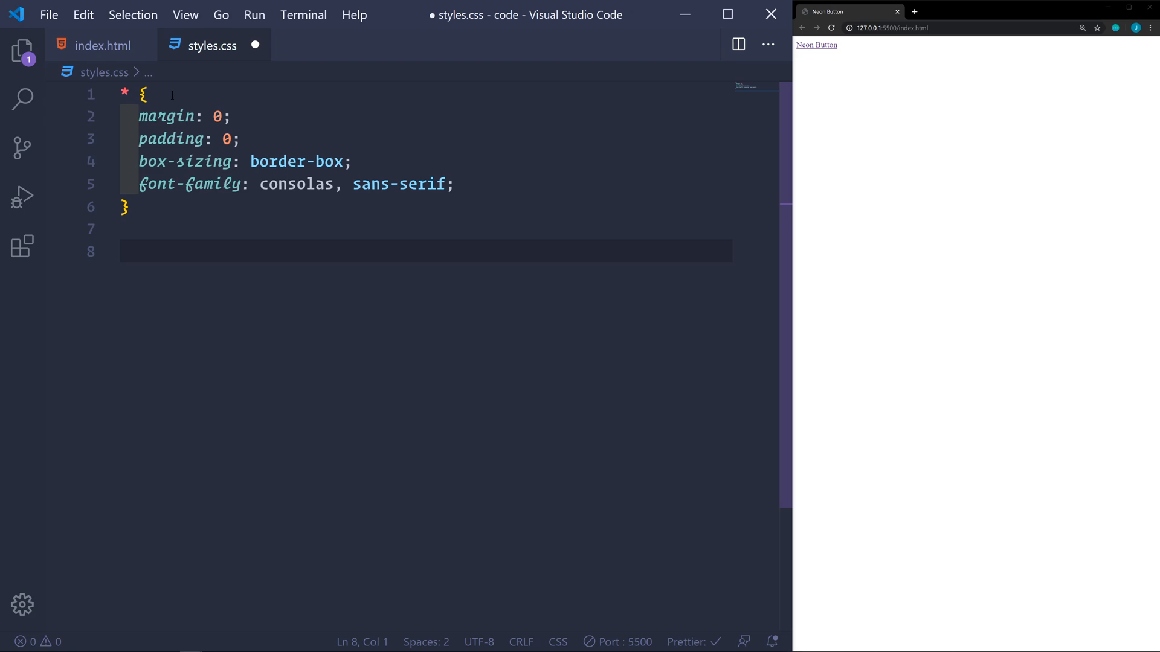
- Define :root variables --primary-color #2196f3 and --secondary-color #255784
type(":root")
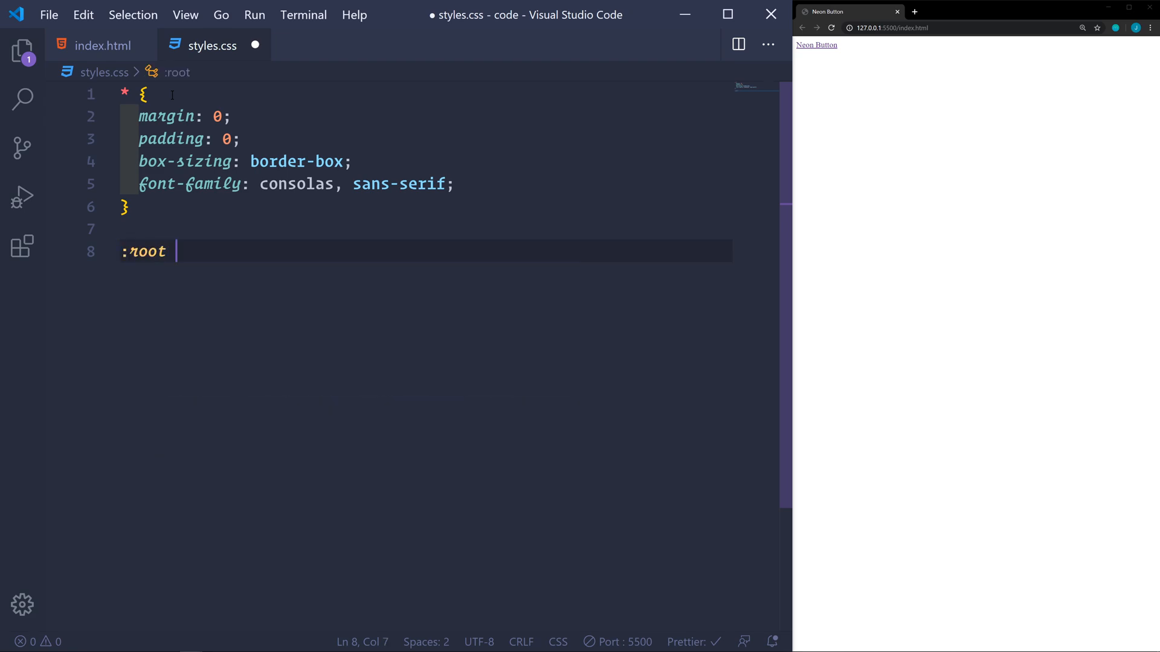
type("{")
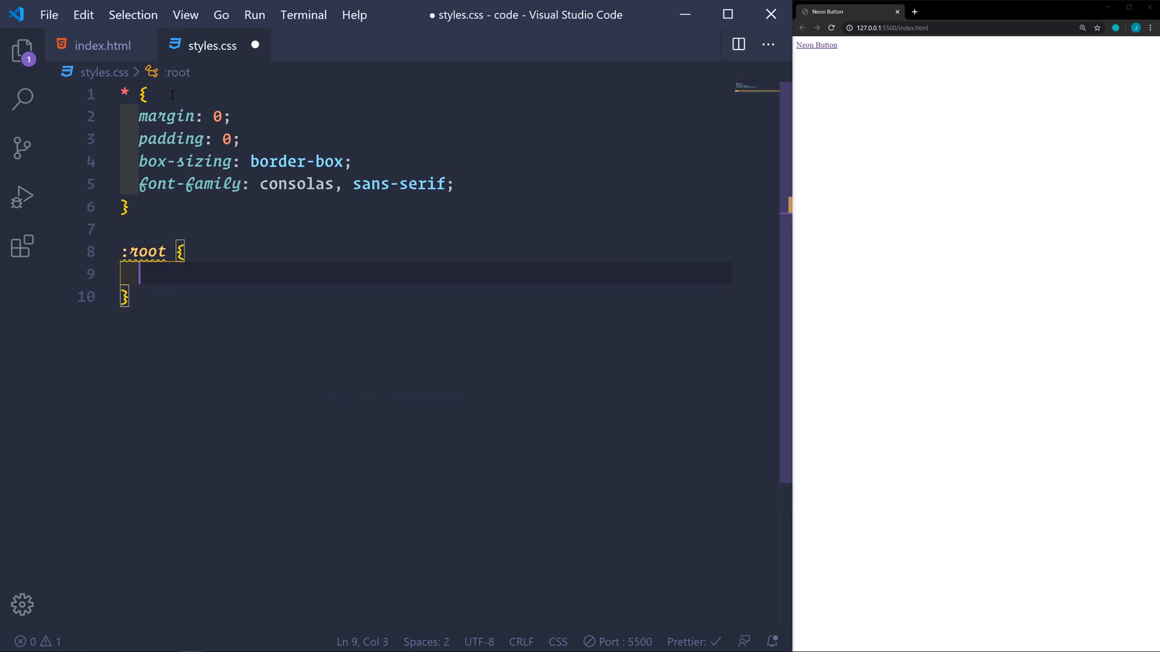
type("--g")
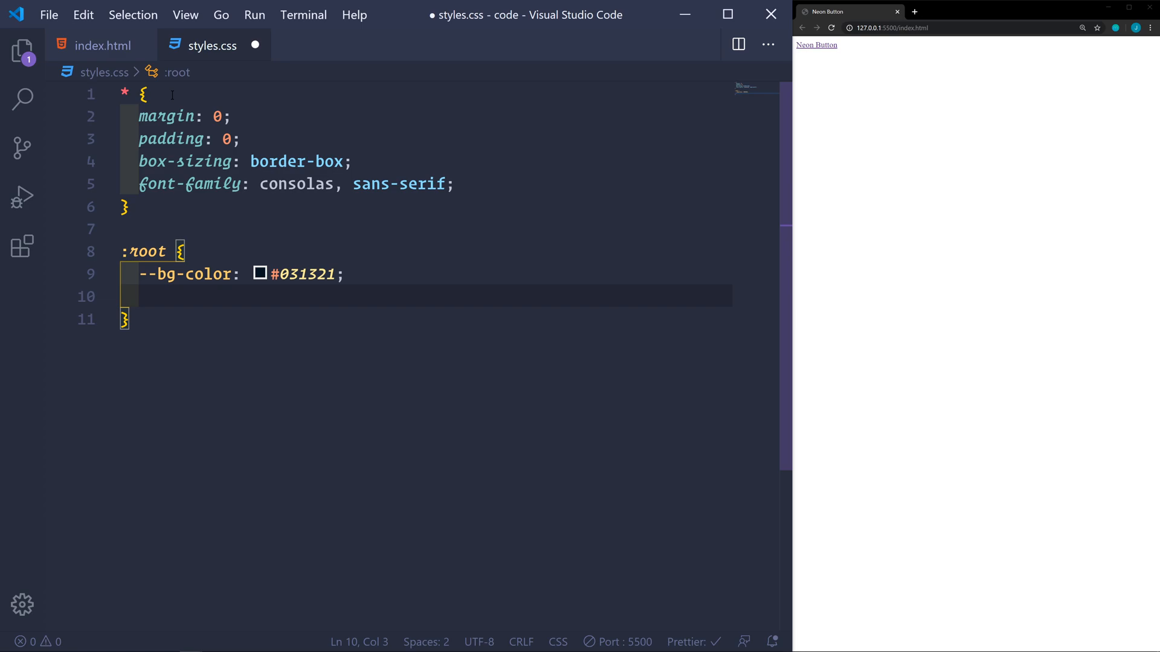
type("--pr")
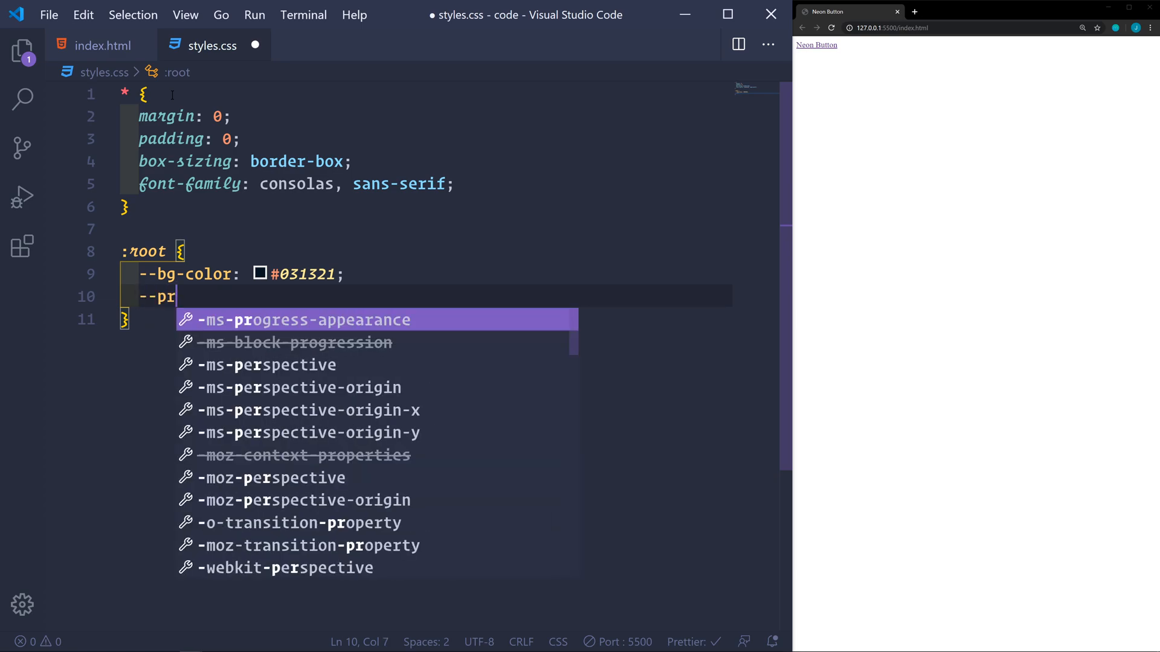
type("imary-color")
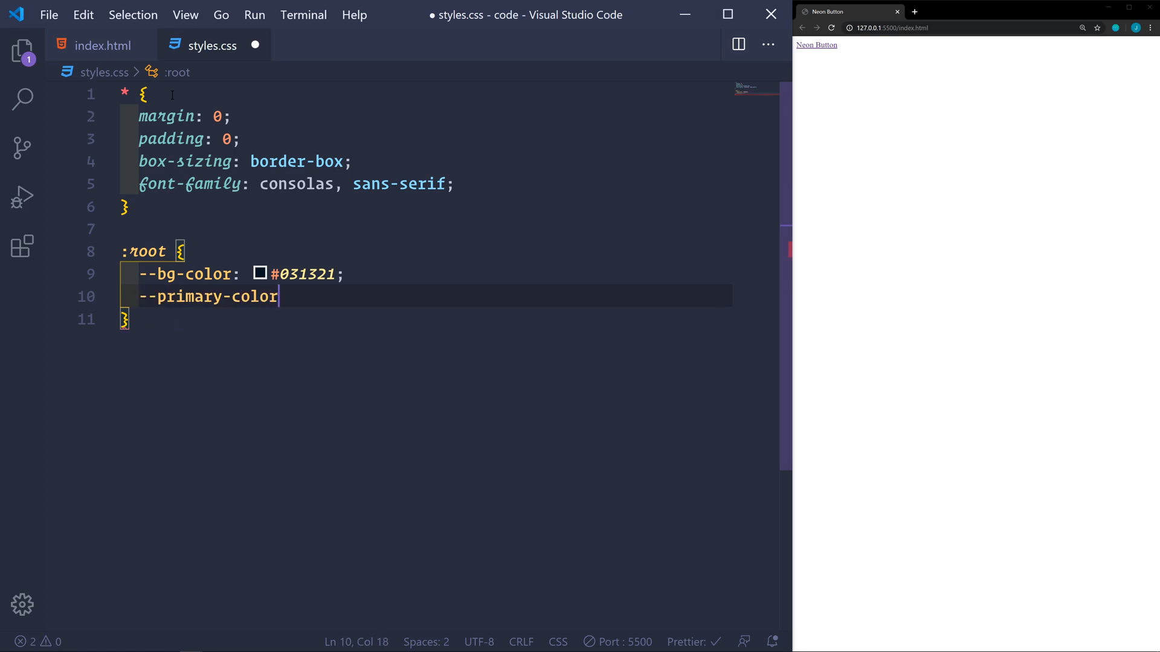
type(": #")
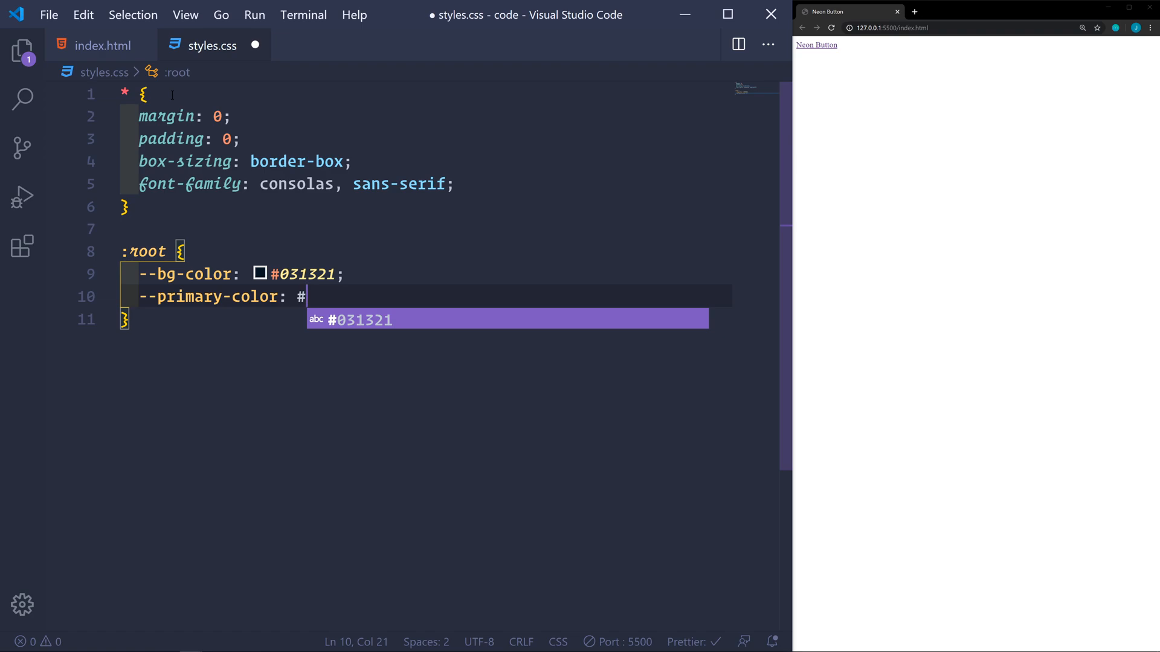
type("219")
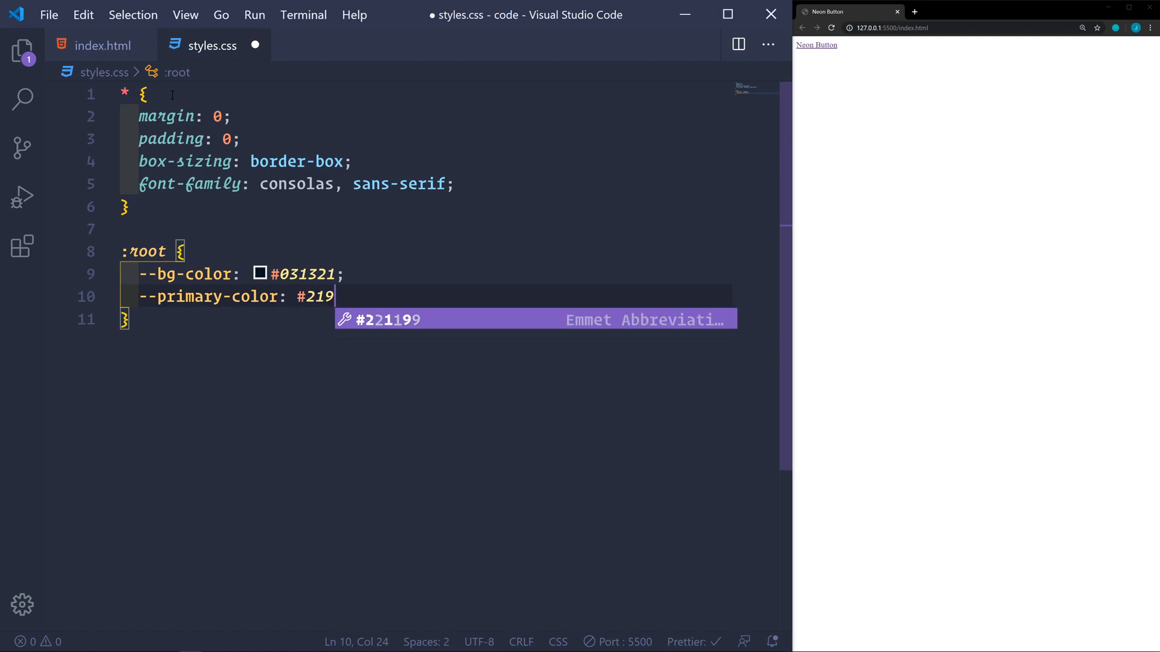
type("6f3;")
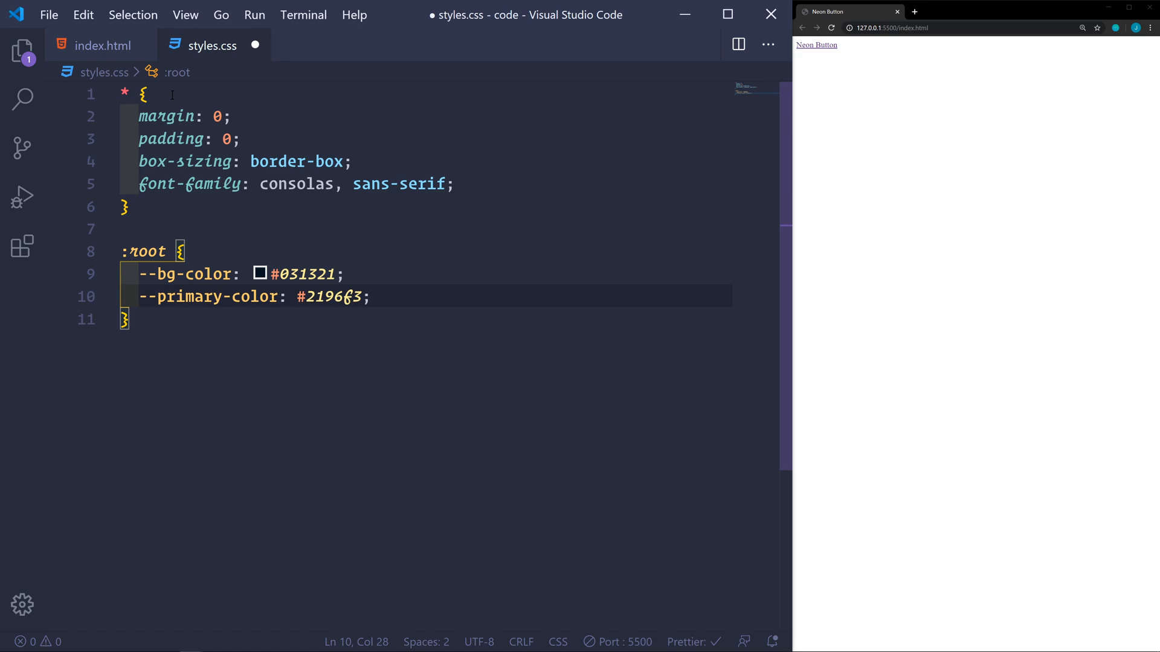
type("--secondar")
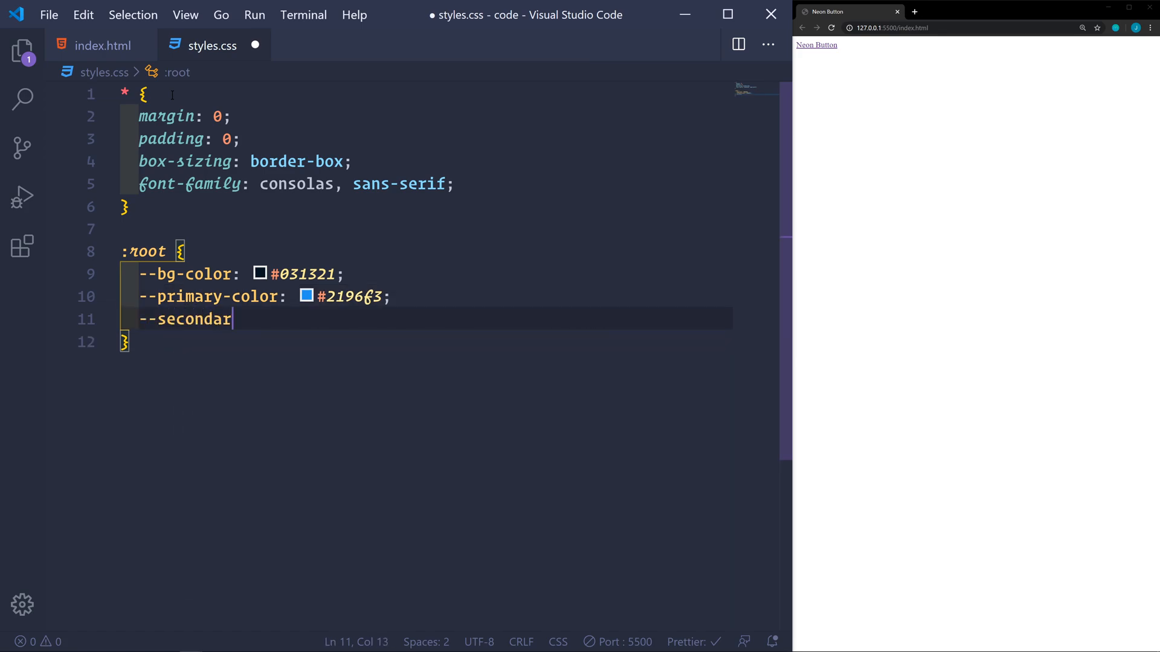
type("y-color:")
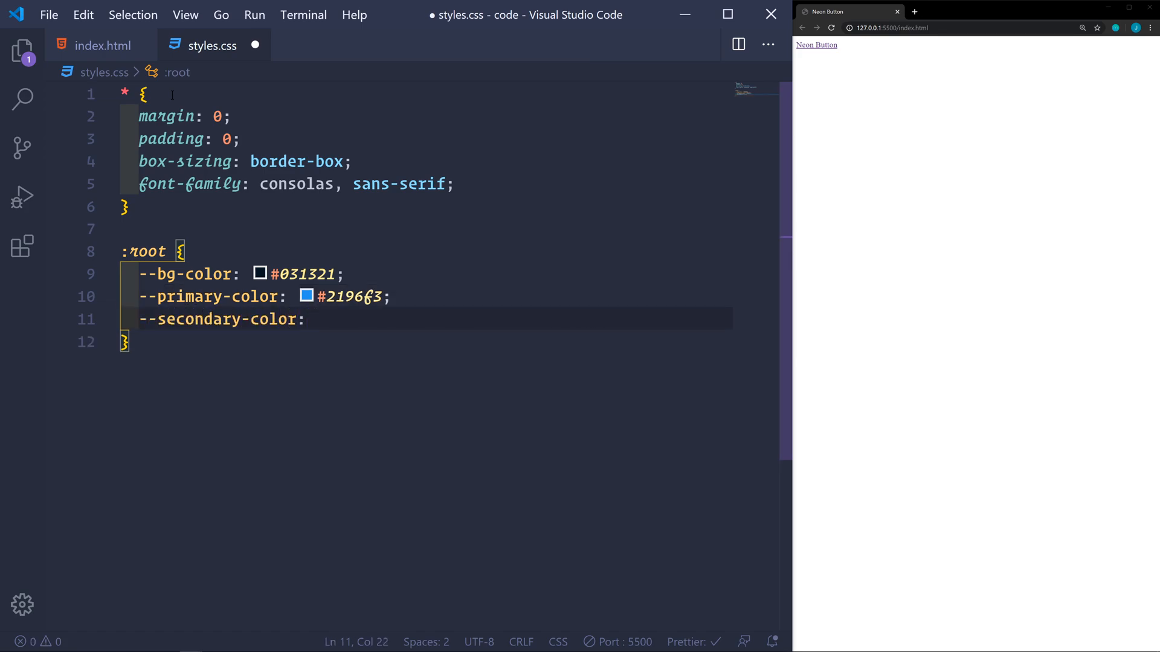
type("#2")
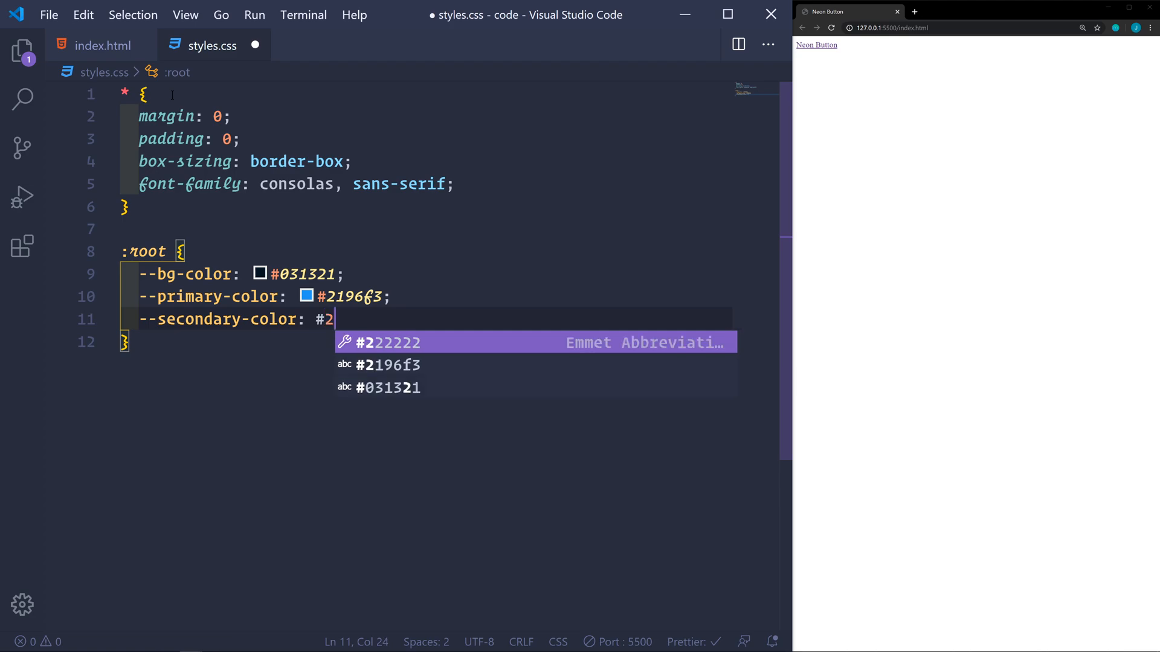
type("55784;")
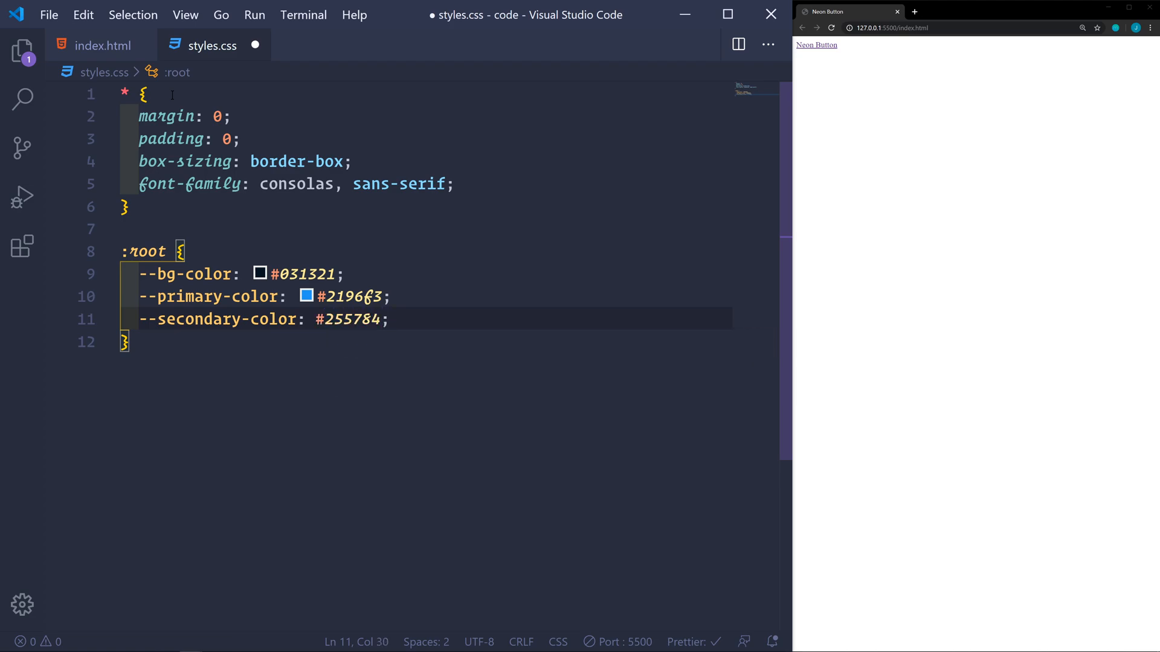
- Make body a flex container centring content, min-height 100vh, background var(--bg-color)
type("body")
type("m")
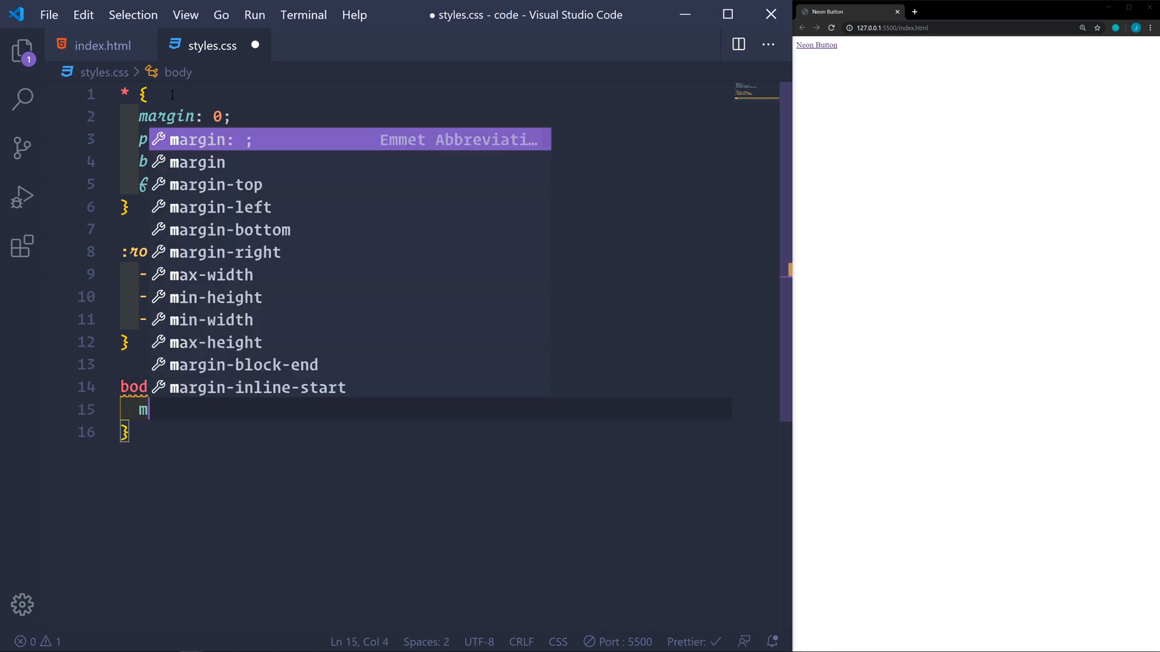
type("displ")
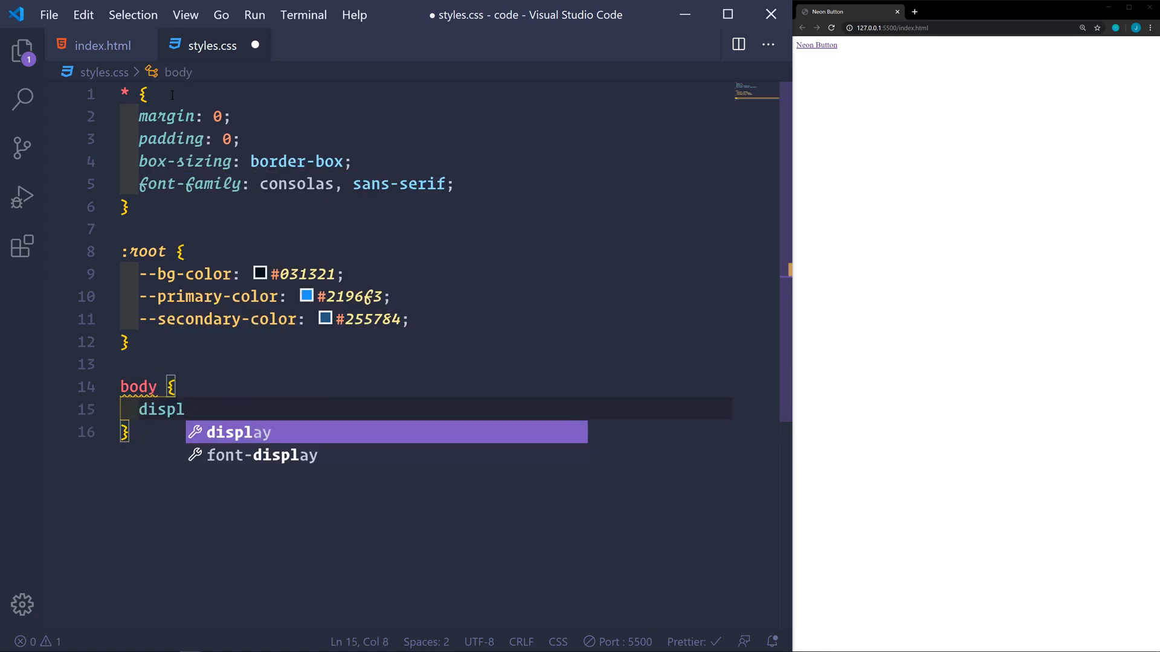
type(": flex;")
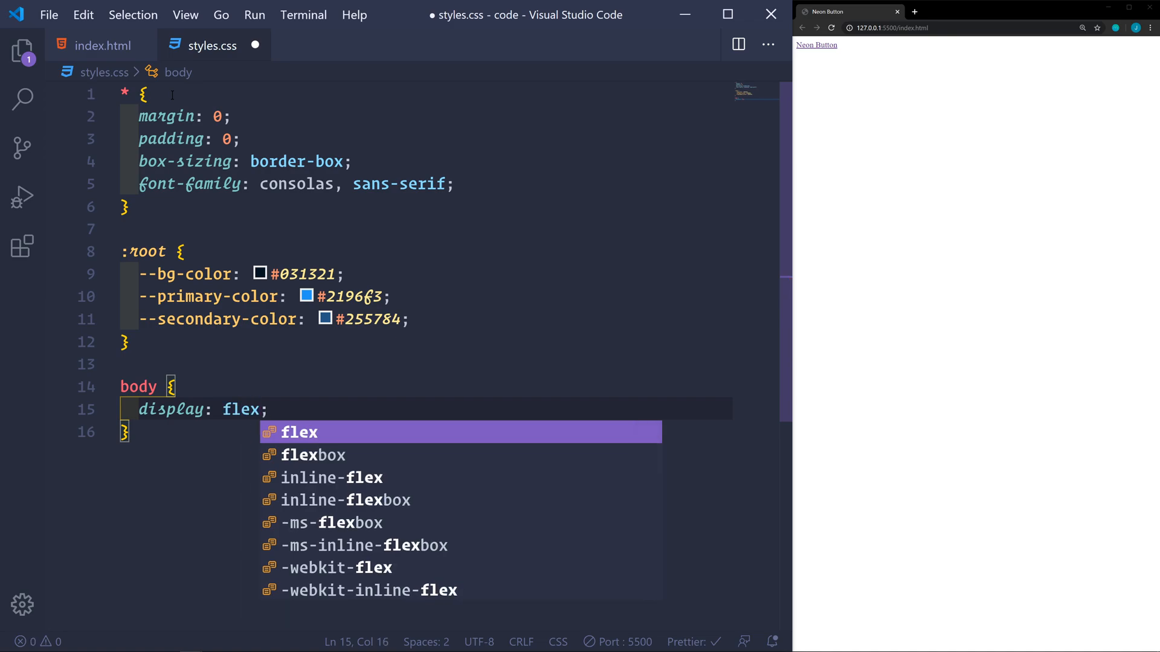
type("justify-content: center;")
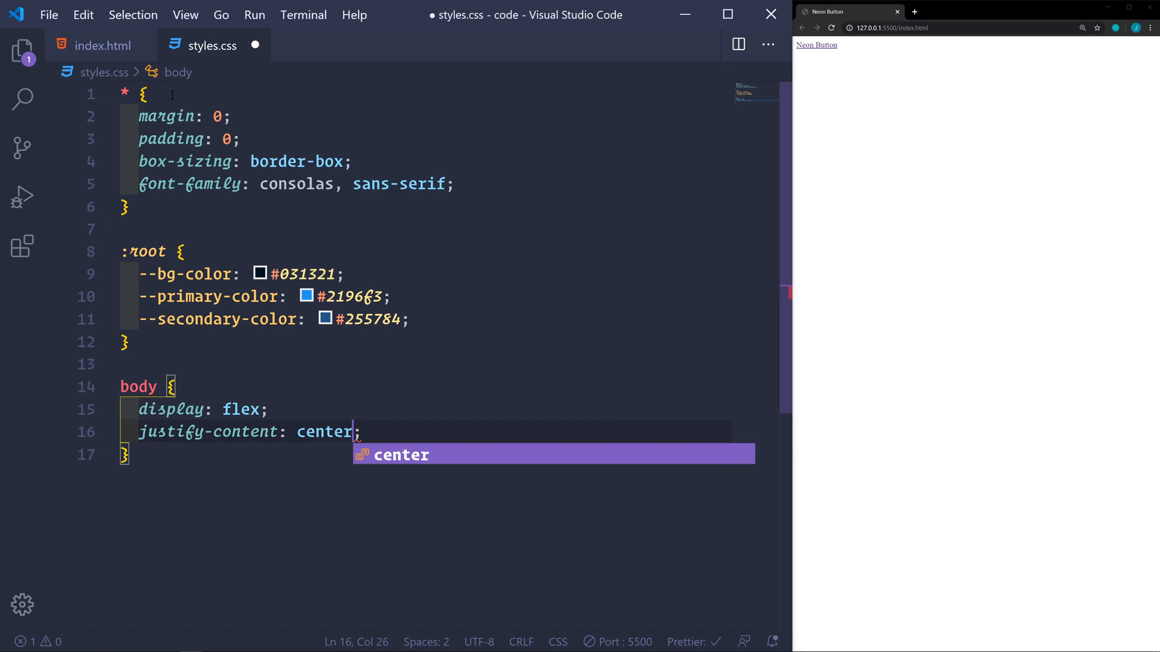
type("alii")
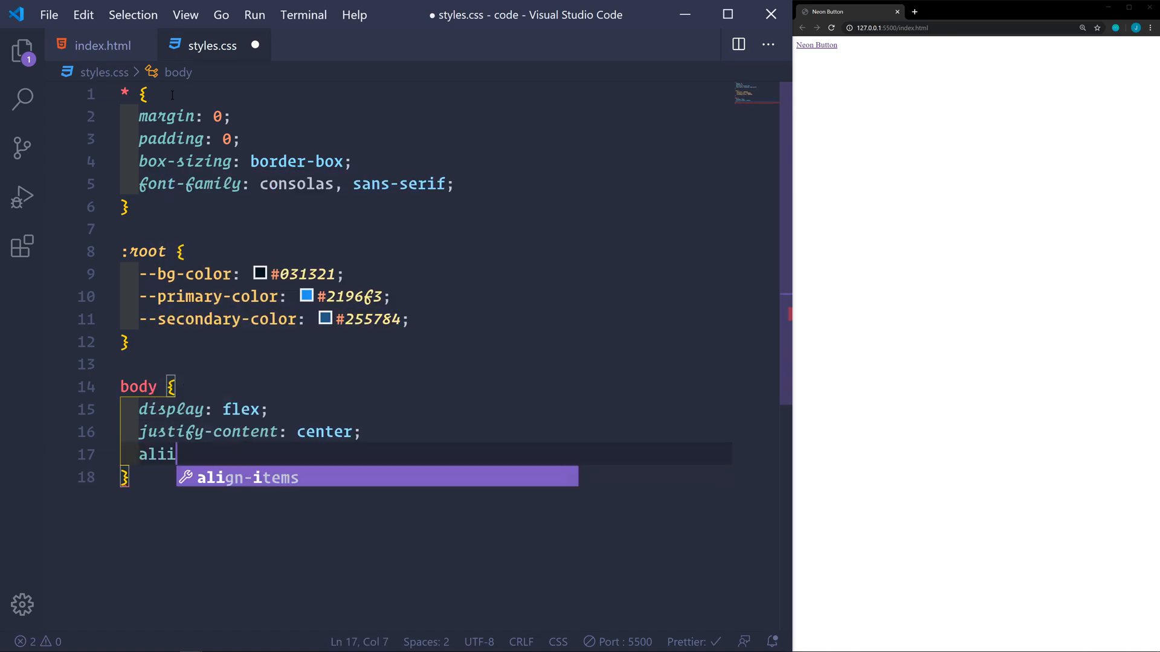
type("align-items: c;")
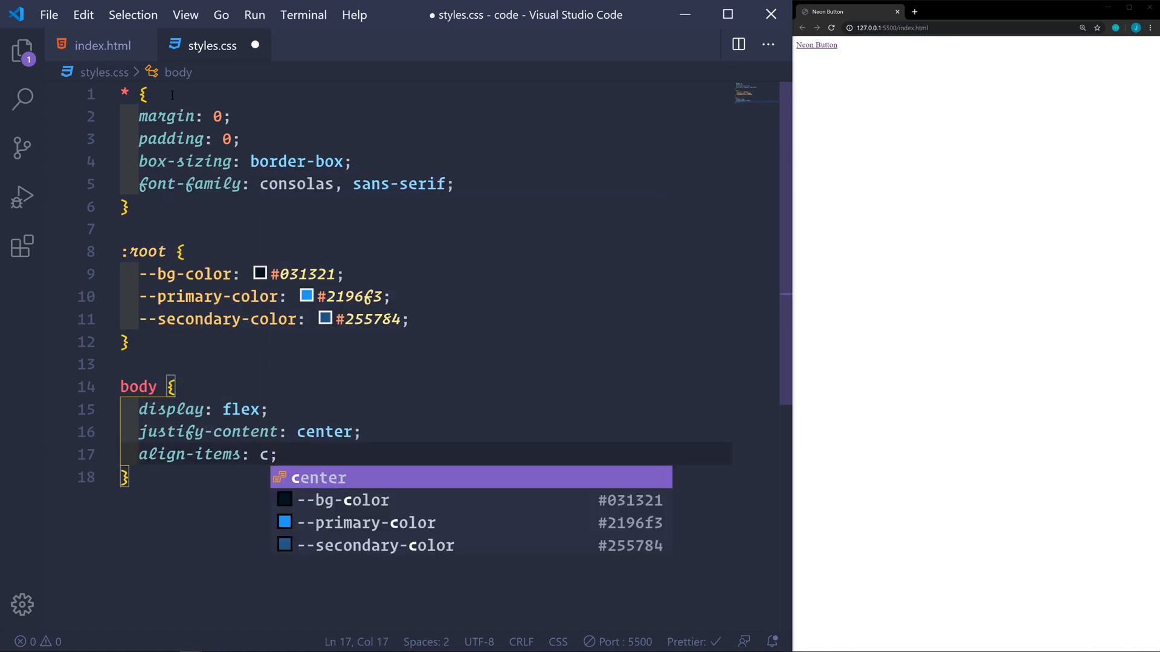
key("Enter")
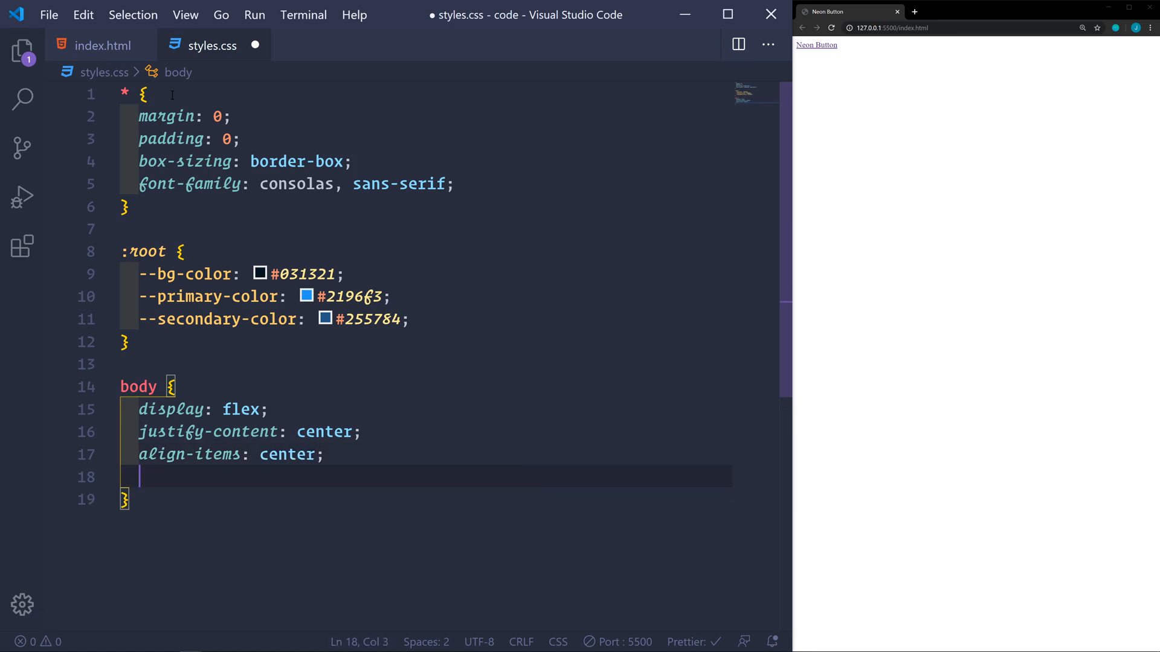
type("min")
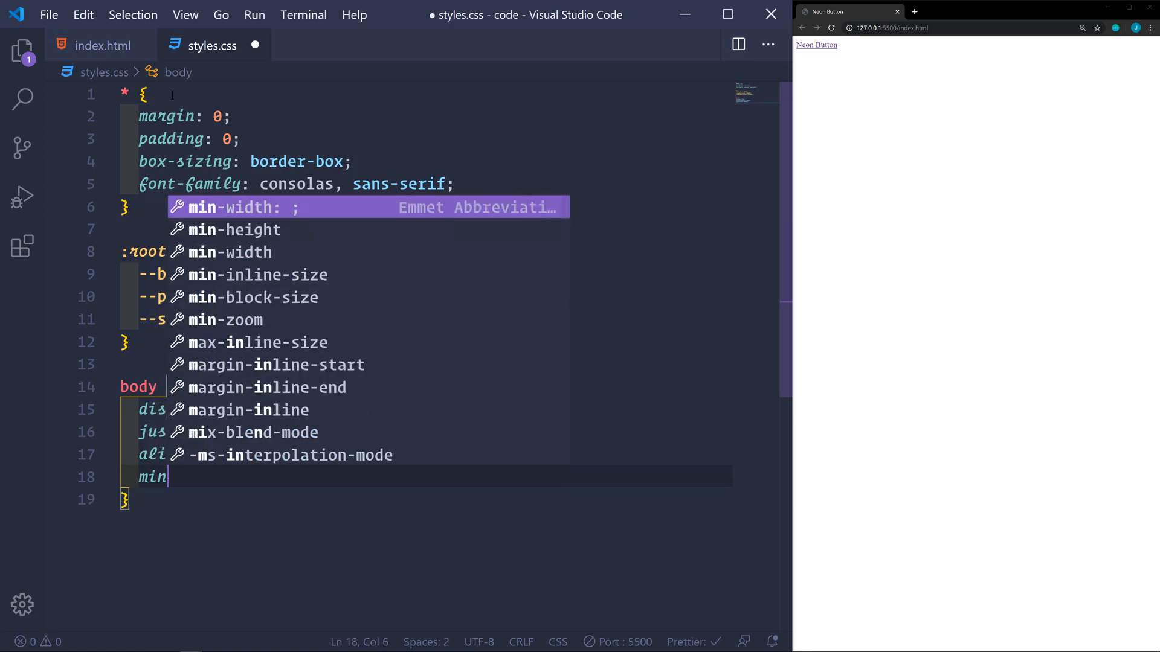
type("height: 10;")
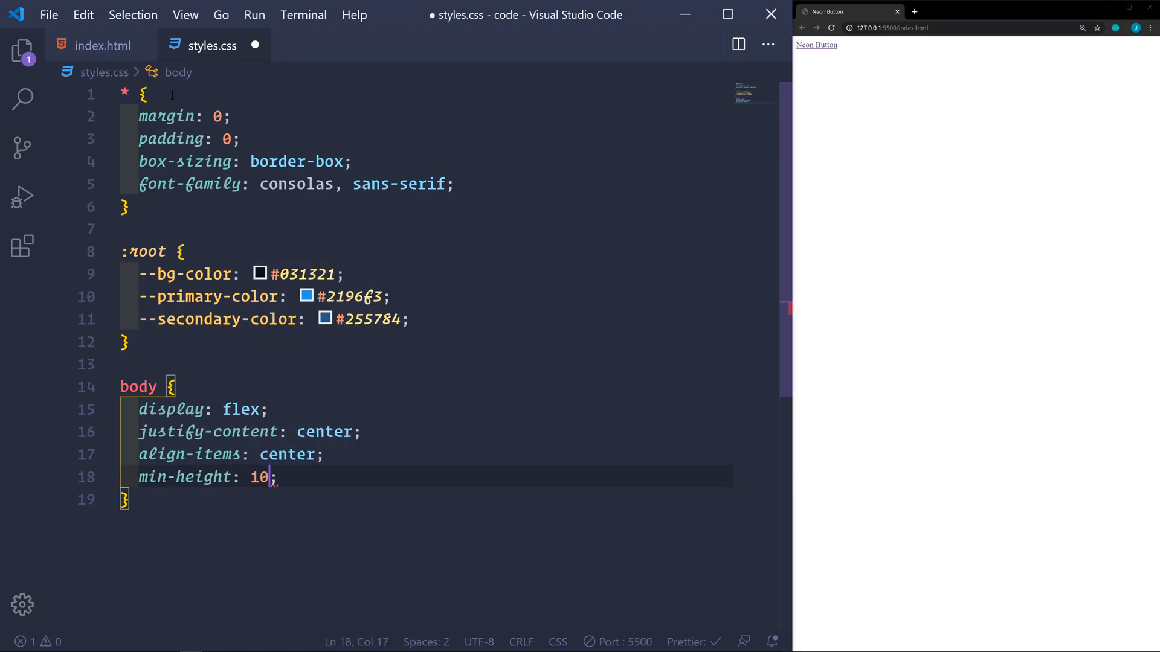
type("0vh")
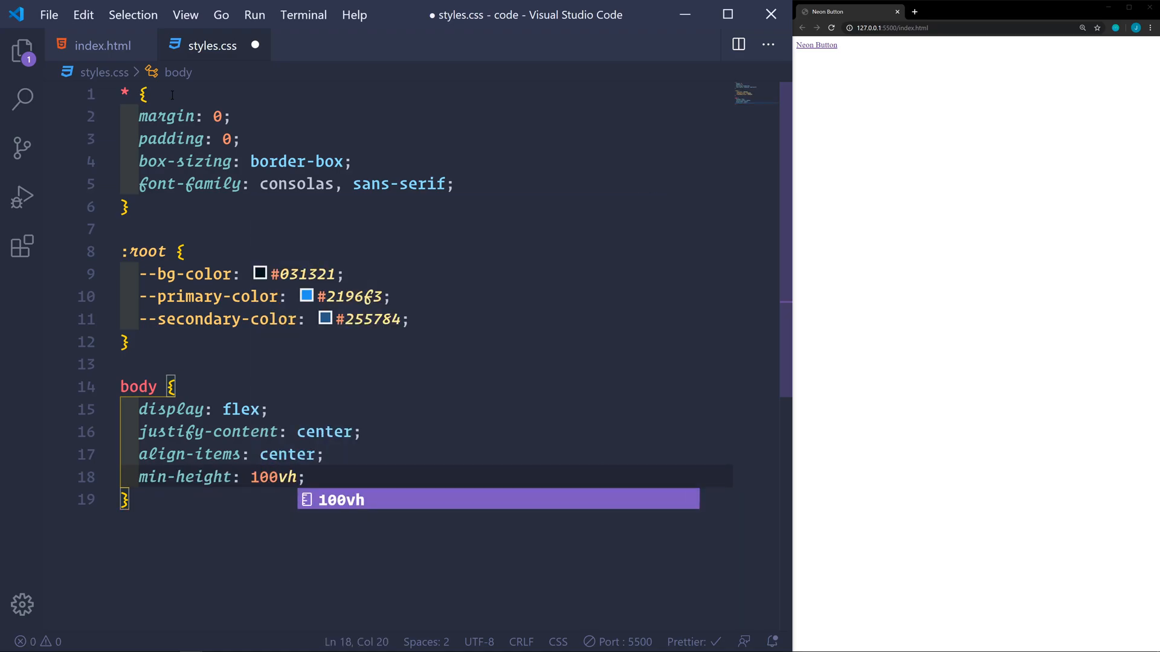
type("background: var();")
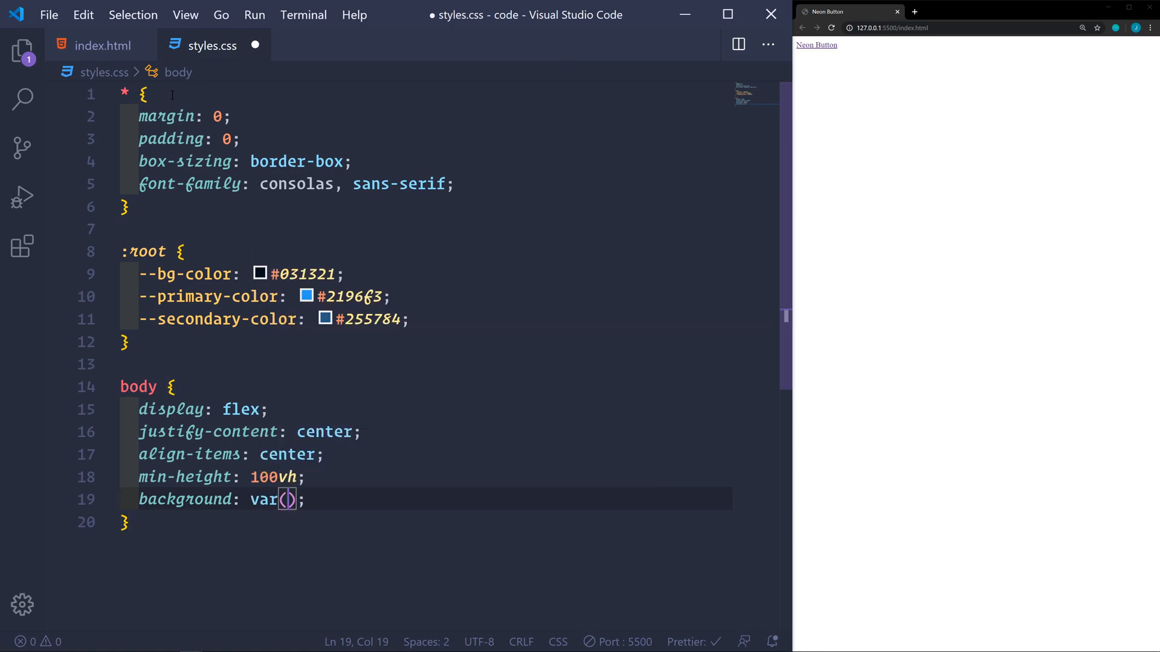
type("--bg-color")
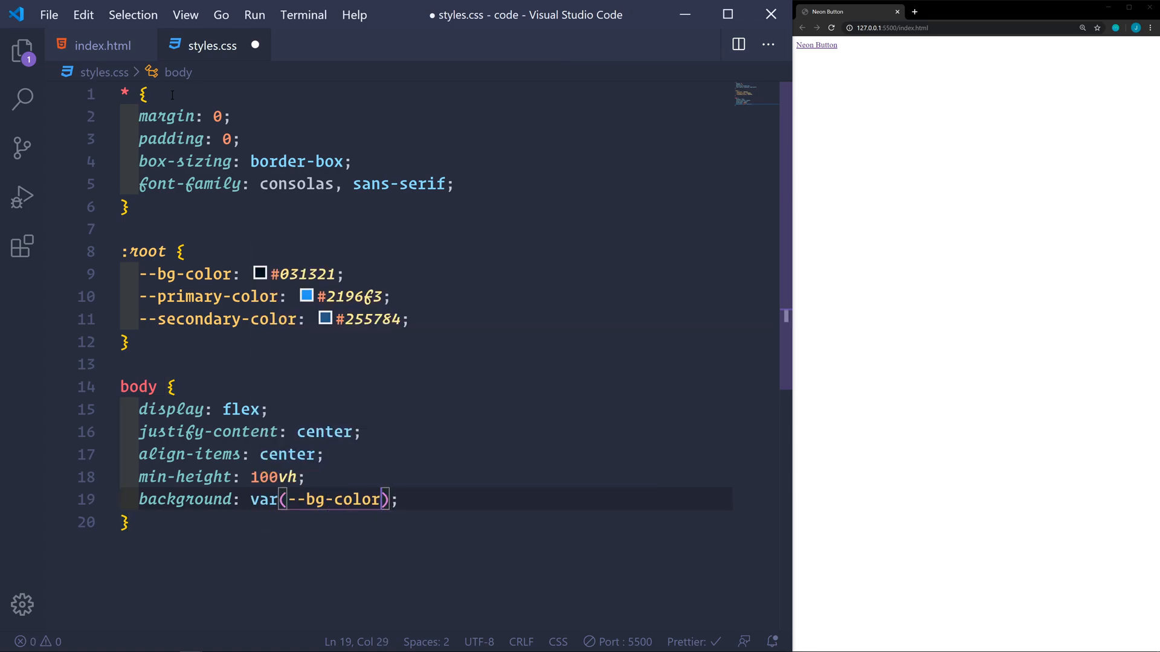
scroll("down", 3)
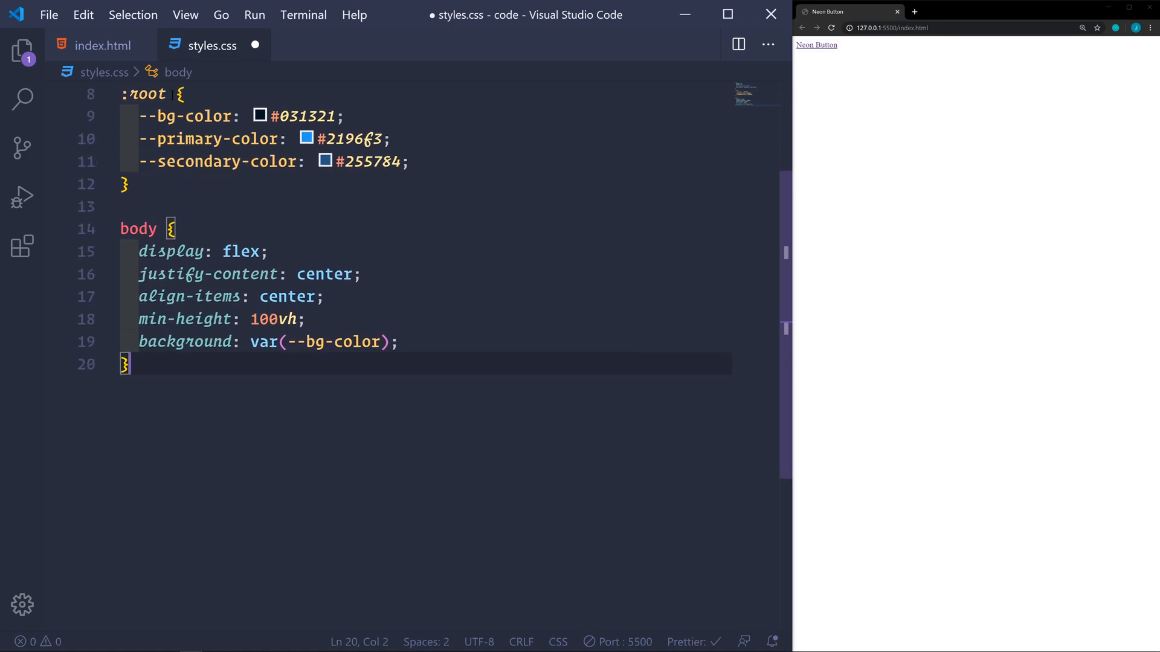
scroll("down", 3)
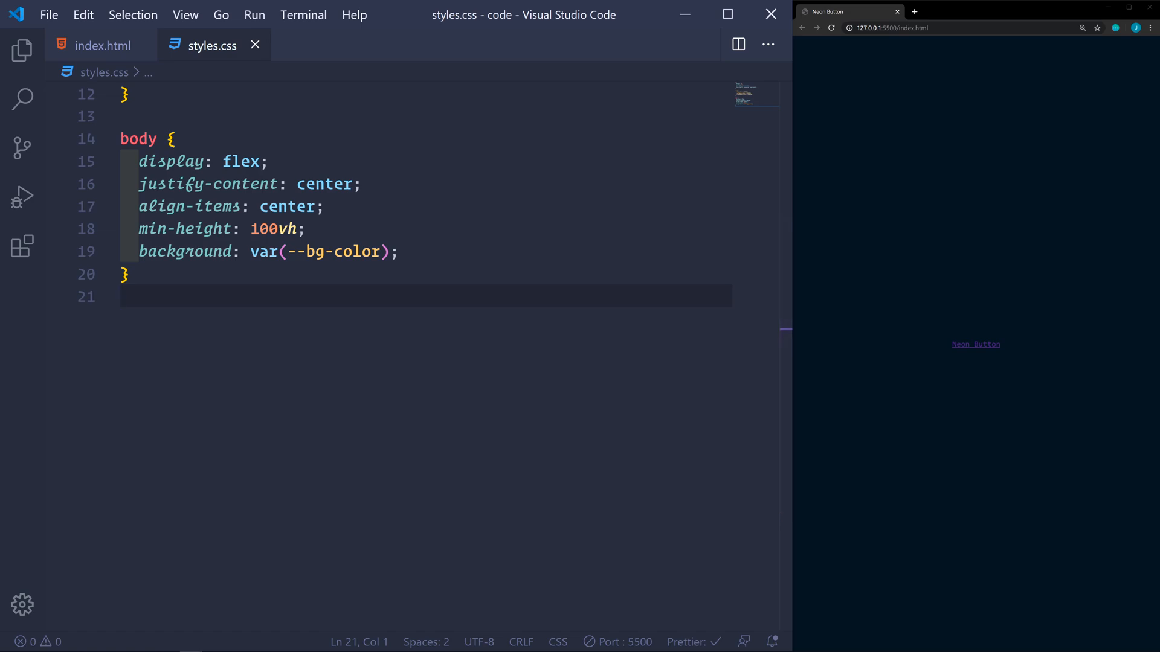
- Start .btn with relative position, display, 30px padding and color var(--primary-color)
key("enter")
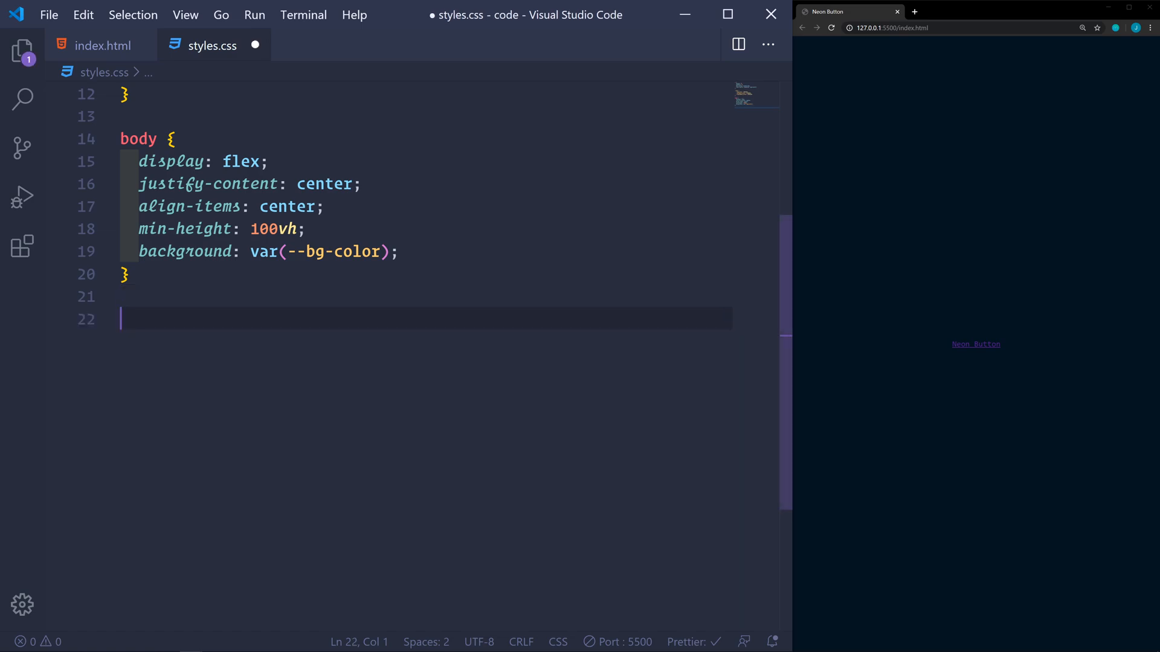
type(".btn {")
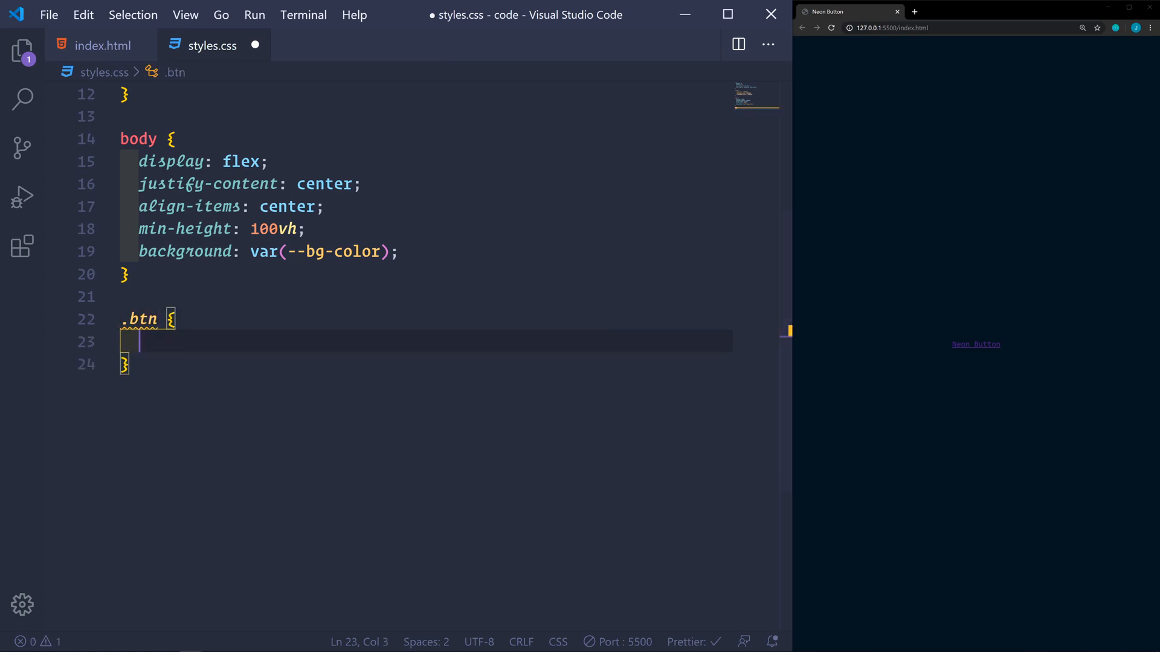
type("p")
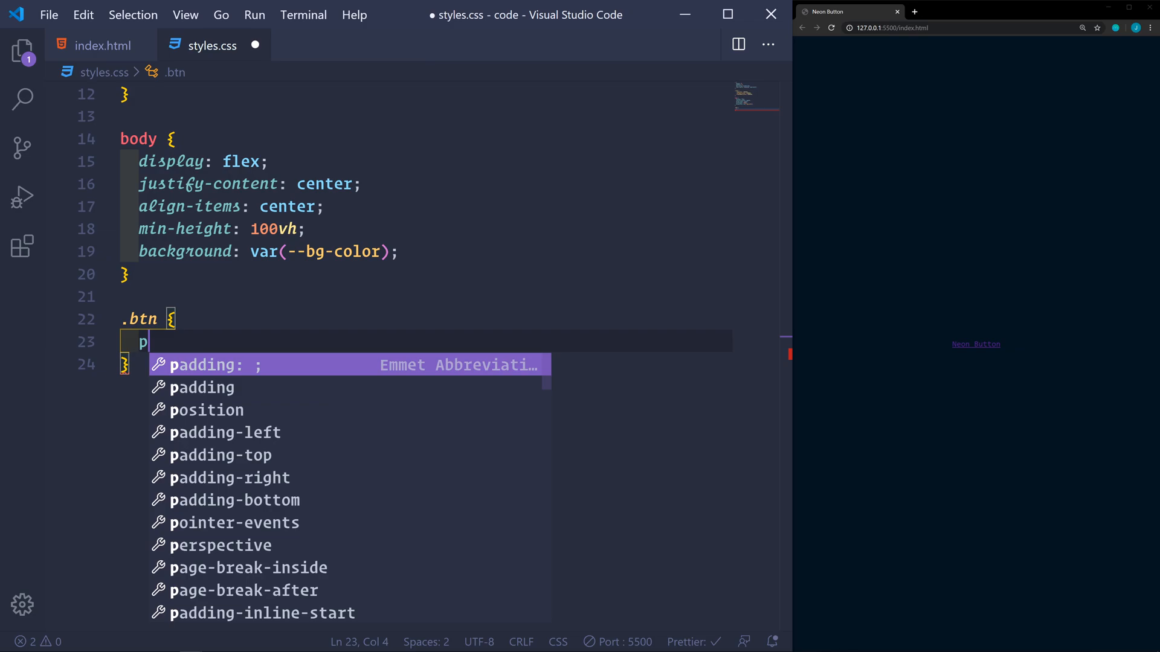
type("osition: relative;")
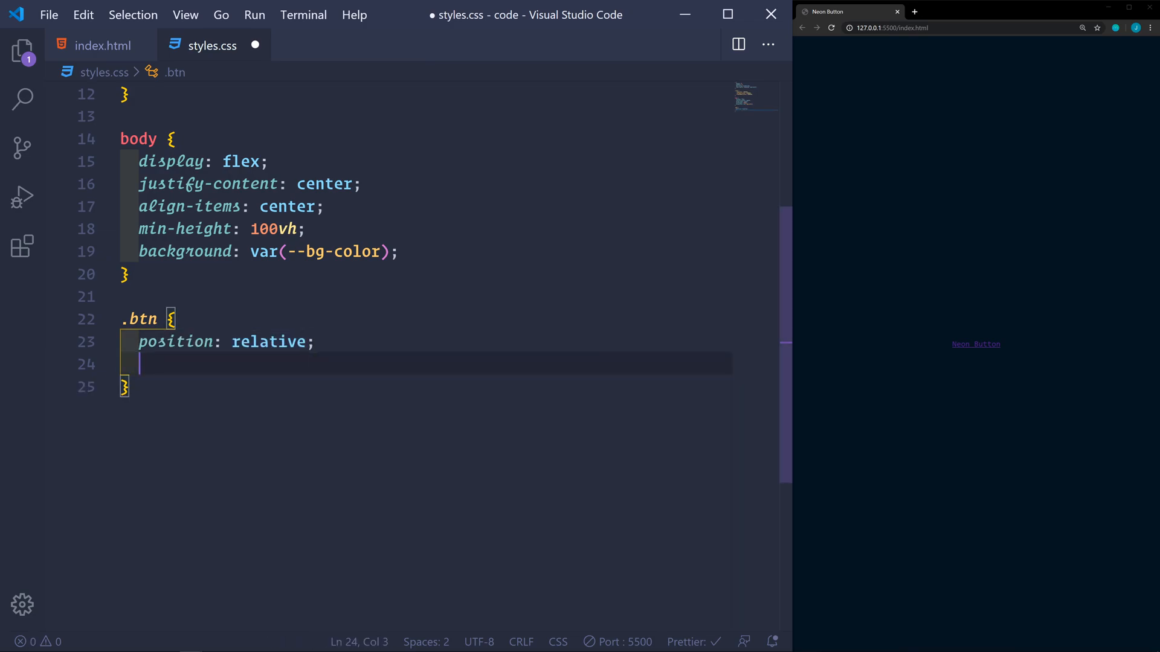
type("display: block;")
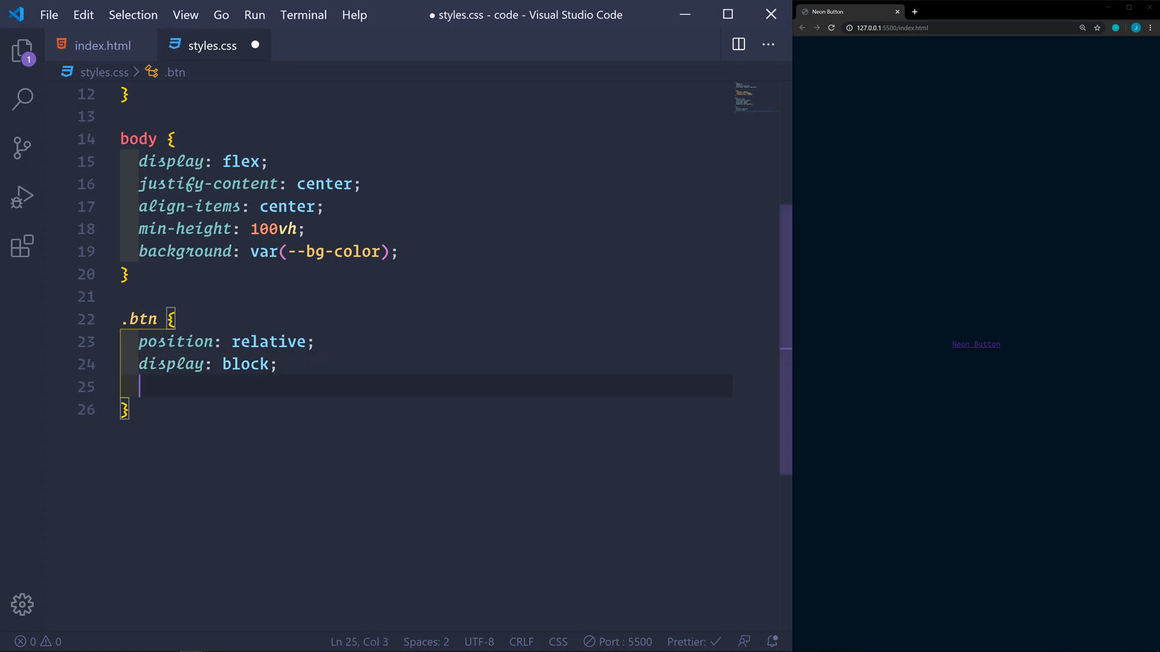
type("padding: 15")
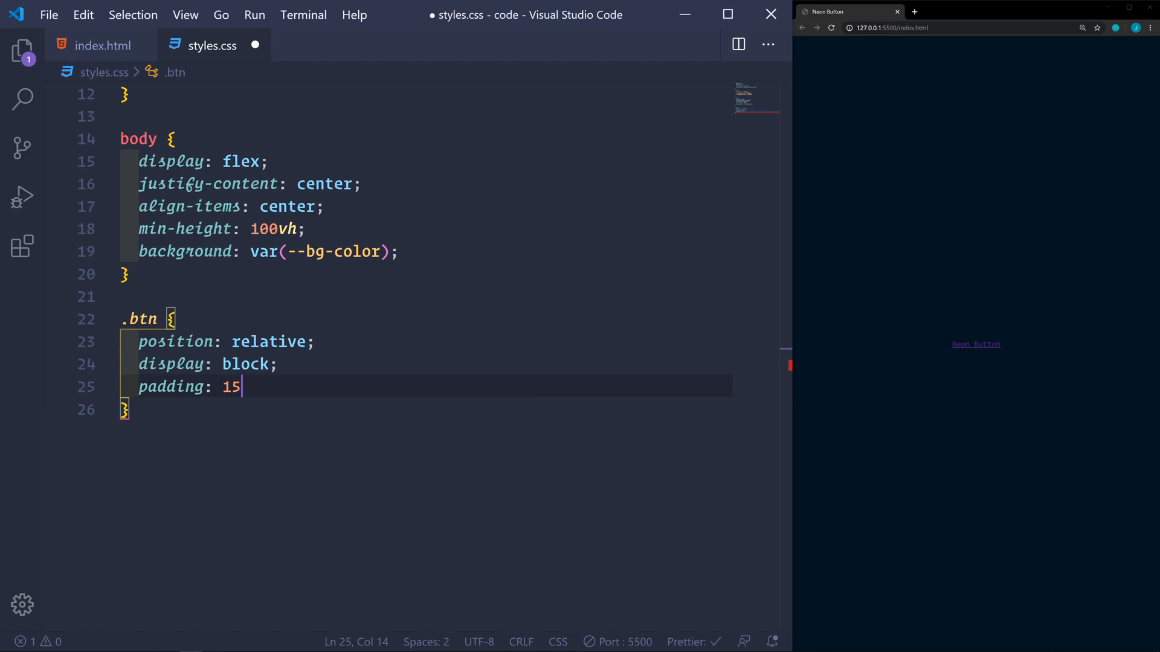
type("px")
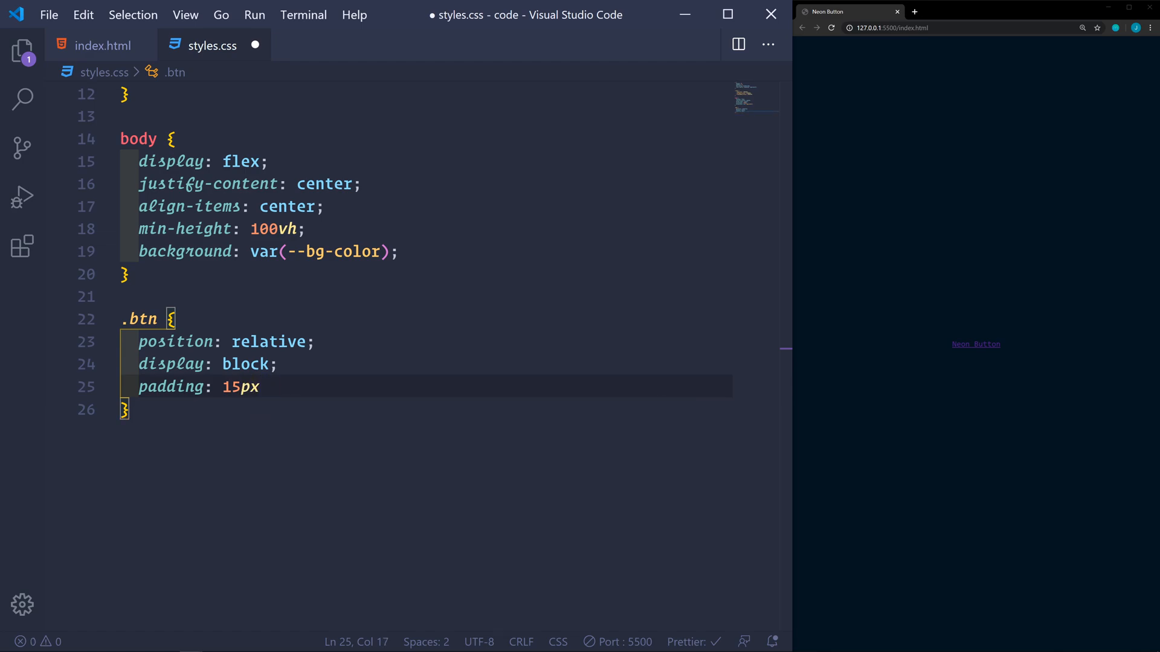
type("30px;")
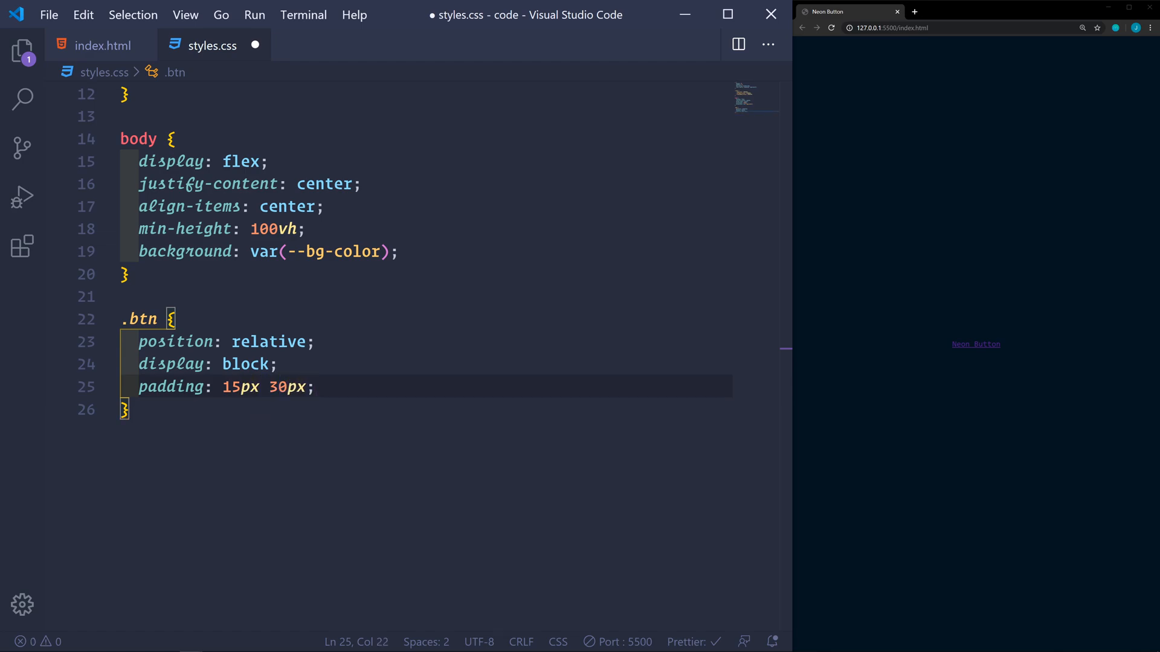
type("color: ;")
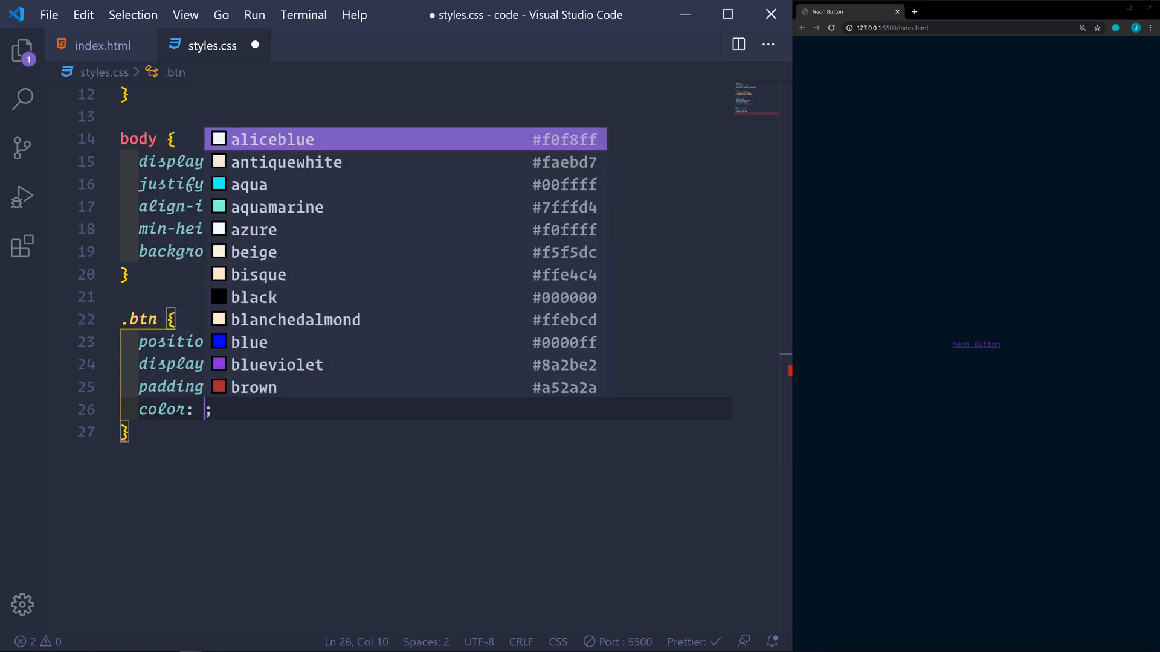
type("var")
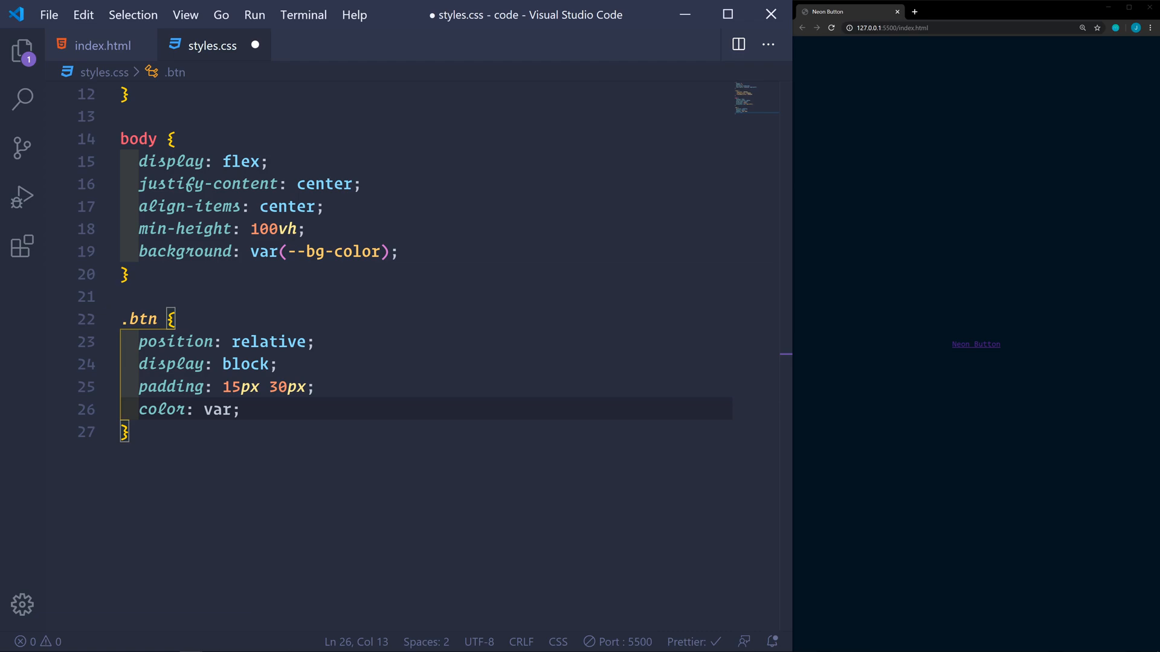
type("(--primary-color)")
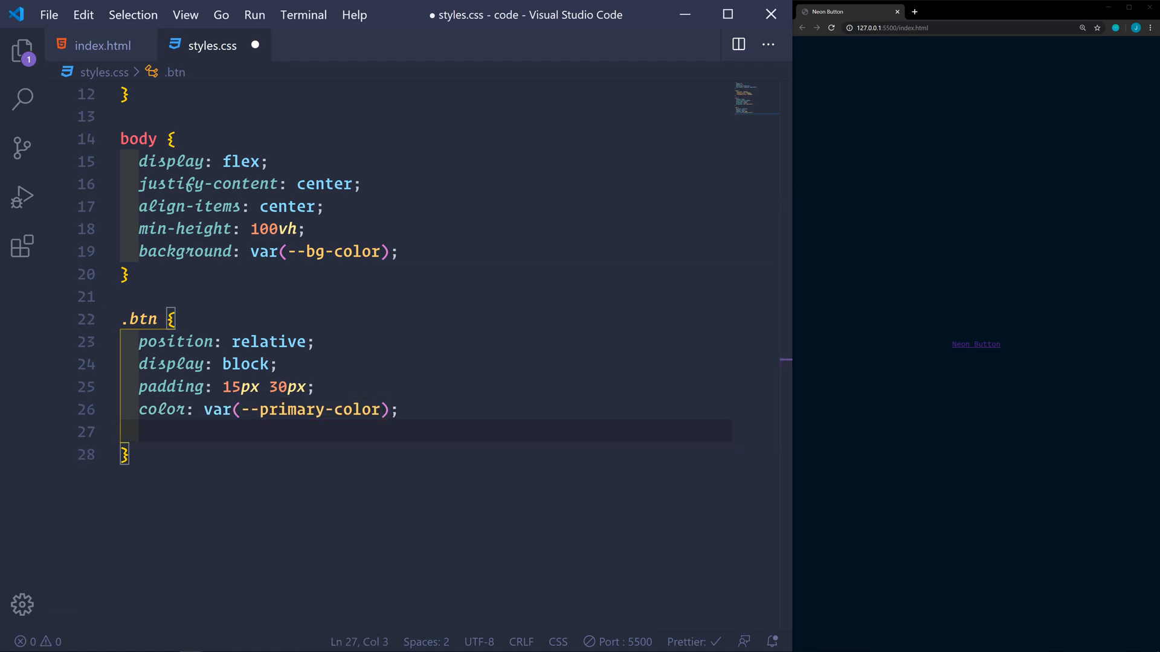
- Add letter-spacing 18px, no text-decoration, 36px font, hidden overflow, 0.2s transition, and save
type("text-transform: uppercase;")
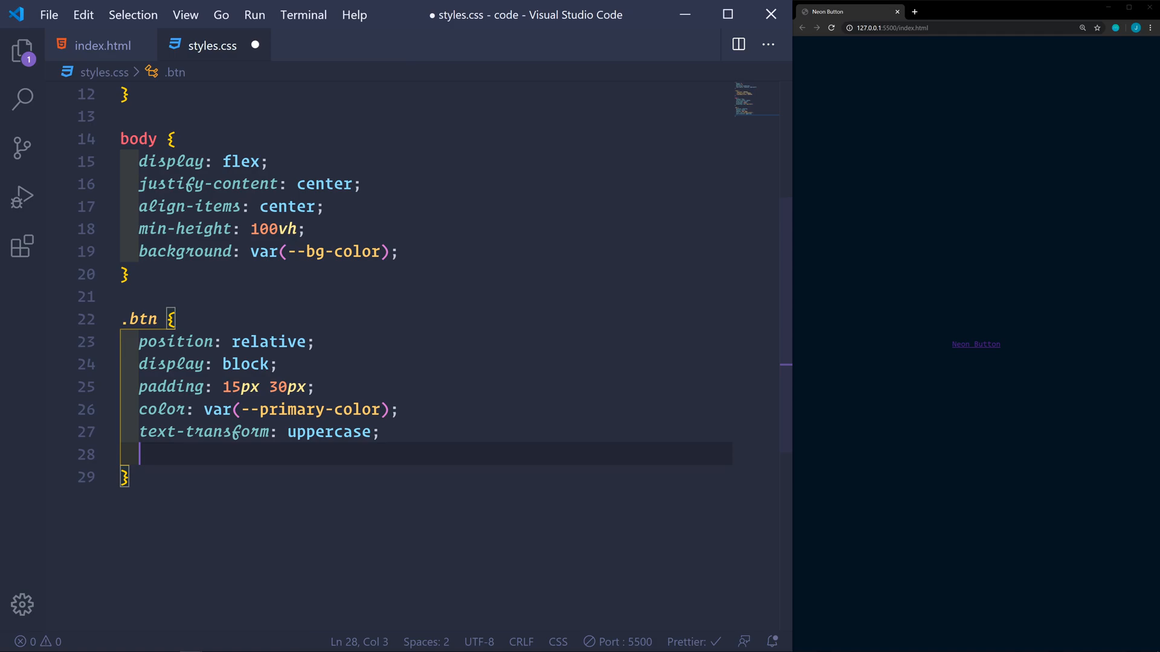
type("letter-spacing: ;")
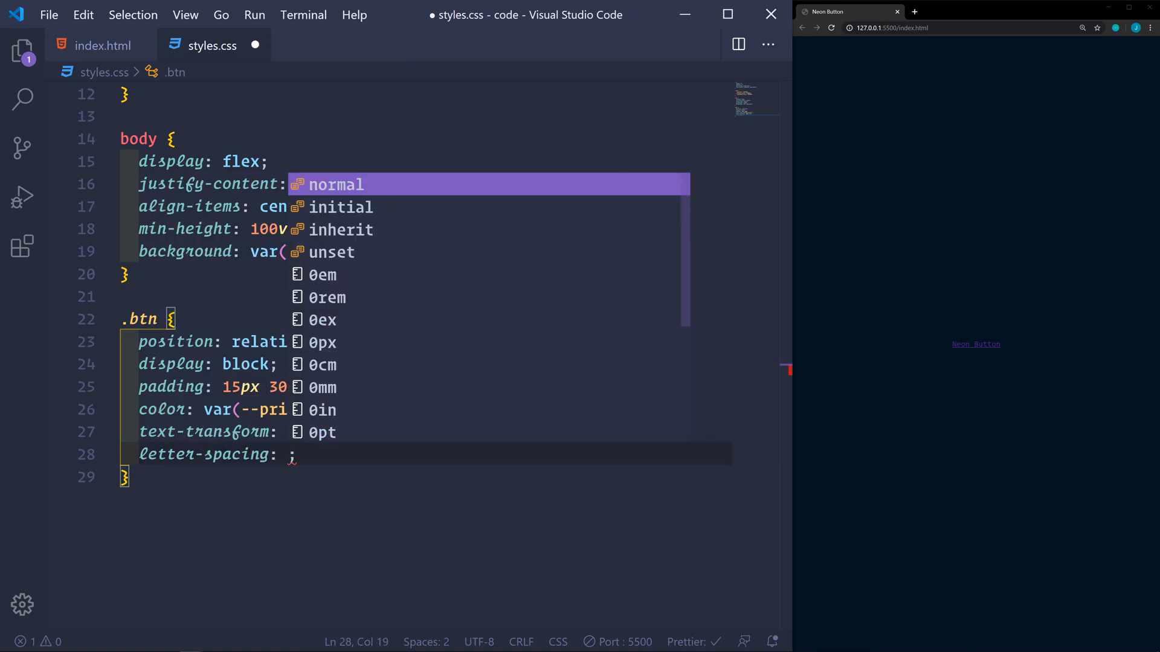
type("18px")
type("te")
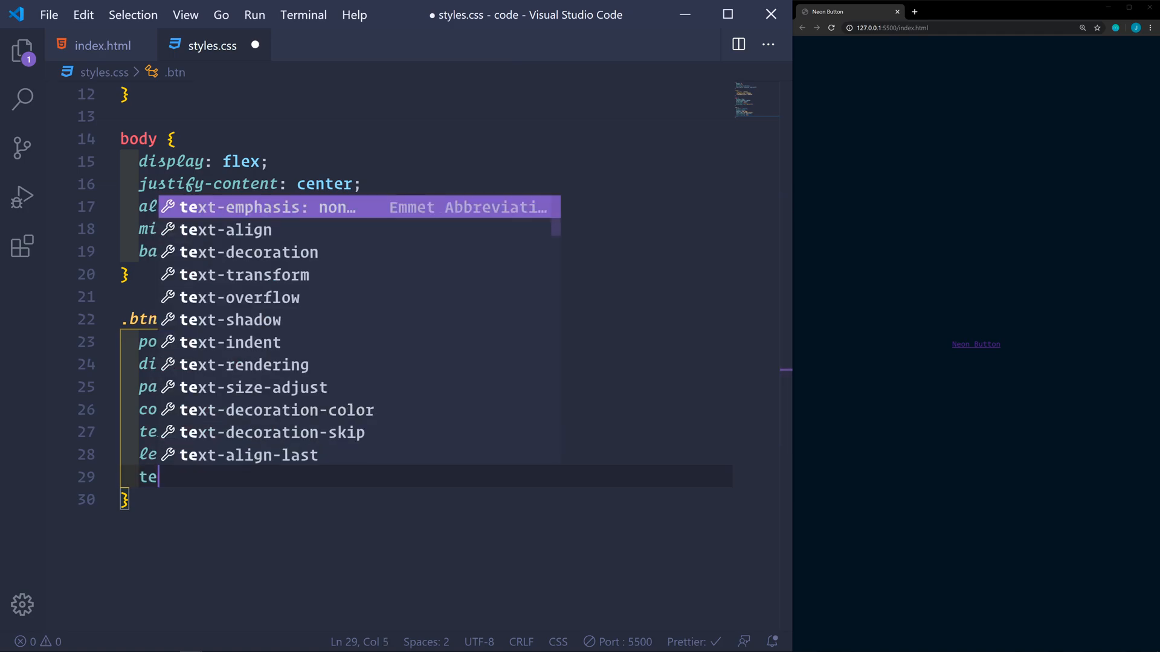
type("xt-decoration: none;")
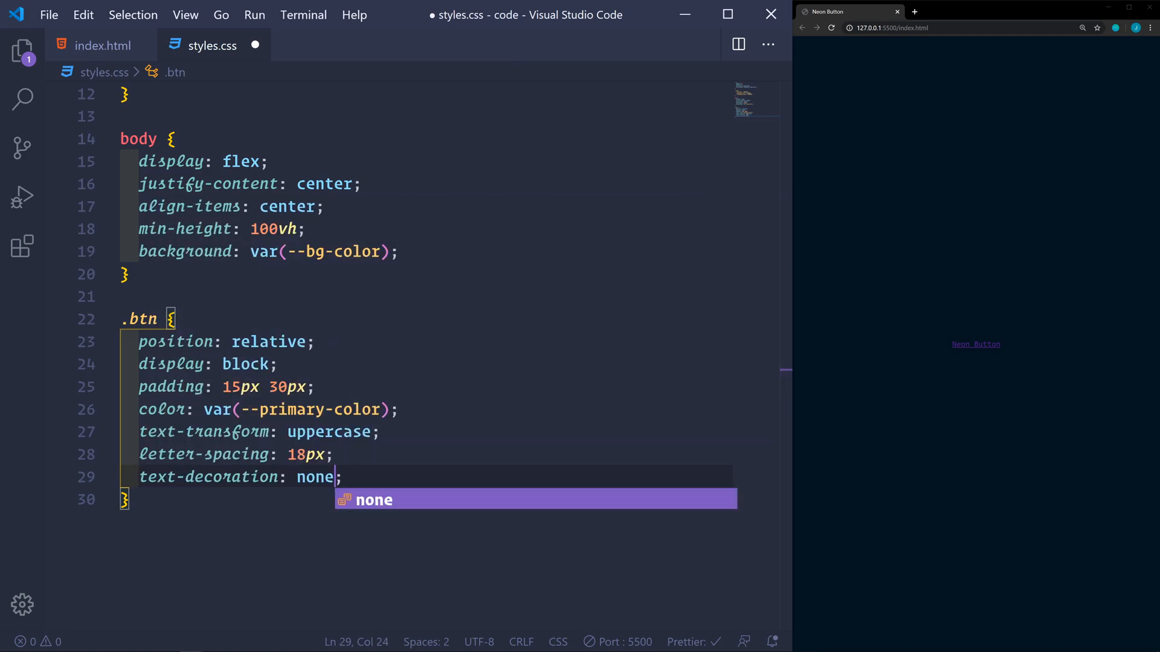
type("font-size: 36px;")
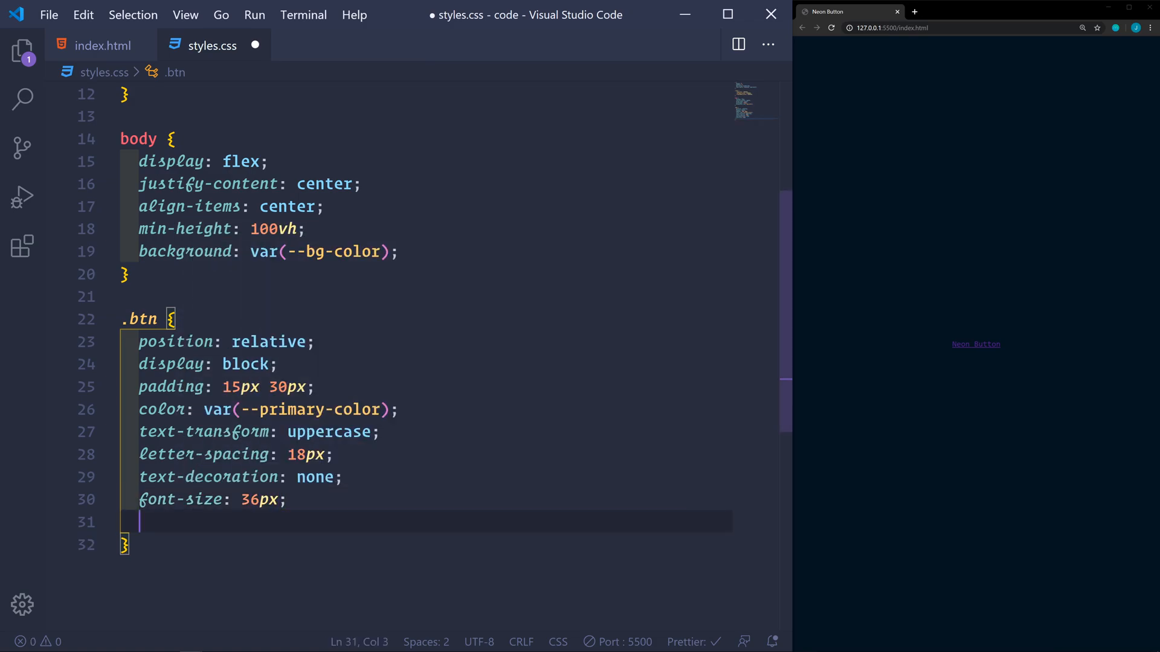
type("overflow: hidden;")
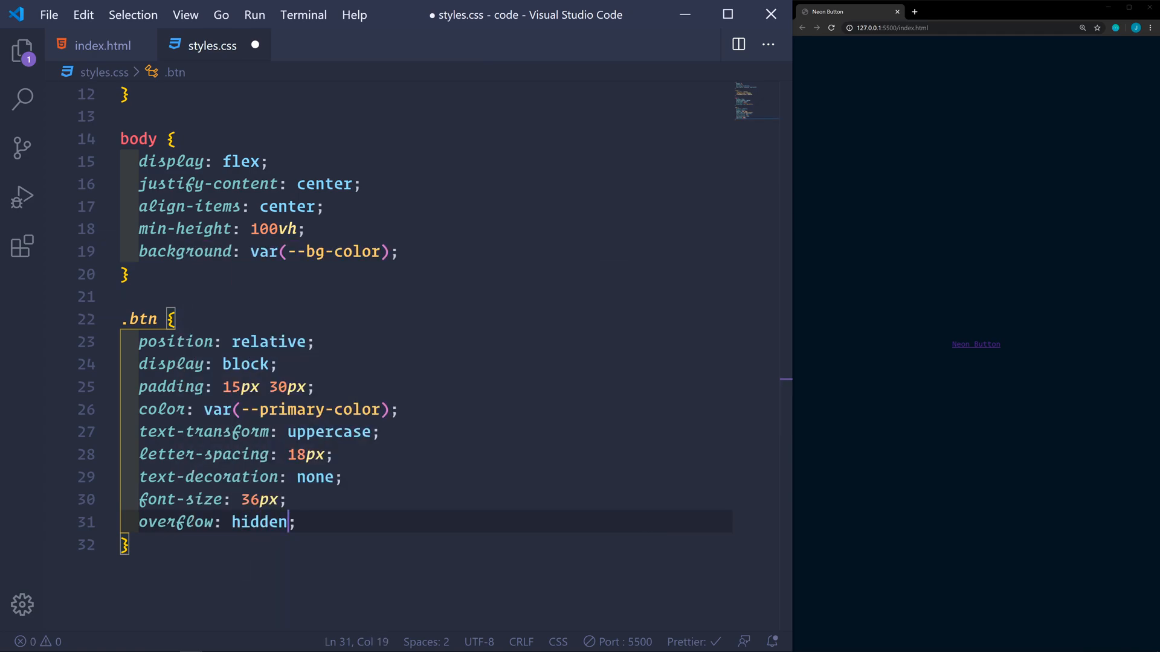
type("transition: 0.2s;")
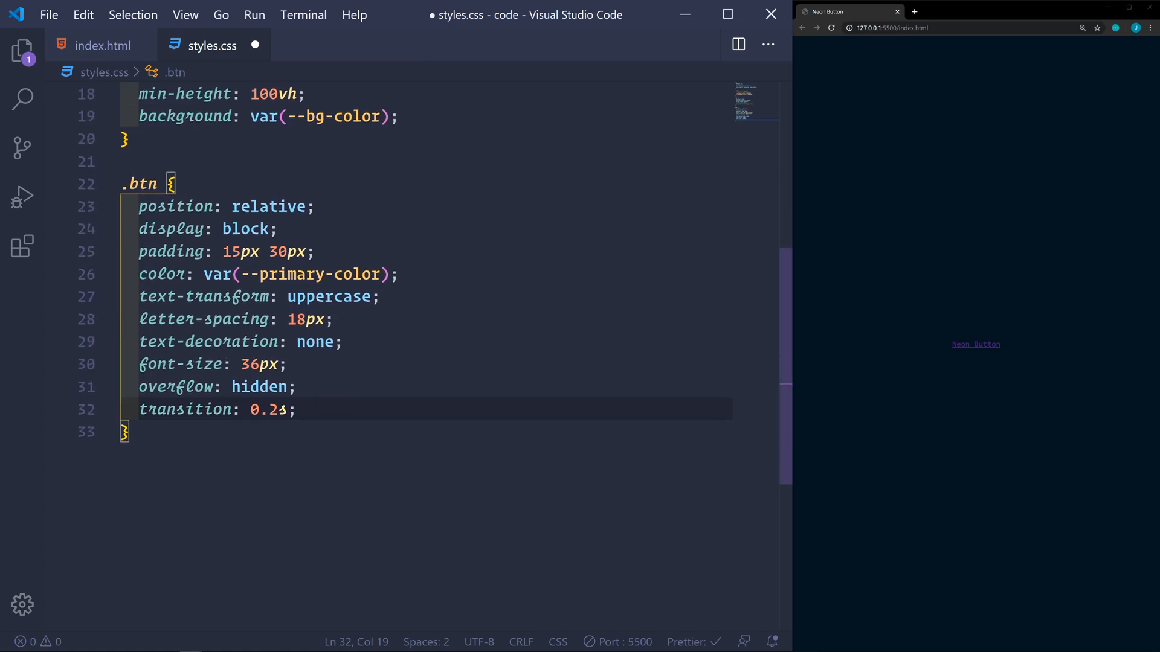
scroll("down", 3)
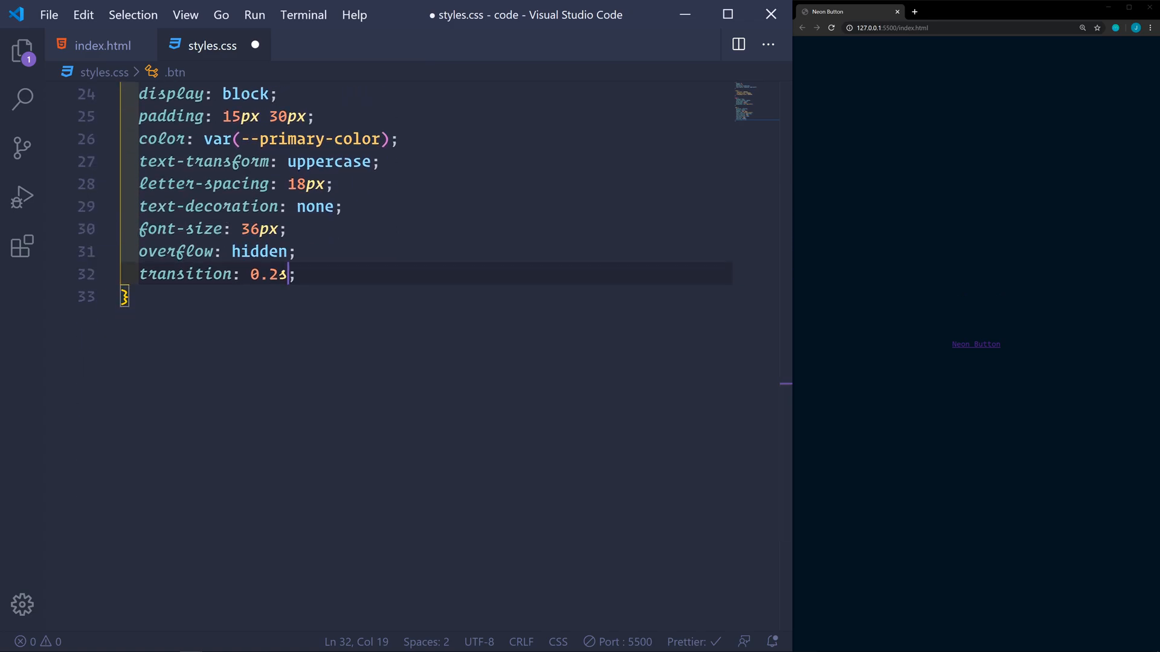
key("ctrl+s")
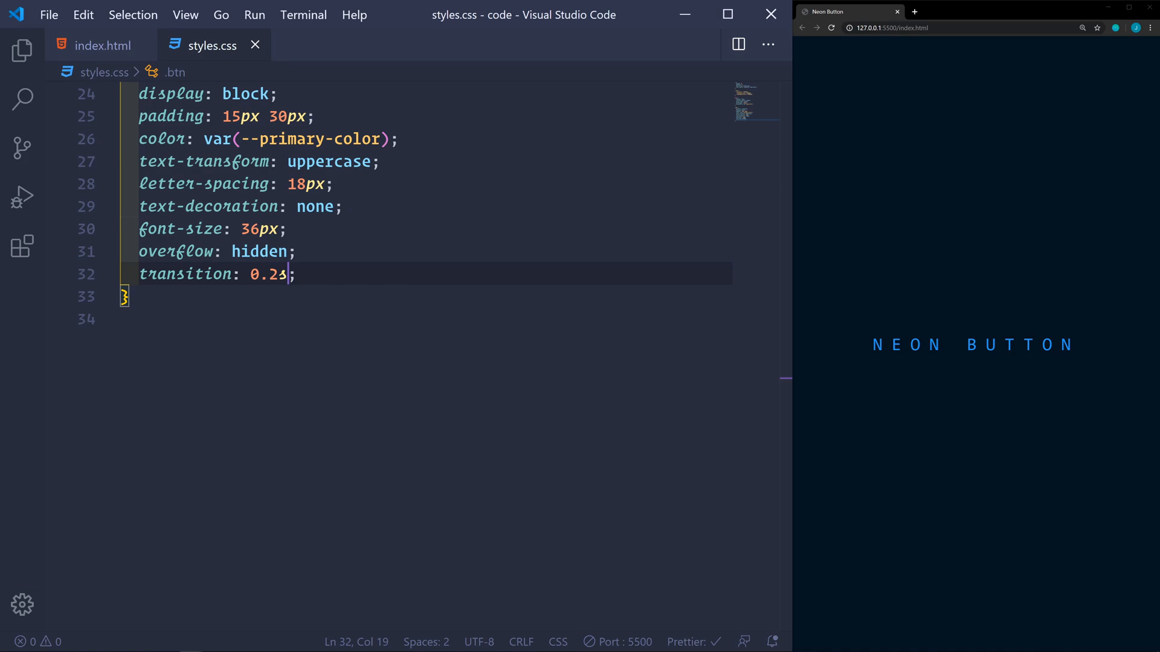
- Create .btn:hover with color var(--secondary-color) and background var(--primary-color)
key("enter")
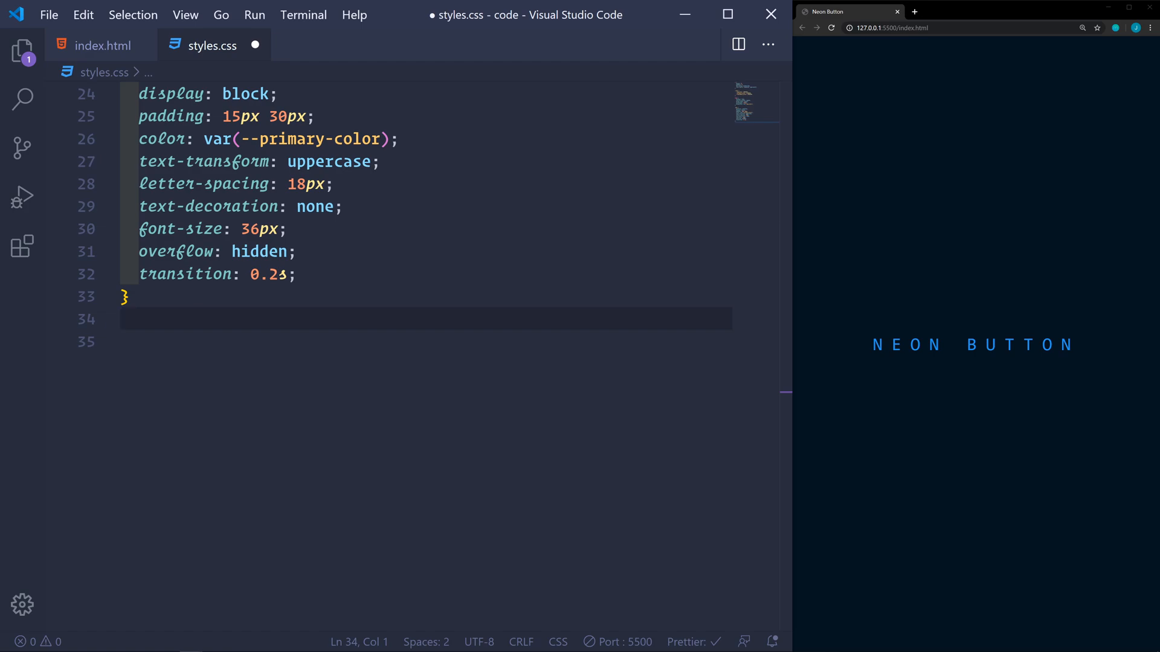
type(".btn")
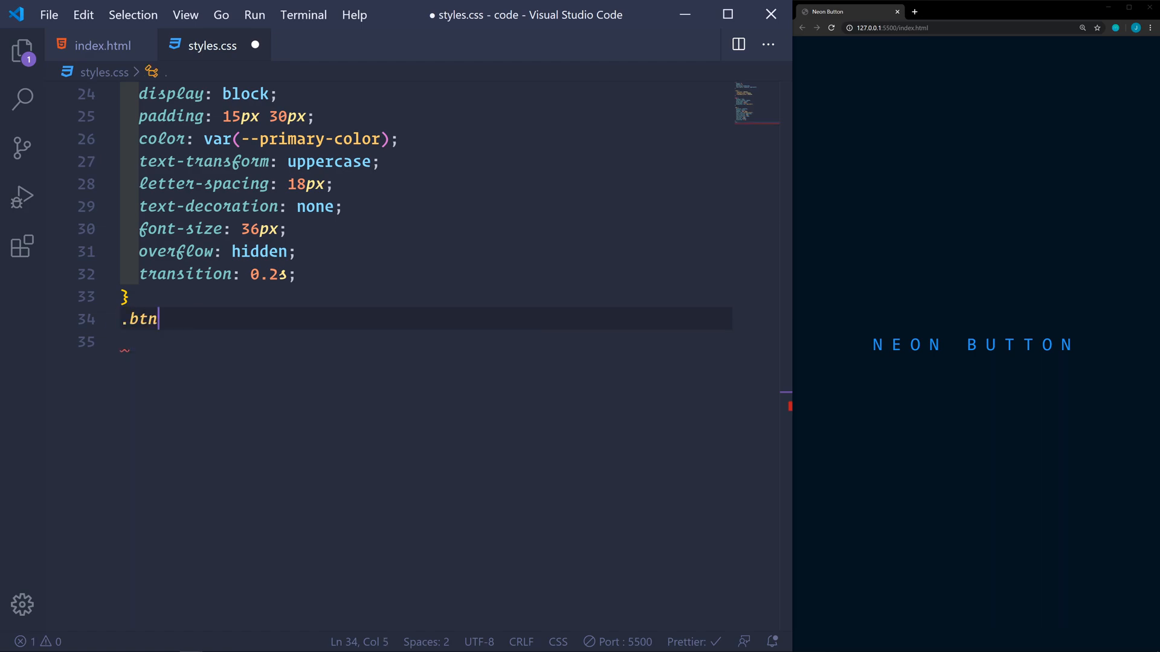
type(":hover {")
left_click(425, 342)
type("color: ;")
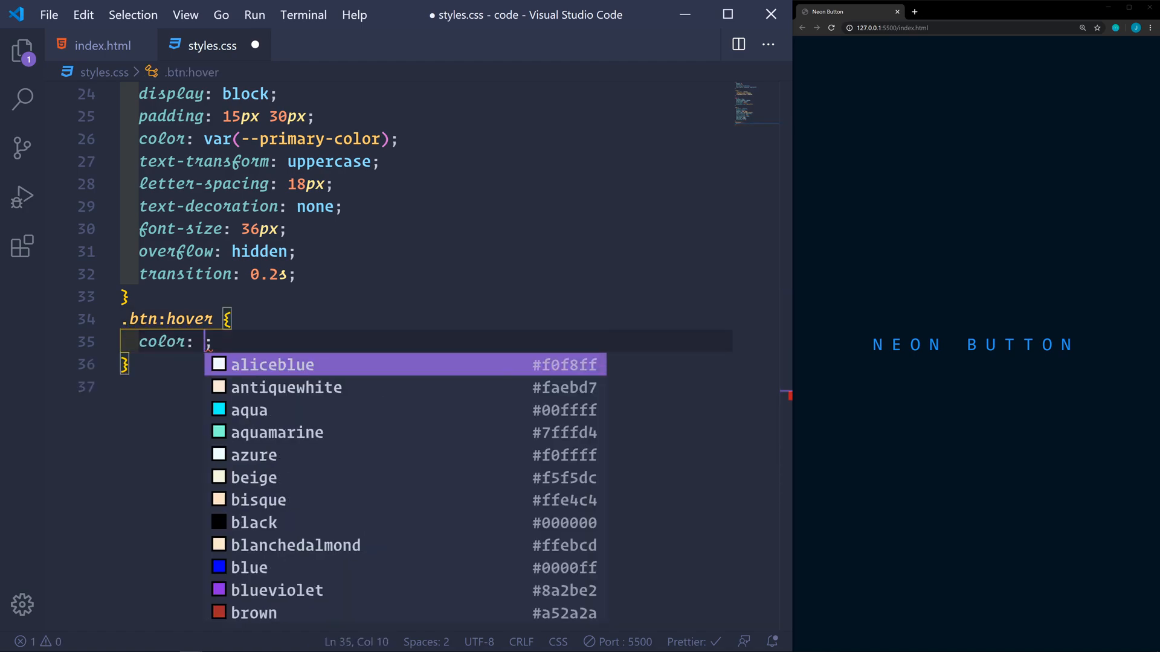
type("var(--secondary-color)")
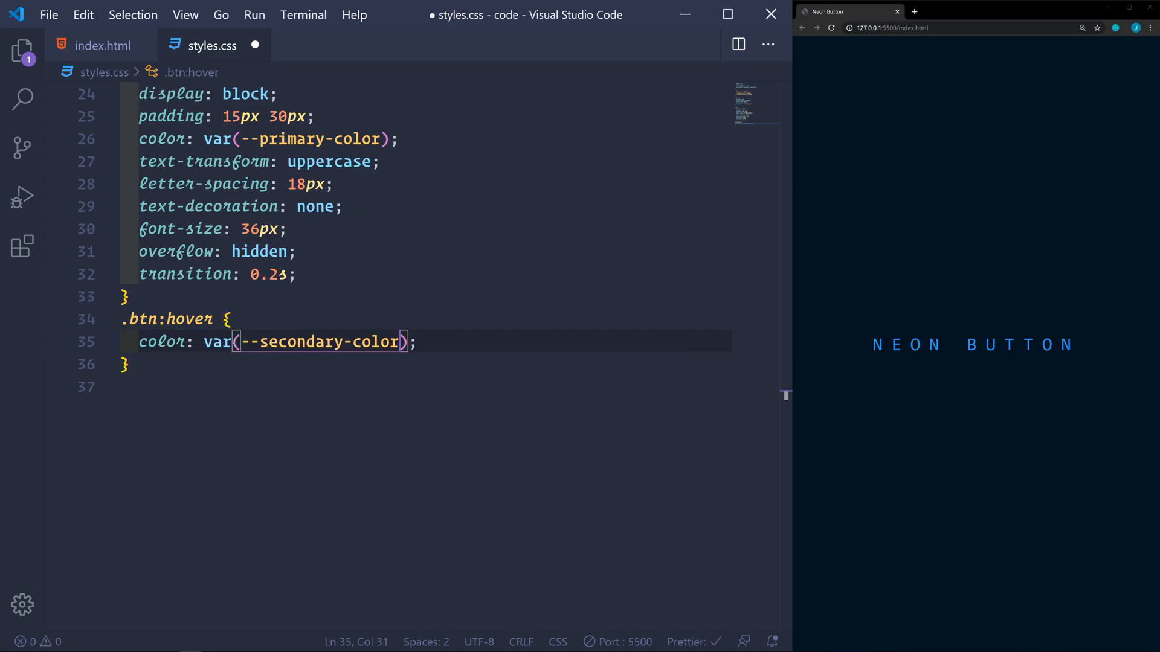
type("background: ;")
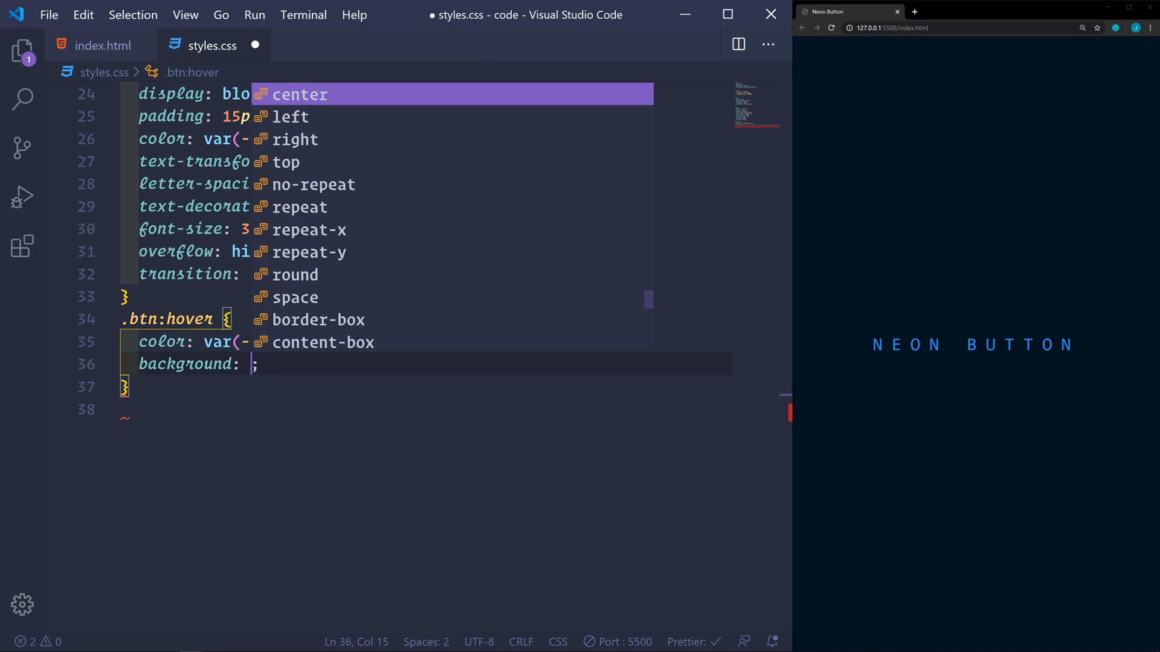
type("var(--primary-color")
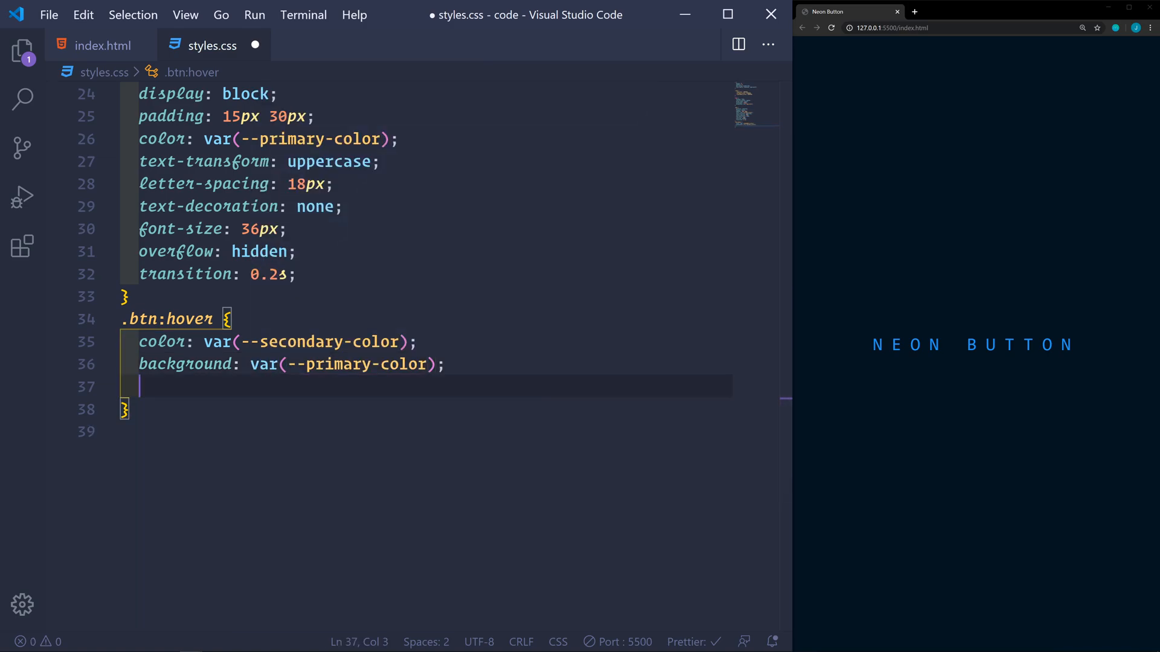
- Give the hover state four stacked box-shadow glows of 20px, 80px, 160px using --primary-color
type("box-shadow: ;")
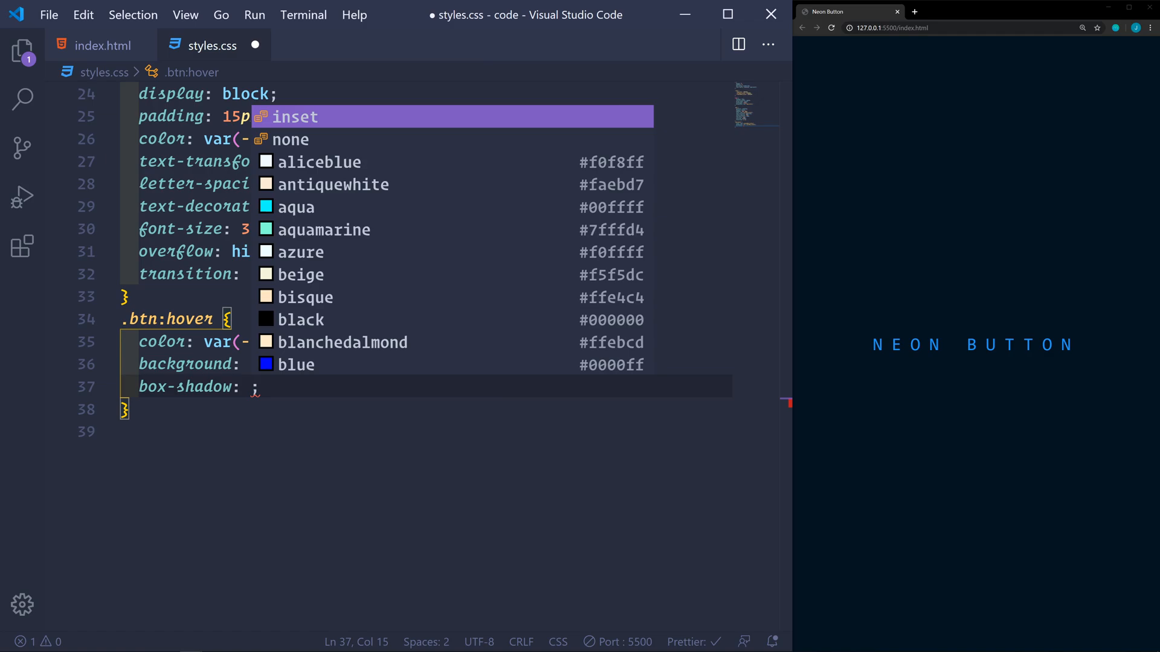
key("Escape")
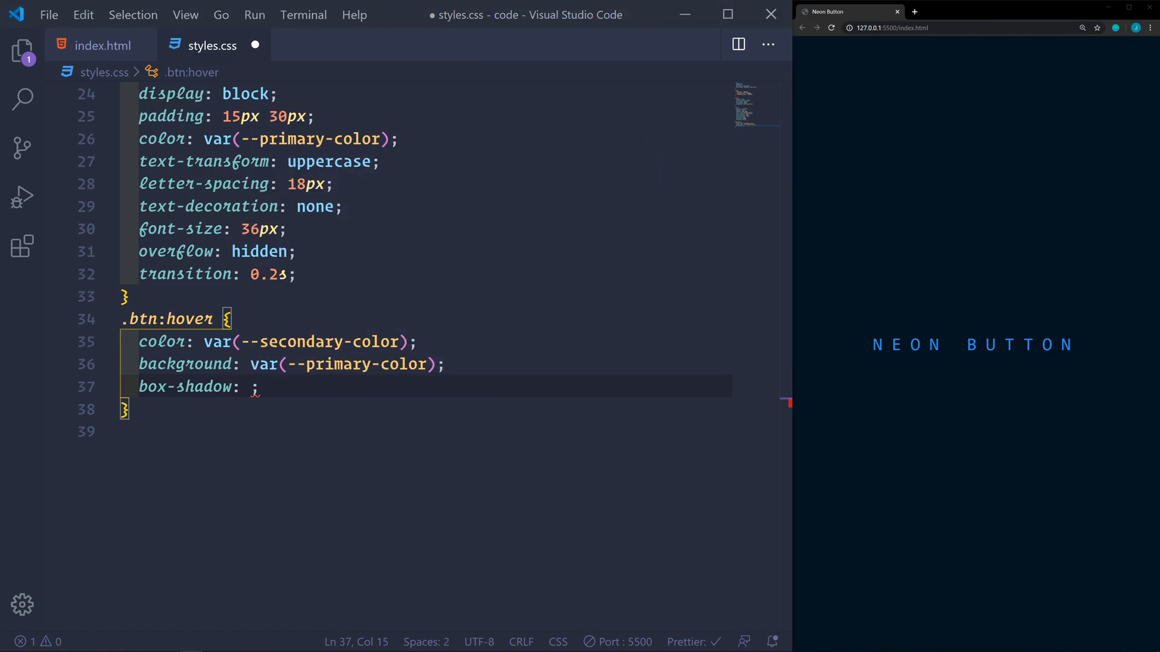
type("0 0 20px var(--primary-color), 0 0 80px var(--primary-color), 0 0 160px var(--primary-color), 0 0 320px var(--primary-color)")
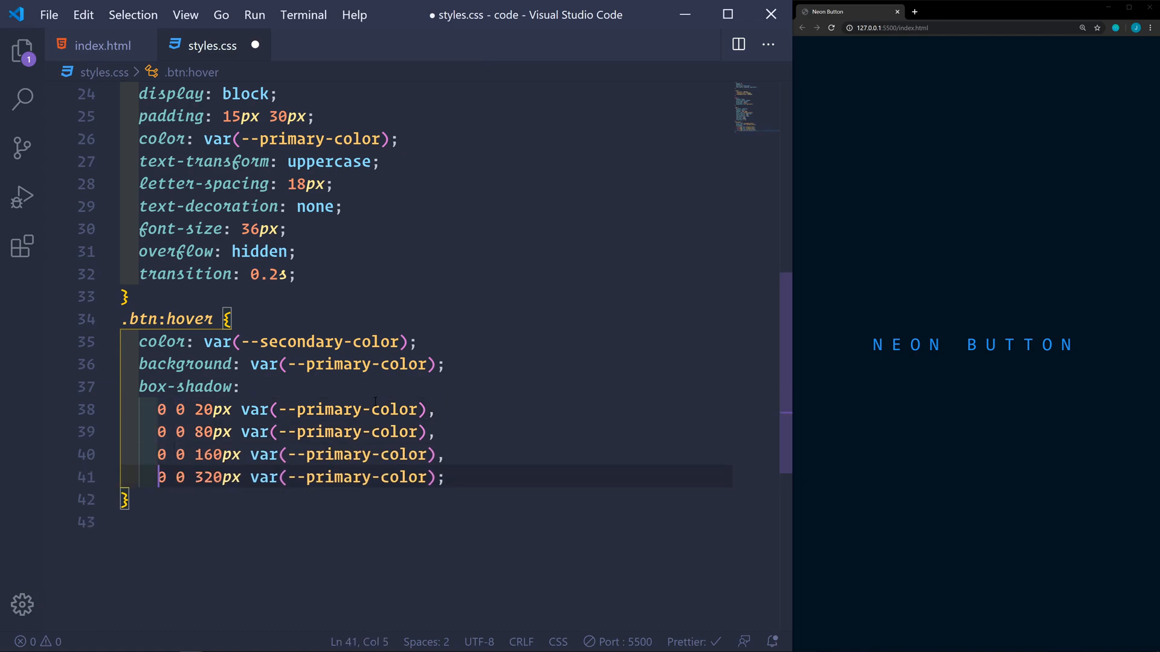
scroll("down", 3)
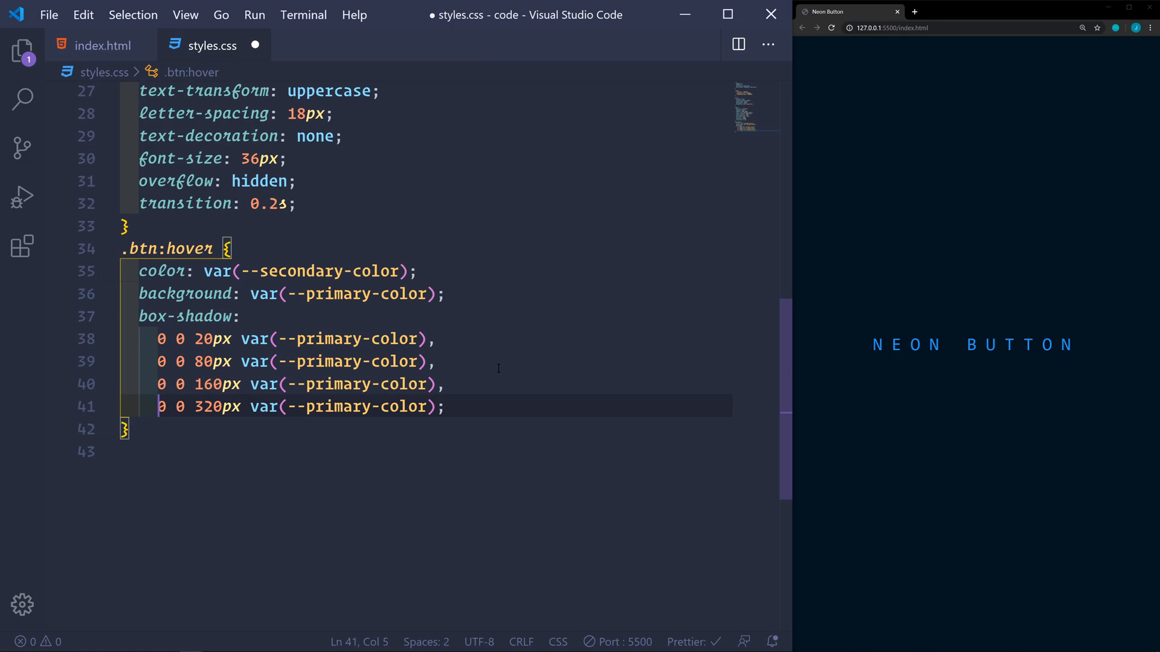
key("Enter")
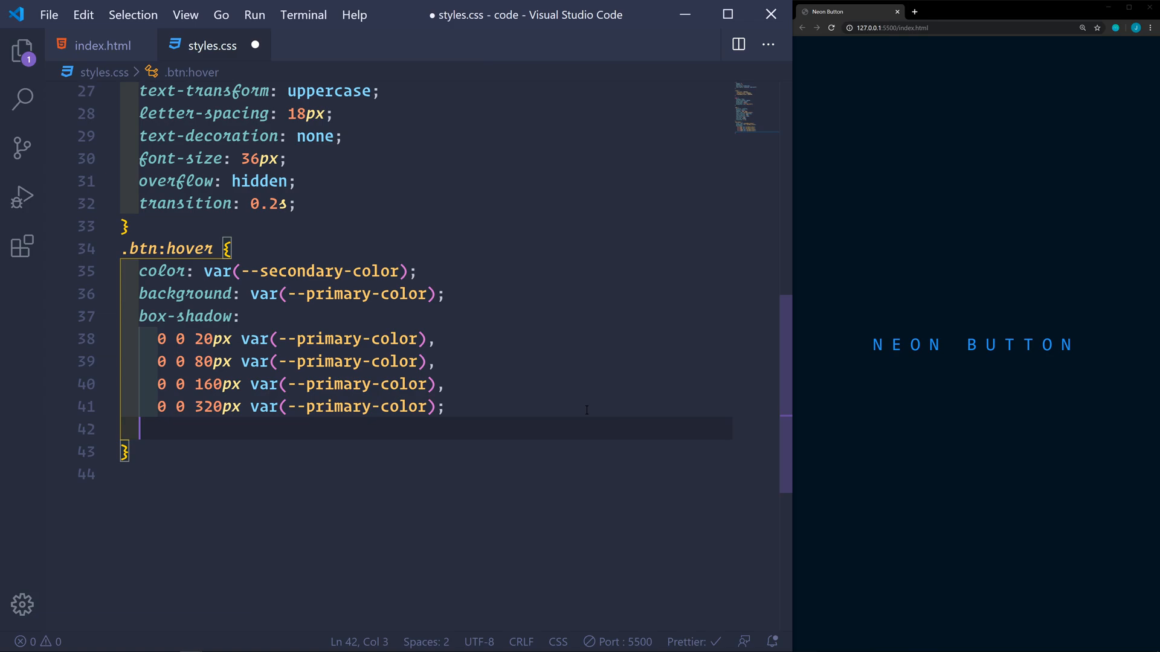
- Set transition-delay 1s on .btn:hover and save so the preview glows on hover
type("tra")
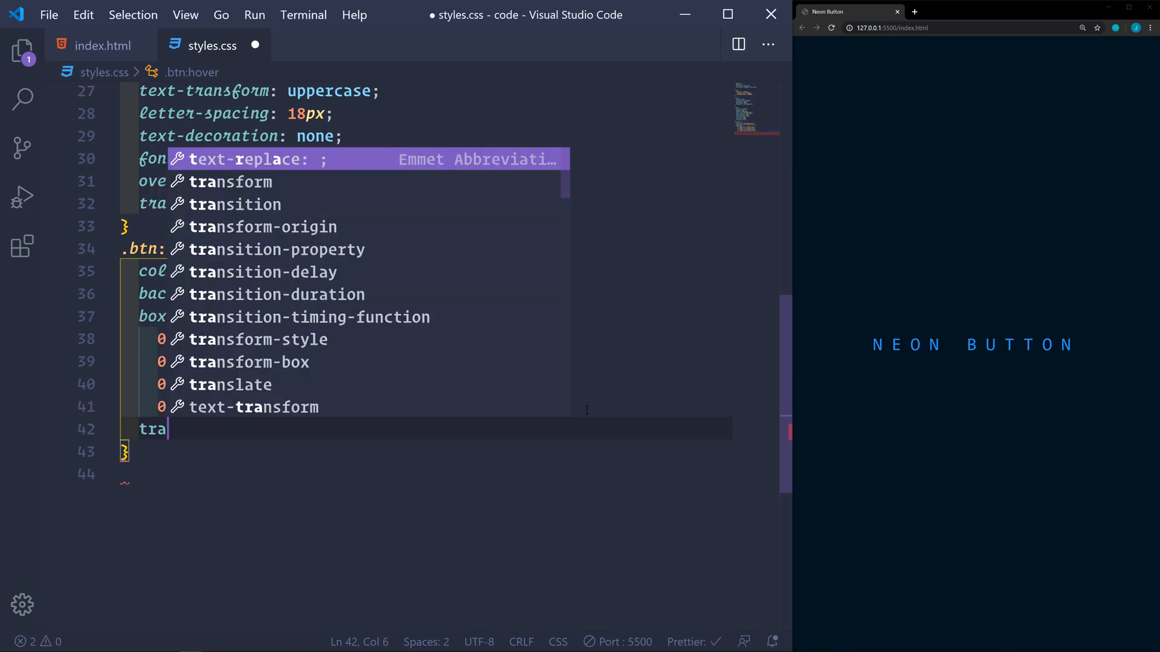
type("sidel")
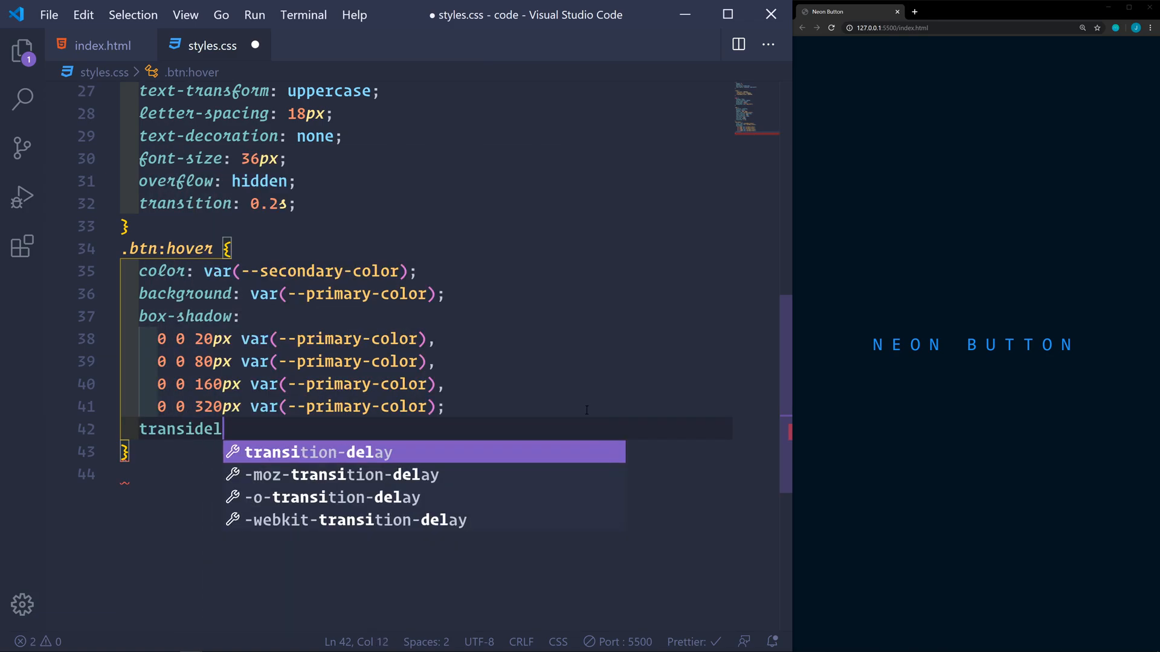
type("transition-delay: 1s;")
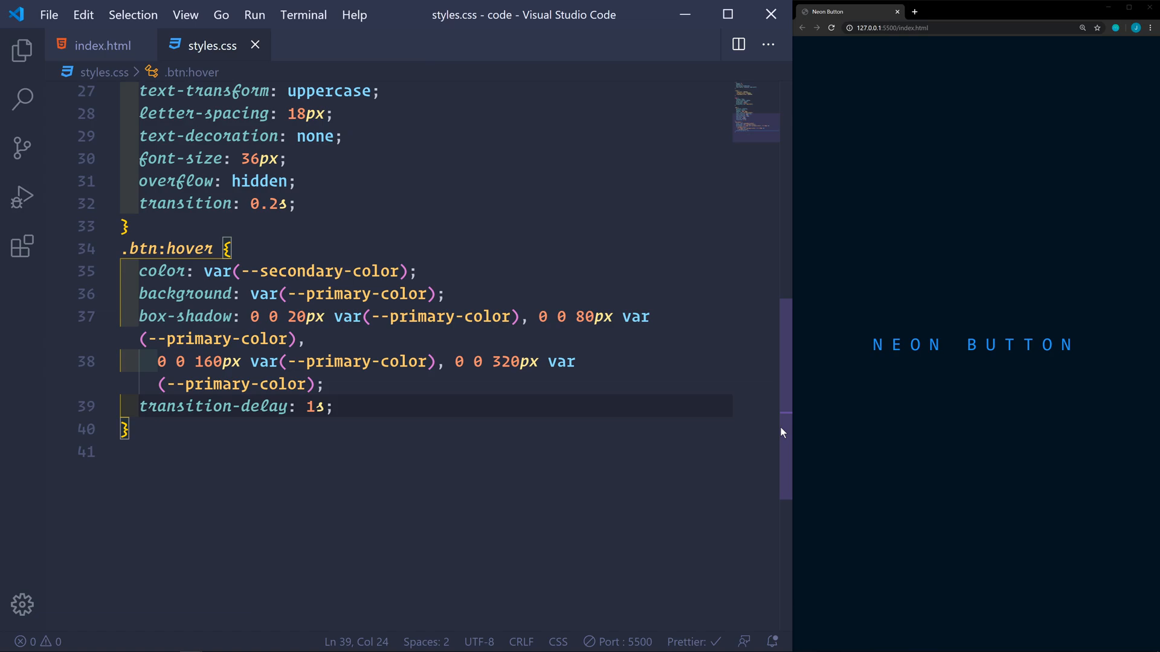
mouse_move(904, 352)
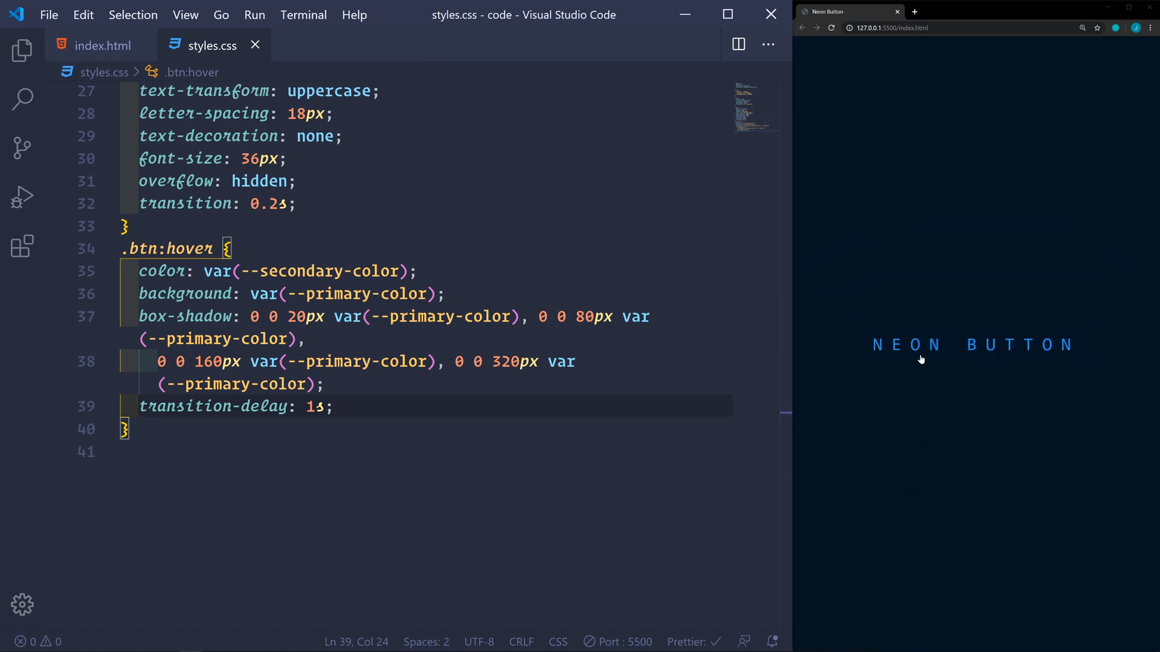
mouse_move(921, 344)
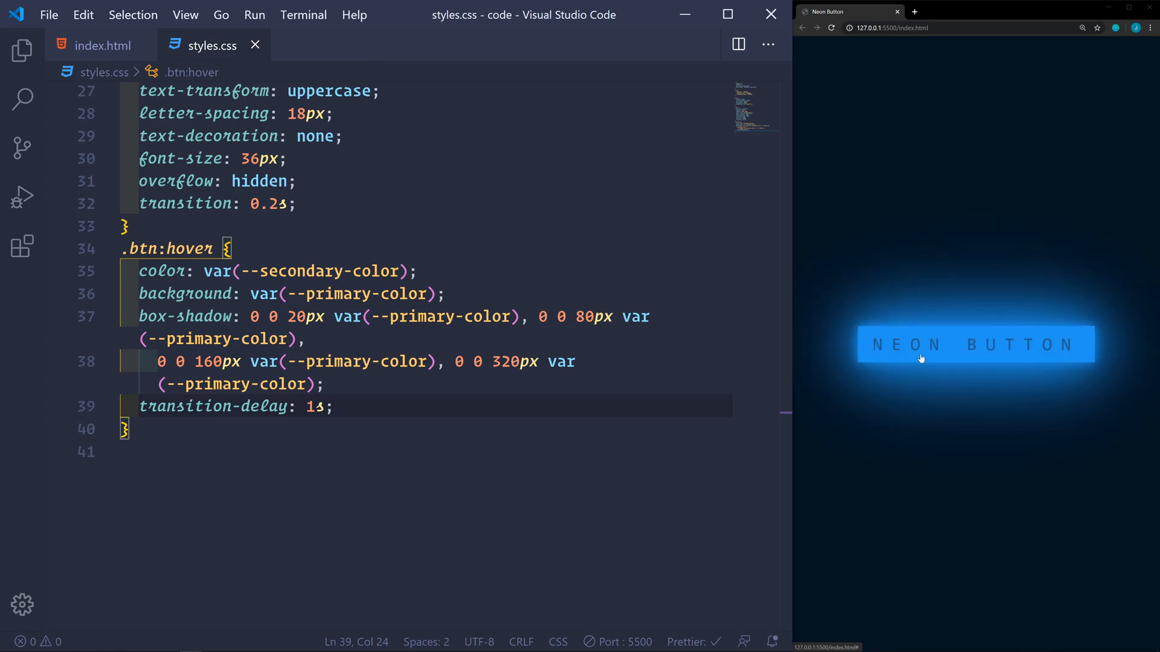
mouse_move(921, 479)
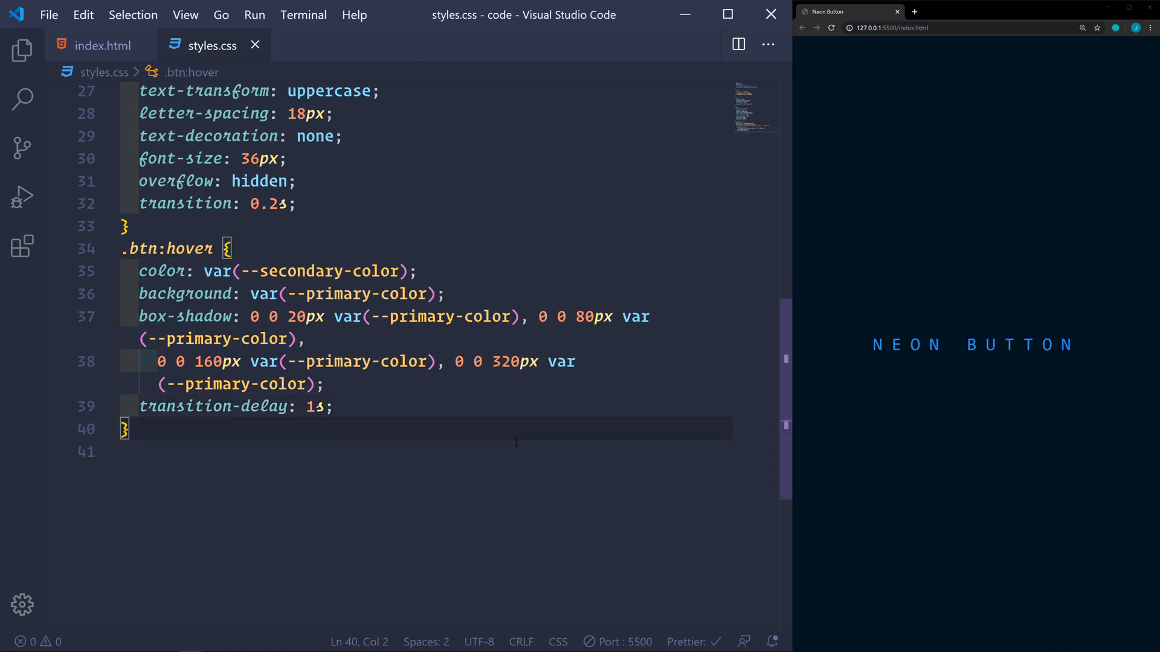
key("enter")
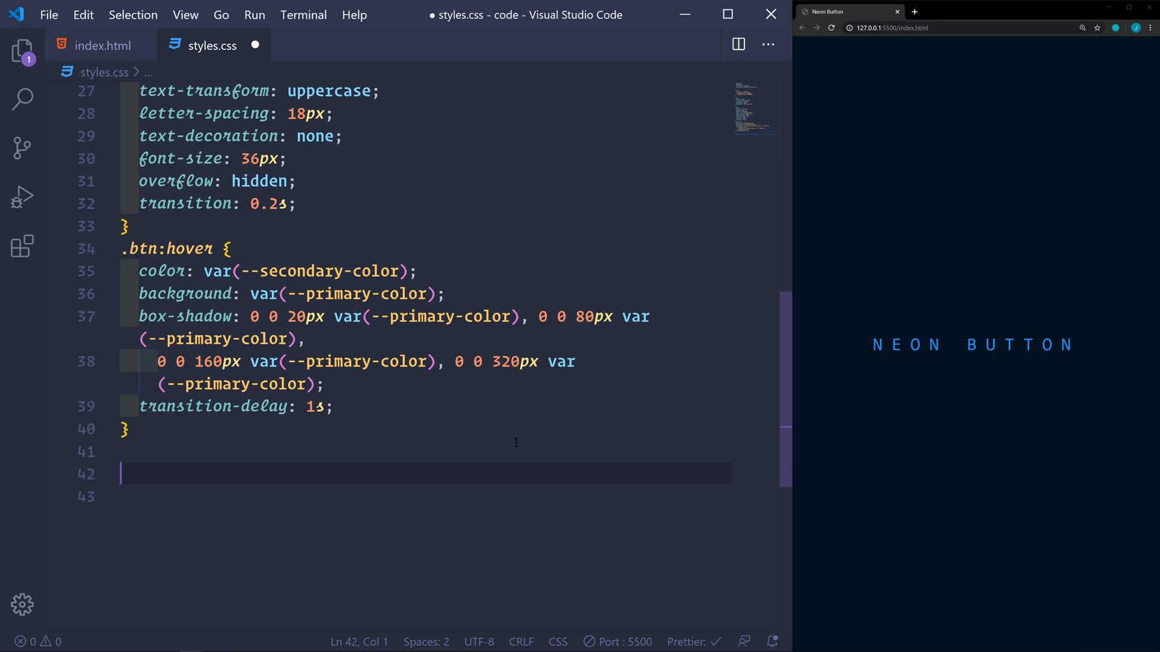
- Write .btn span with position absolute and display block, then begin an nth-child selector
type(".btn span {")
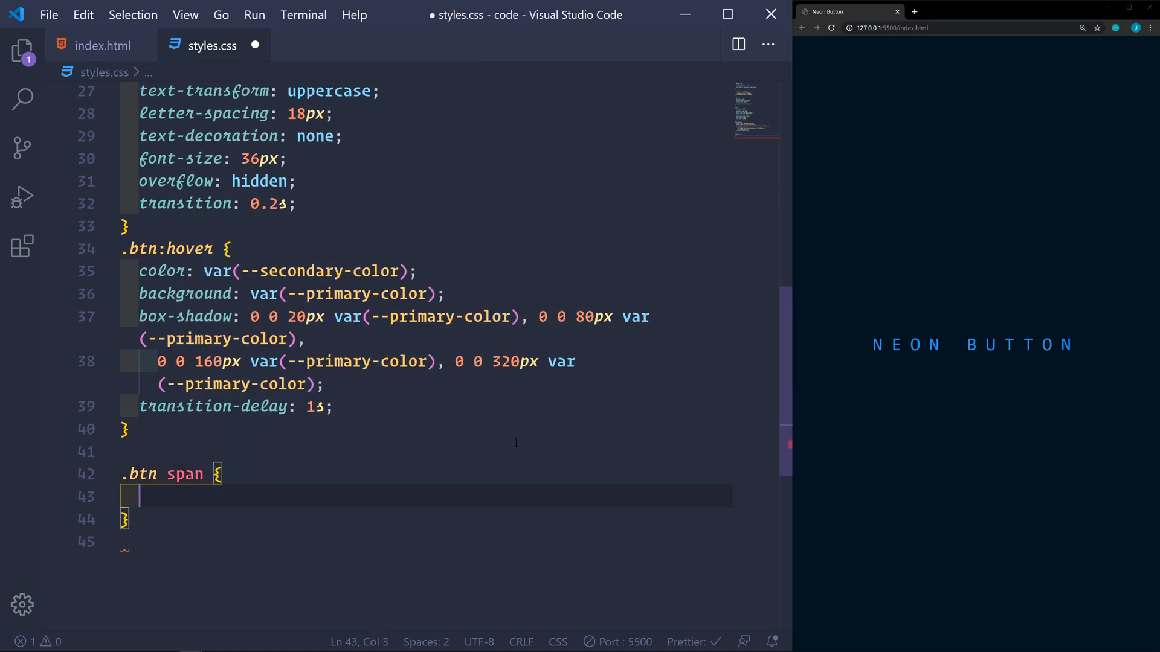
type("pso")
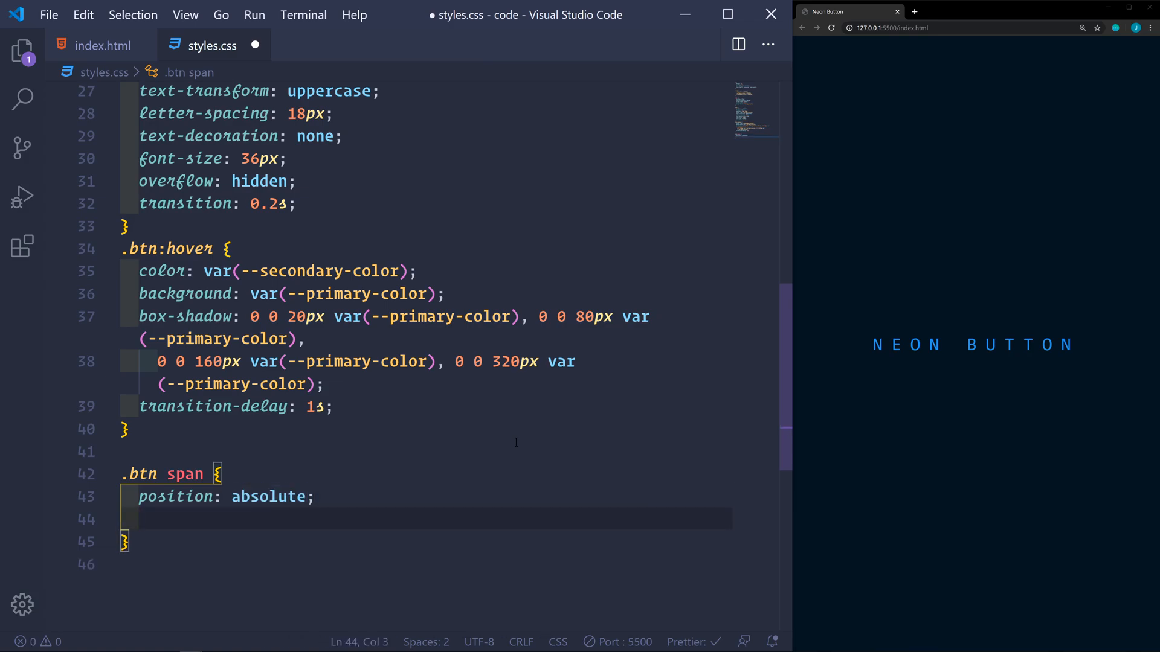
type("display: block;")
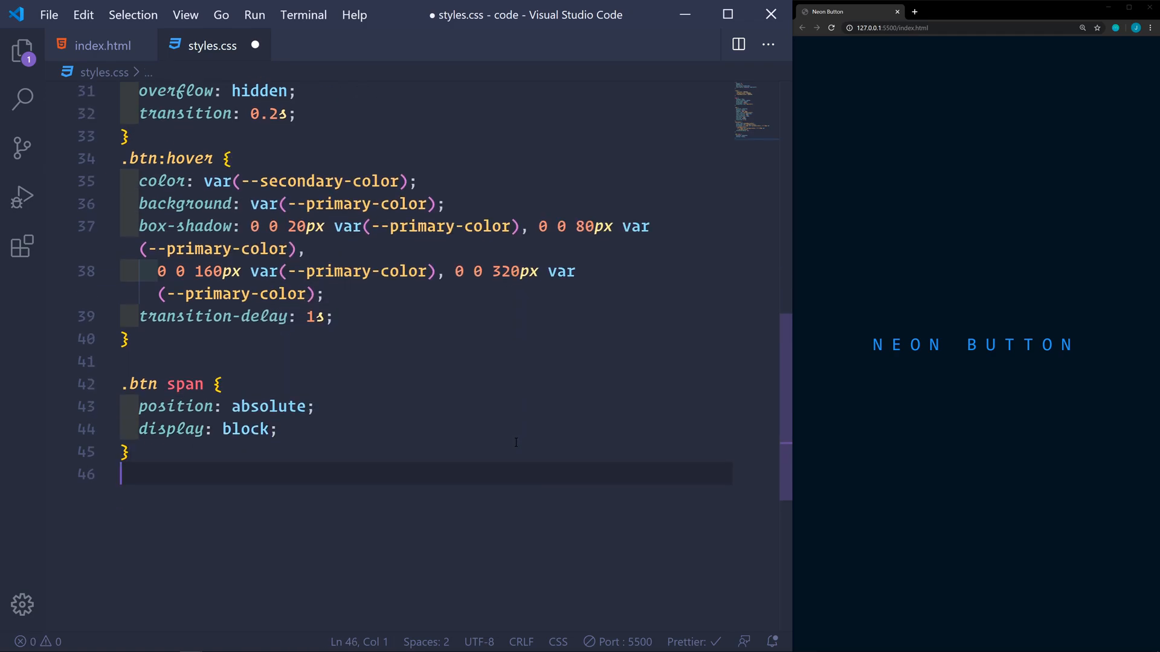
scroll("down", 3)
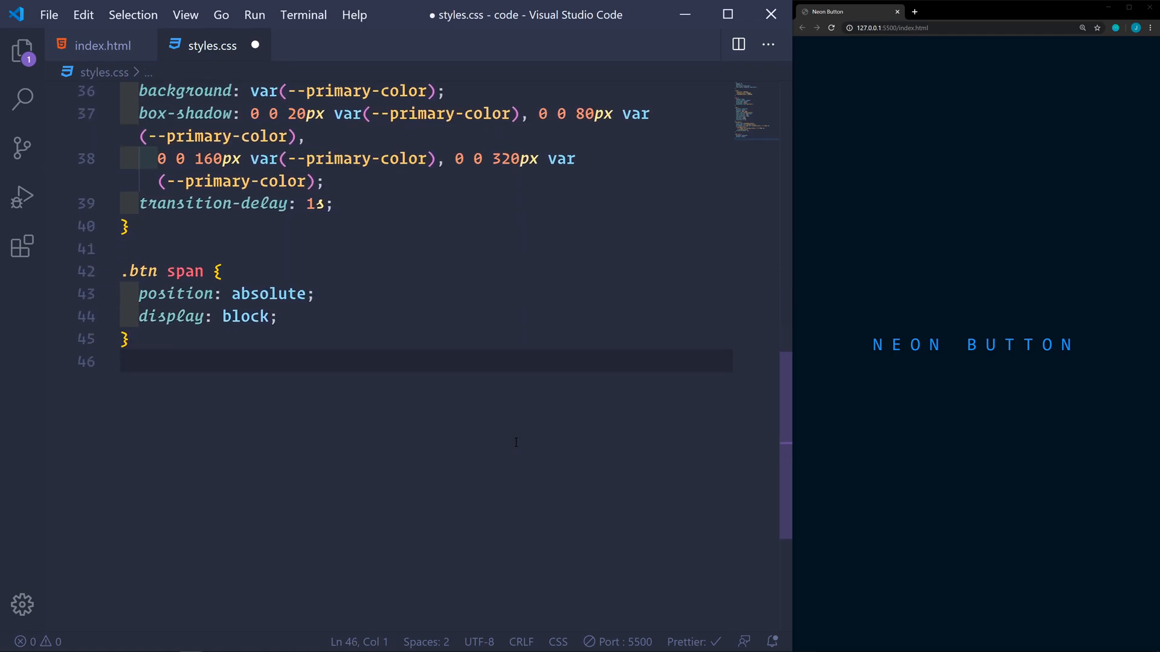
type(".btn span:nth-child(")
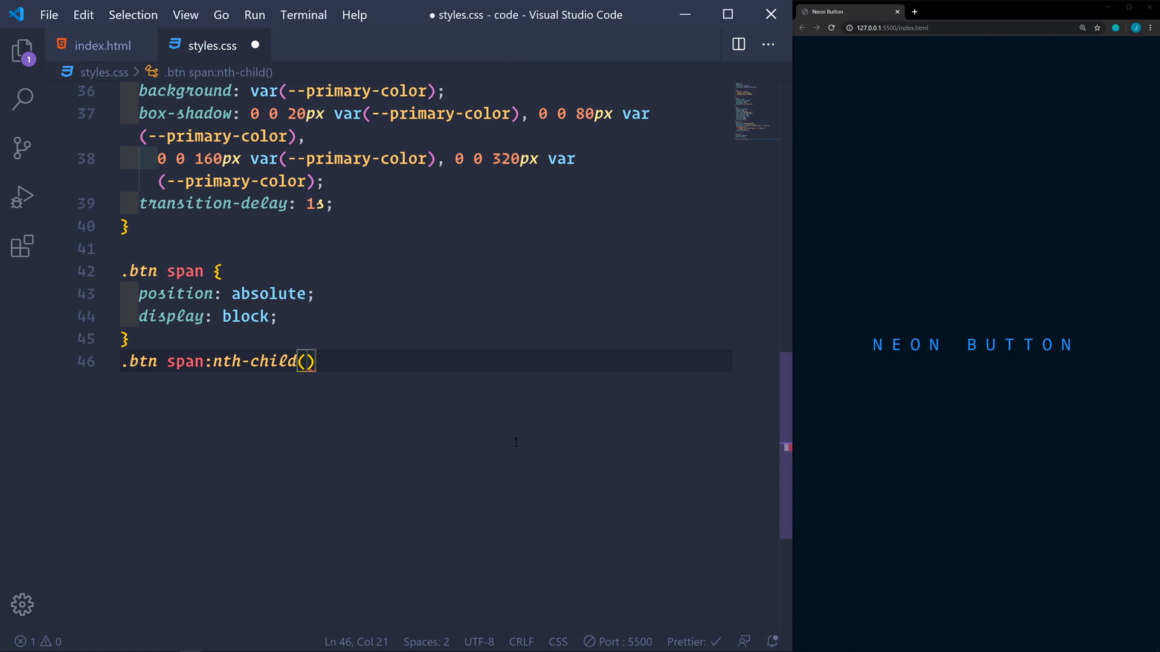
- Give span:nth-child(1) top 0, translateX(-115%), width 100% and height 4px
type("1")
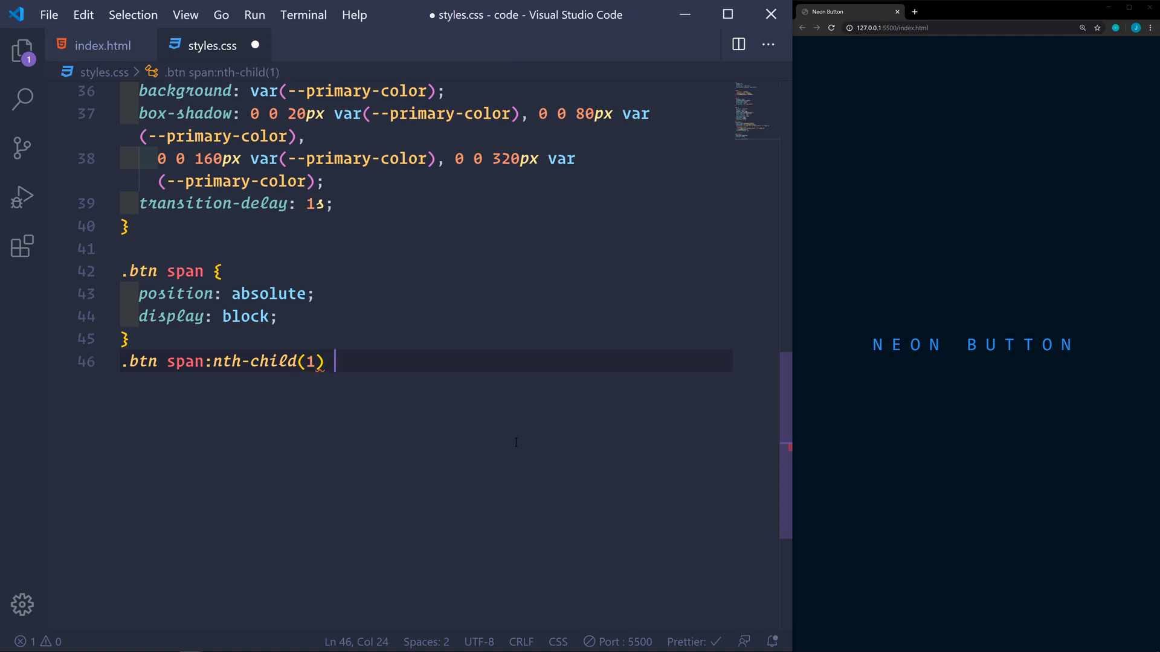
type("top: 0;")
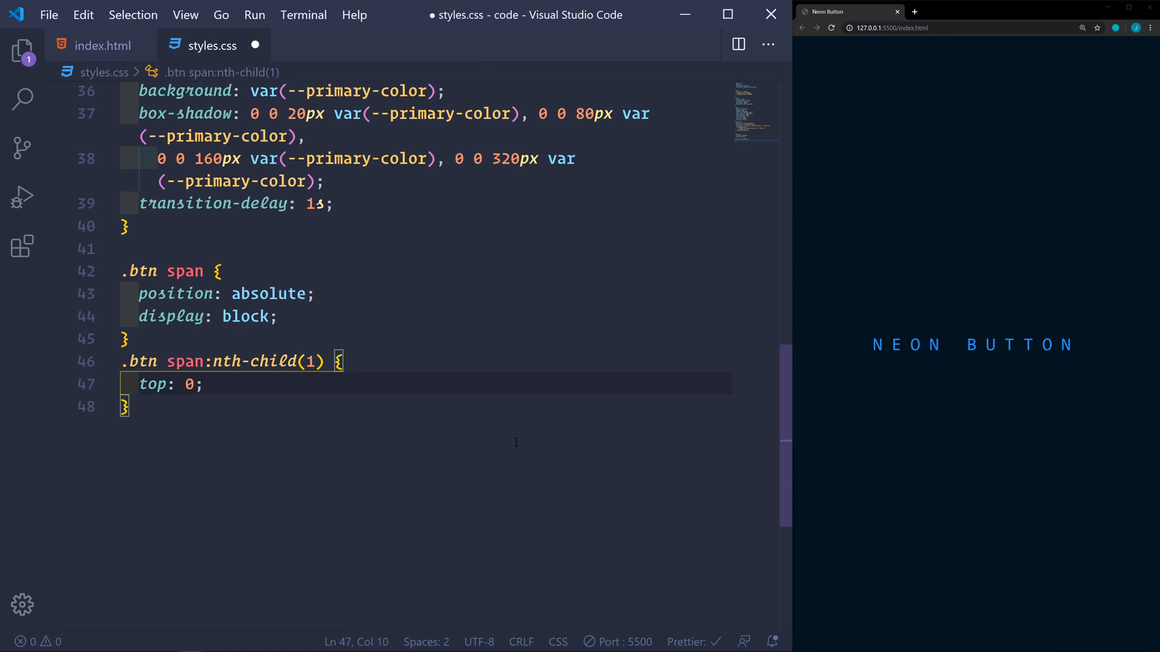
type("transform:")
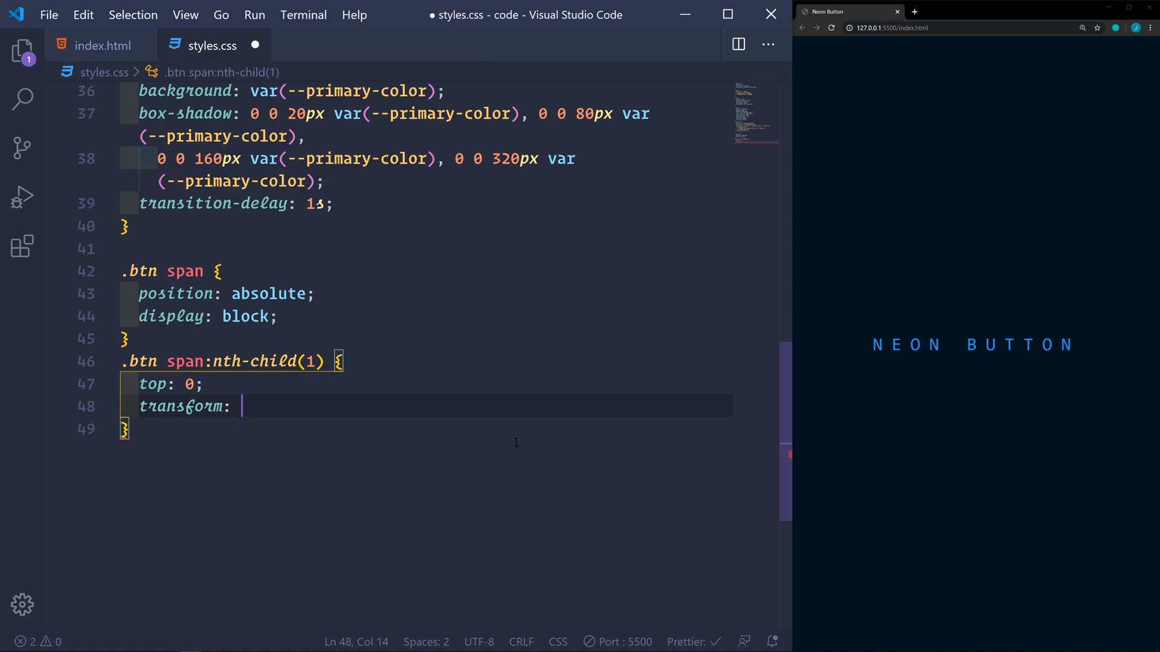
type("translateX()")
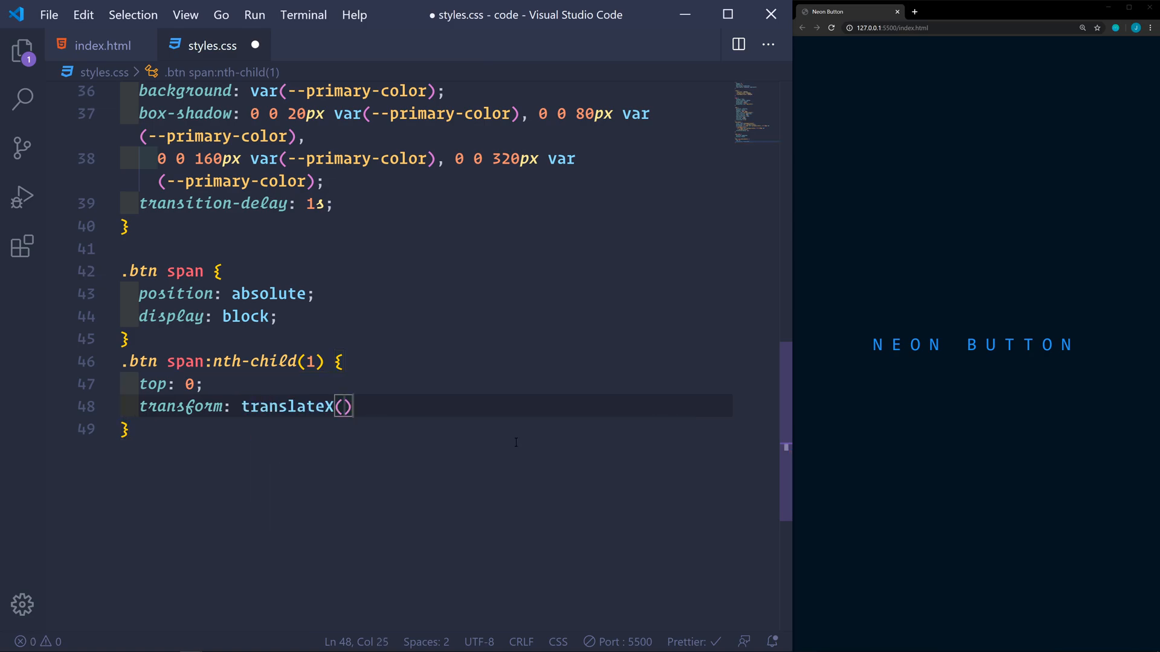
type("-115%")
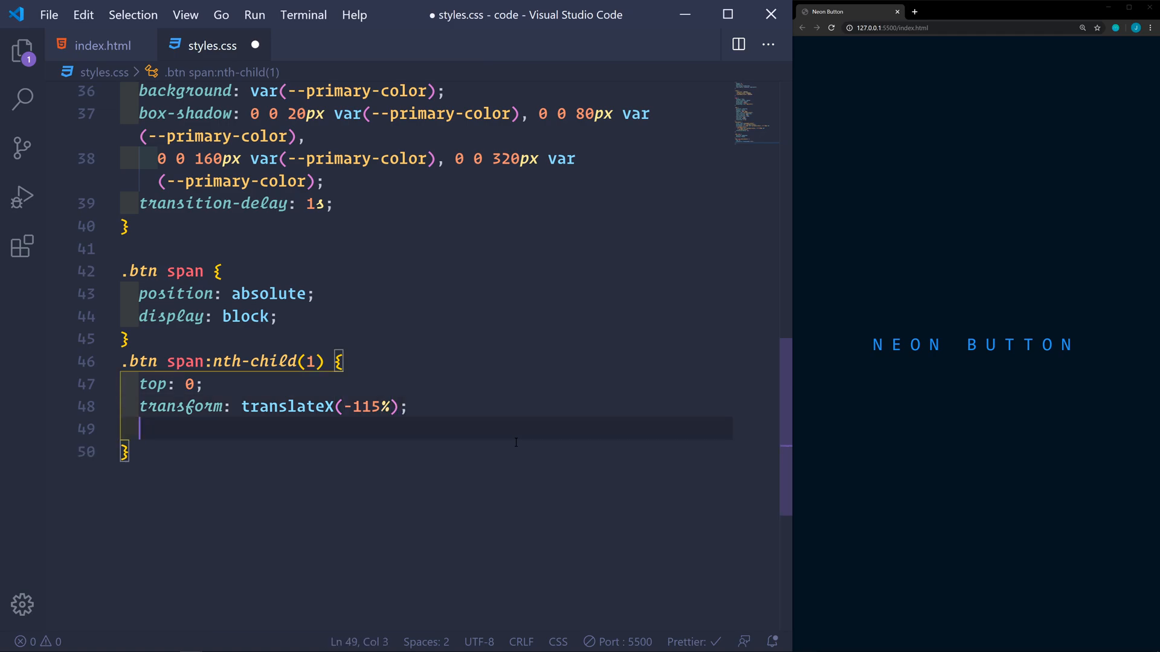
type("width: 100;")
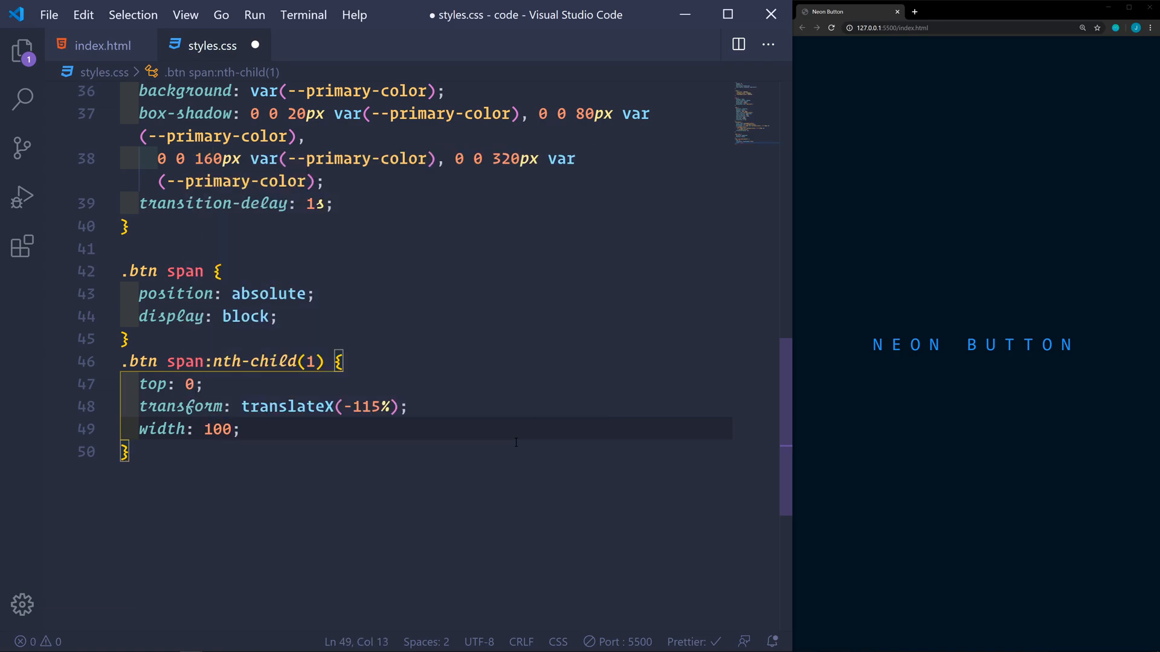
type("height: 4px;")
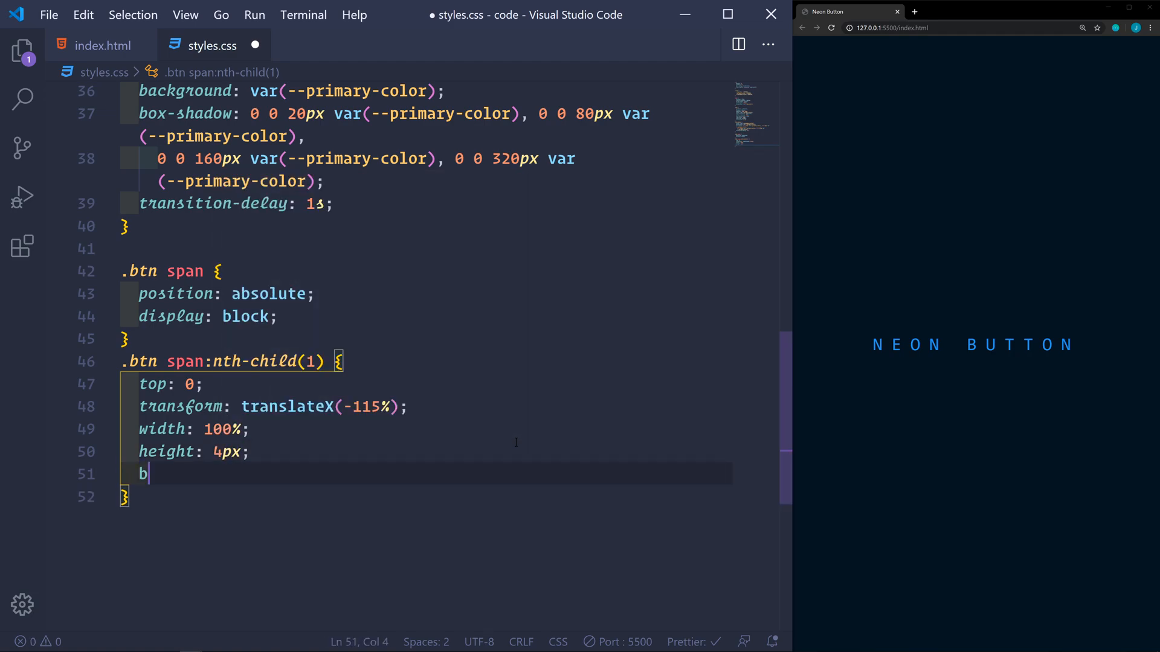
- Set its background to a 90deg linear-gradient from transparent to var(--primary-color)
type("ackground")
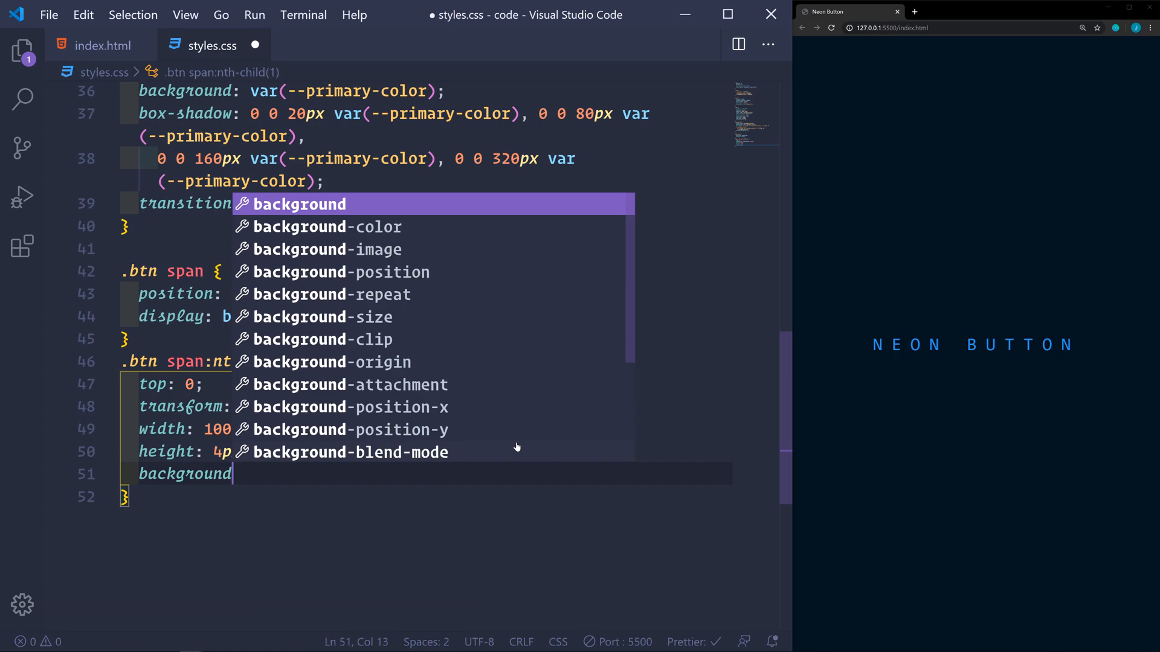
type(": linear-gradient();")
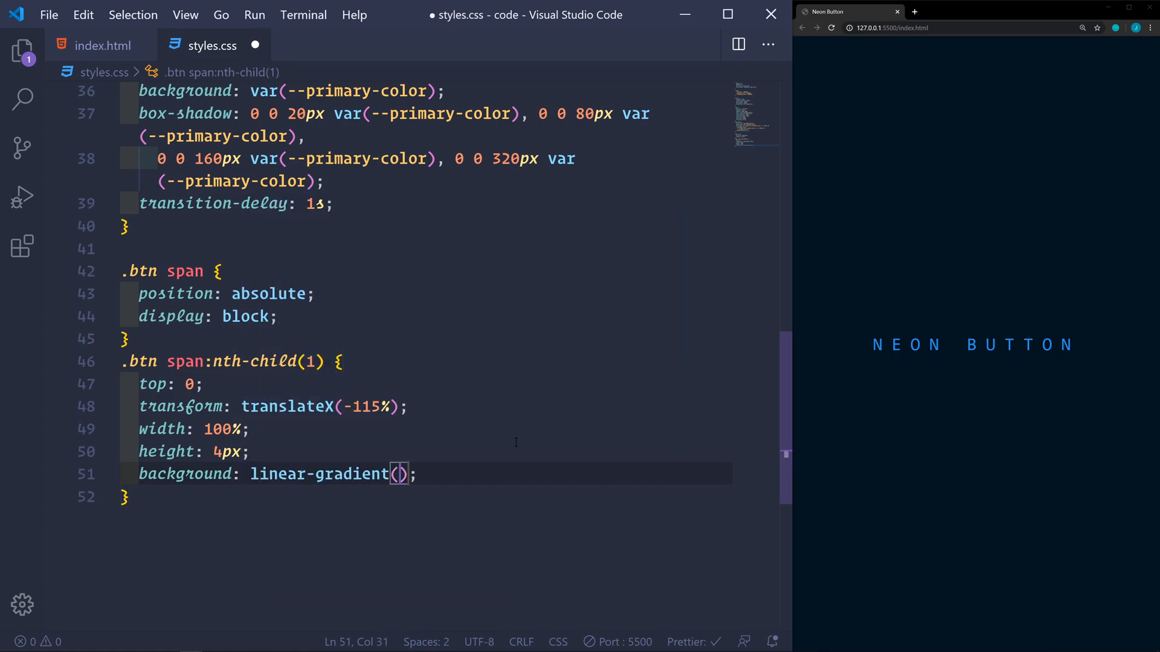
type("90deg, tra")
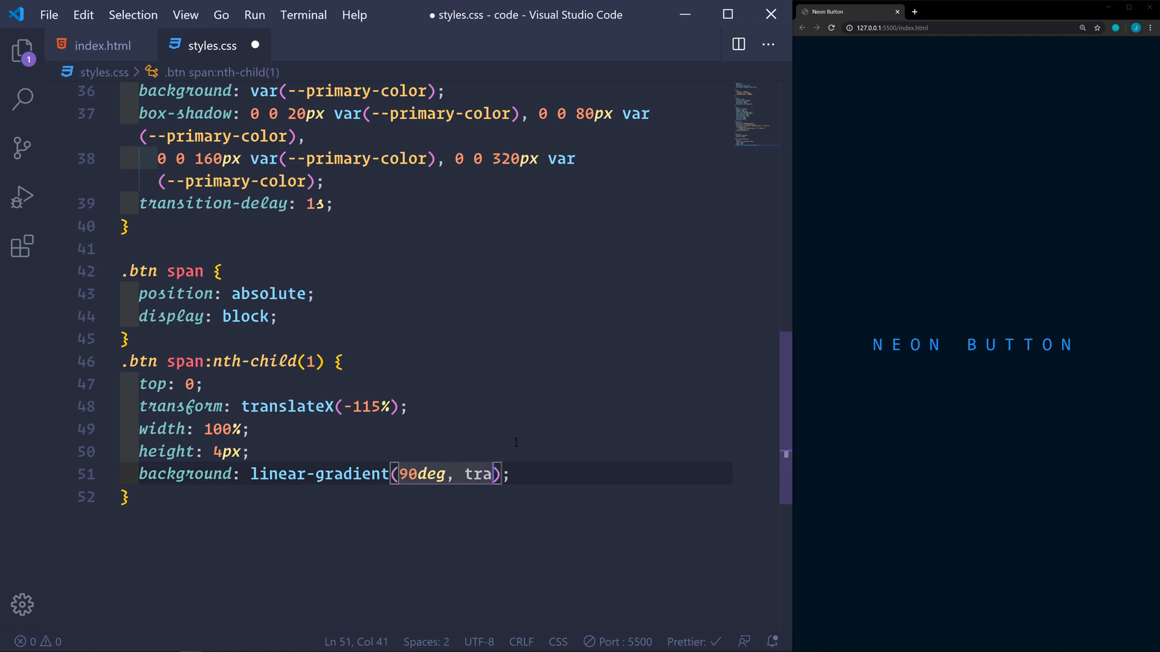
type("nspart")
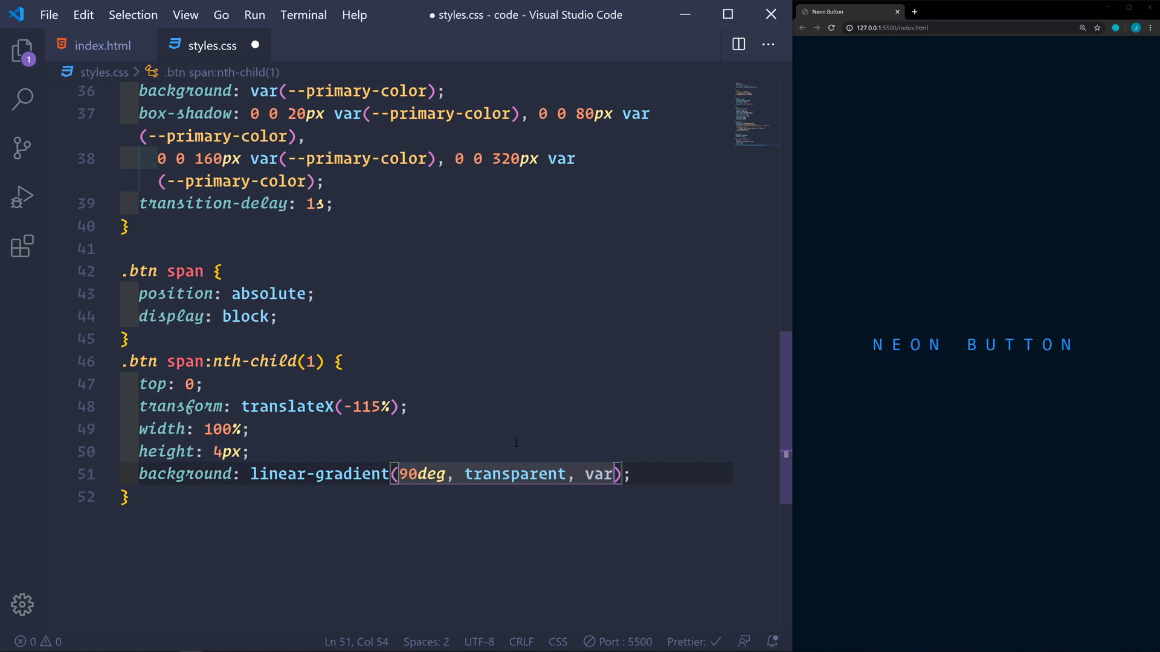
type("--primary-color)")
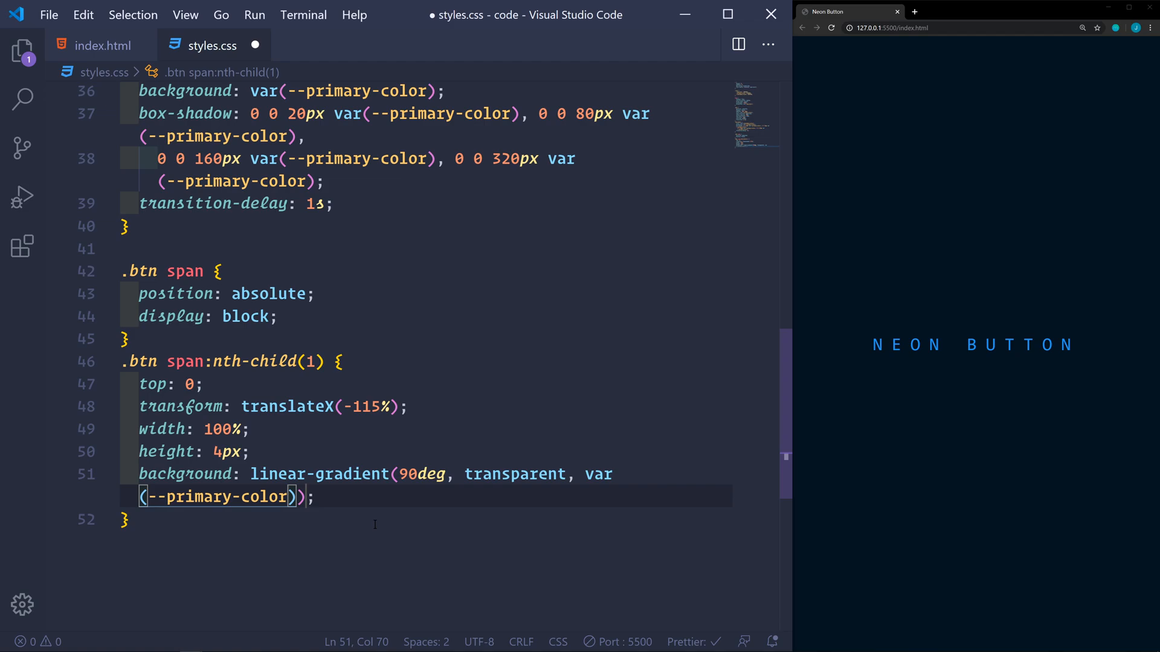
key("enter")
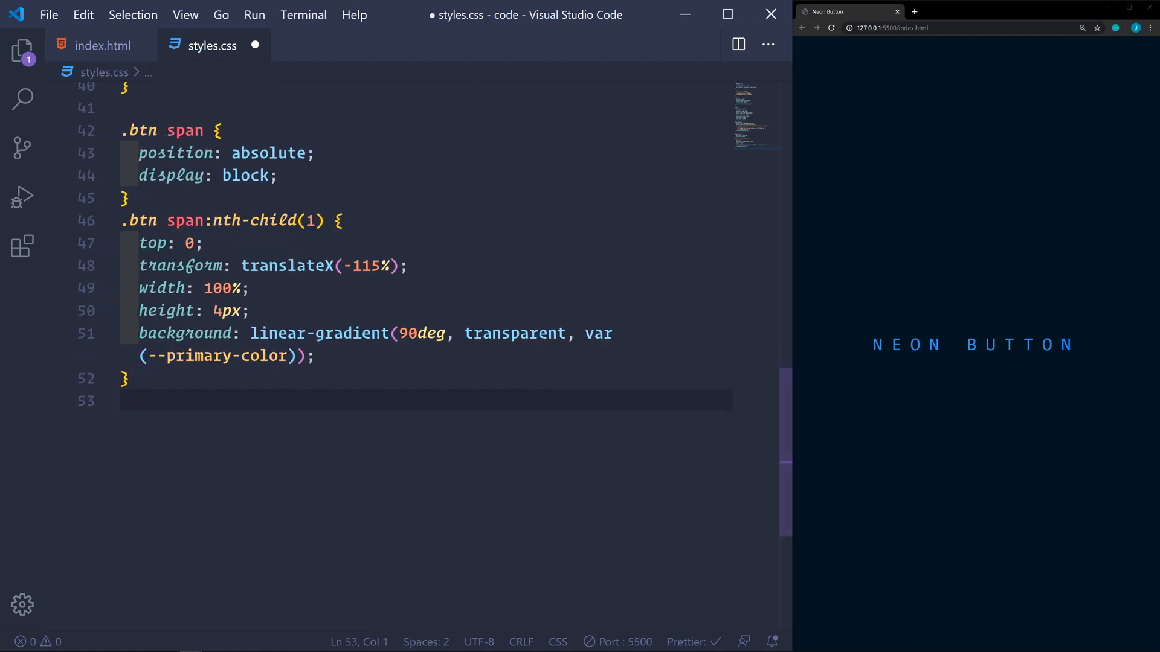
- Start a .btn:hover span:nth-child(1) rule for the first border line
type(".")
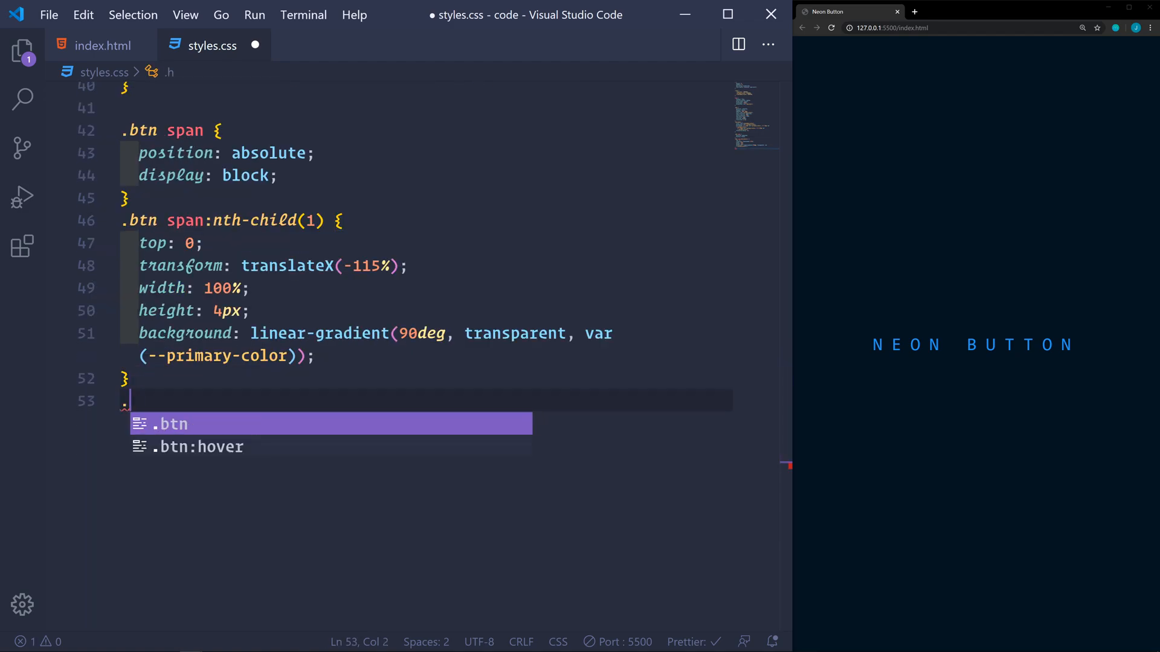
type("btn:h")
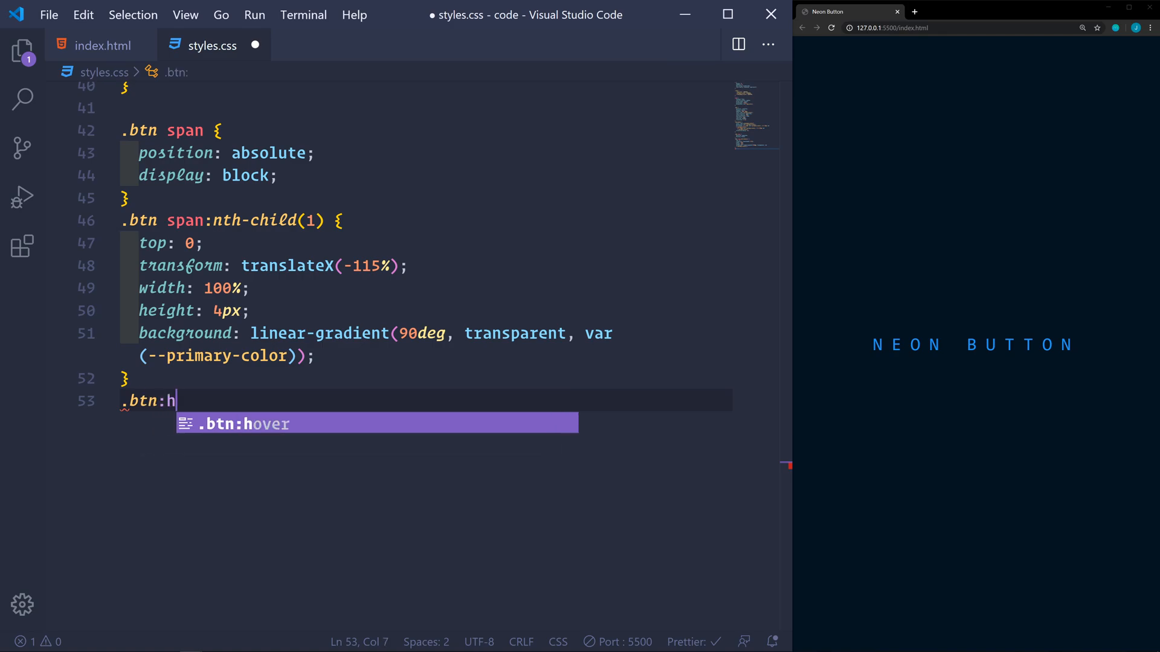
type("over spa")
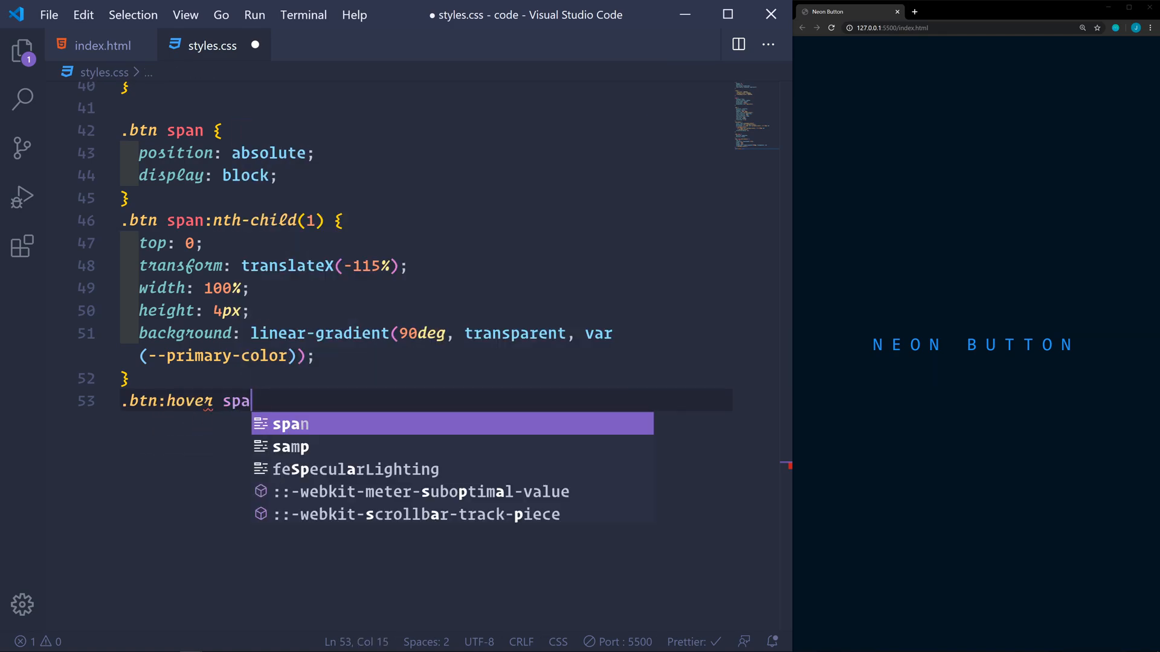
type("n:")
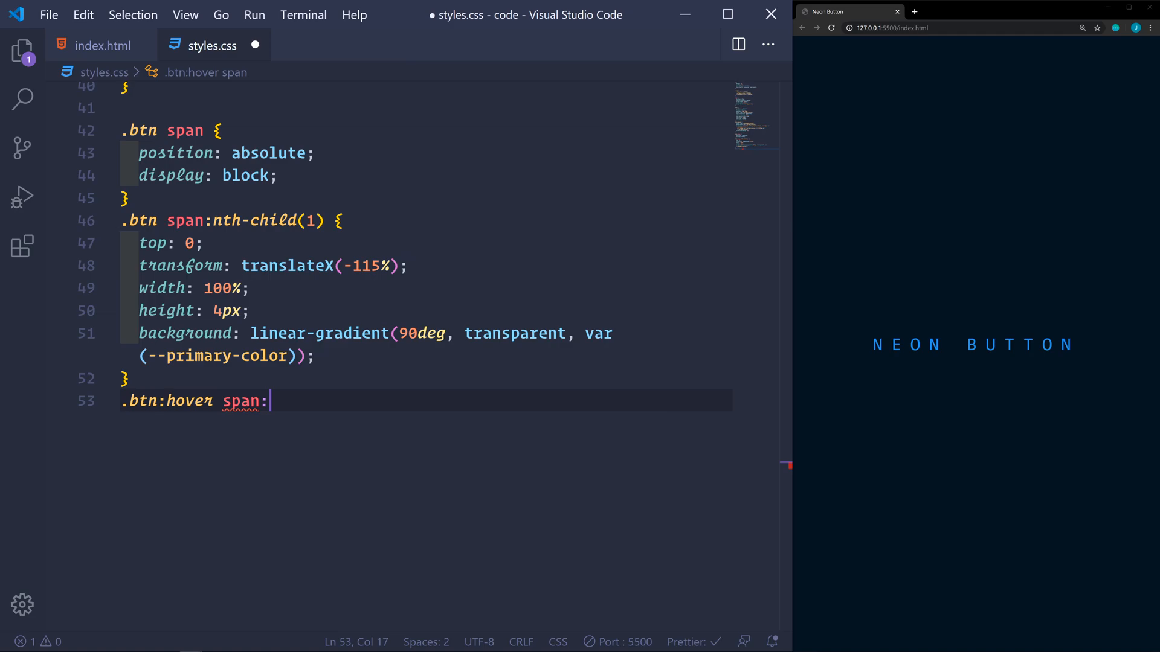
type("nth-child(1)")
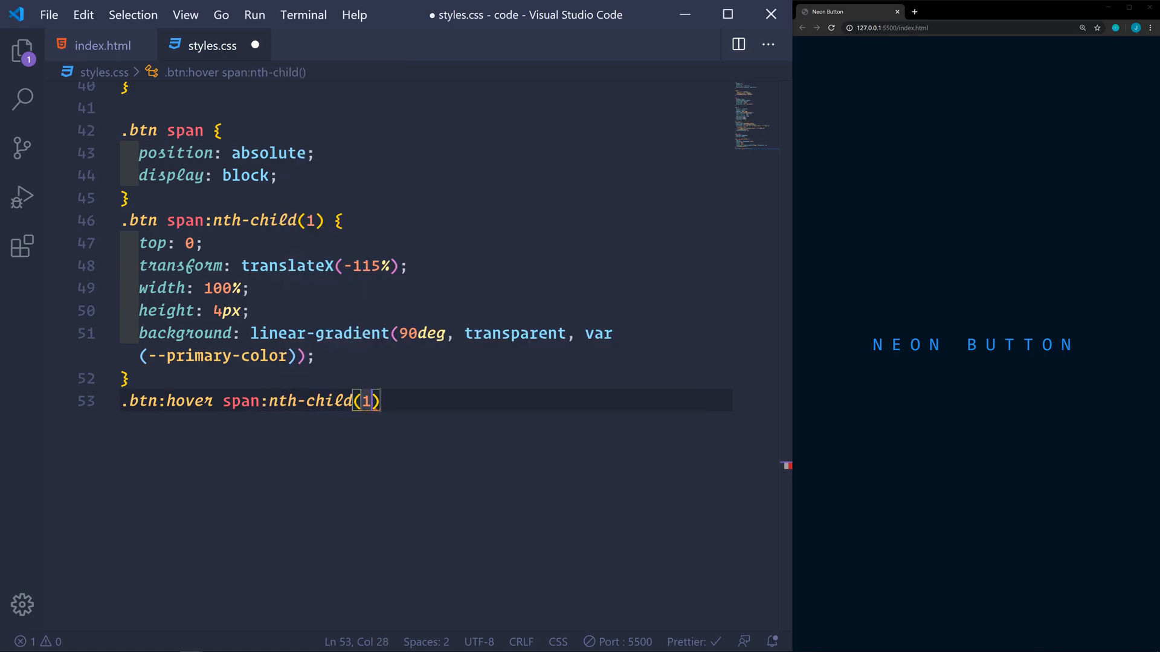
type("{")
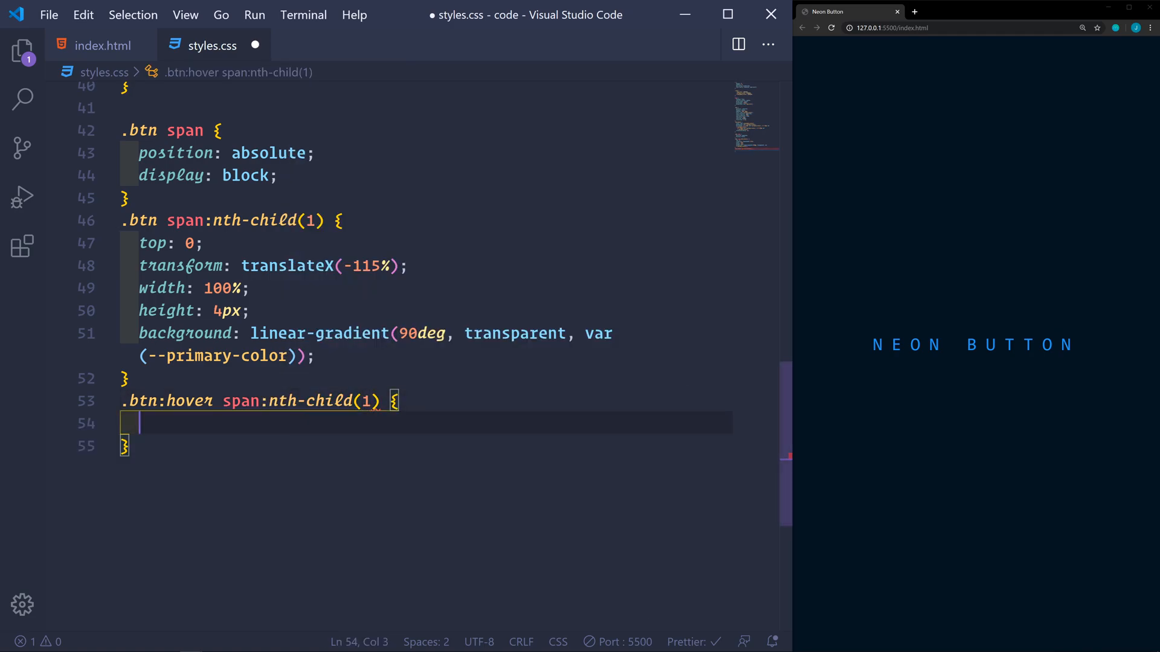
- Give the hovered first span transform translateX(100%) with a 1s transition and save
type("transform: translateX();")
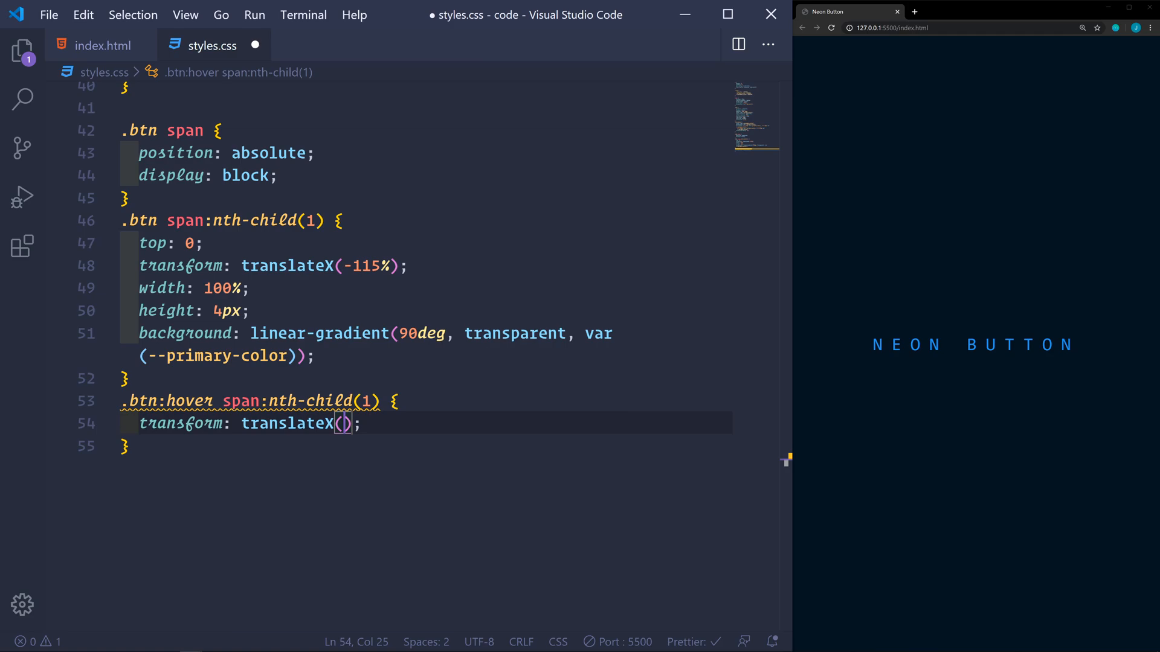
type("1")
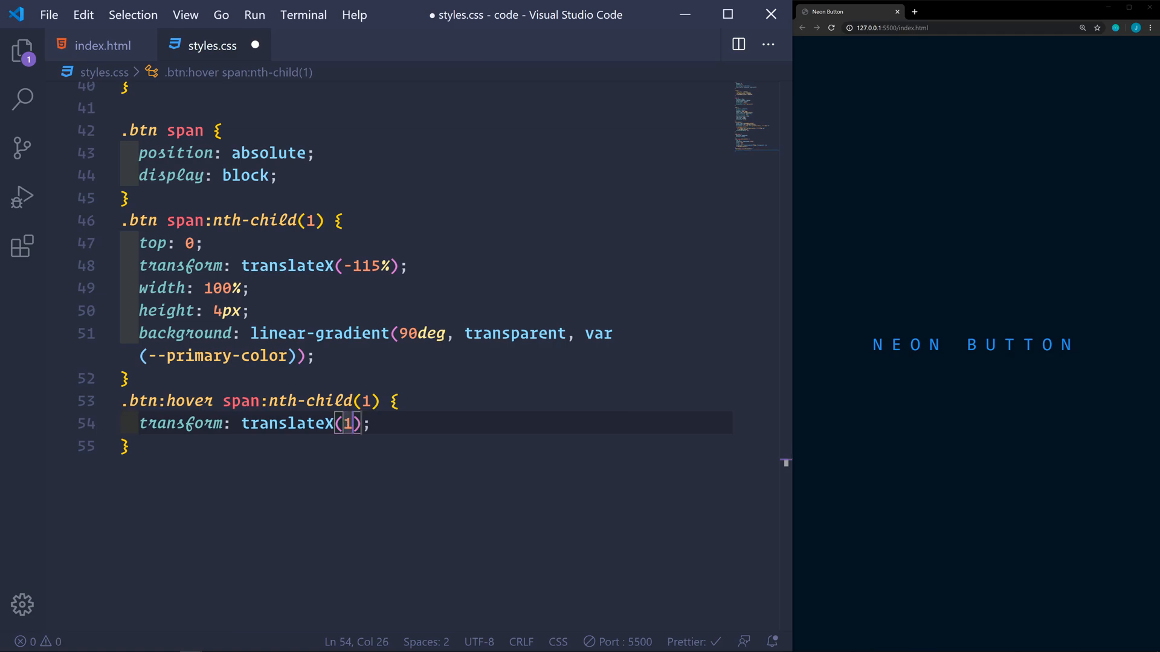
type("00")
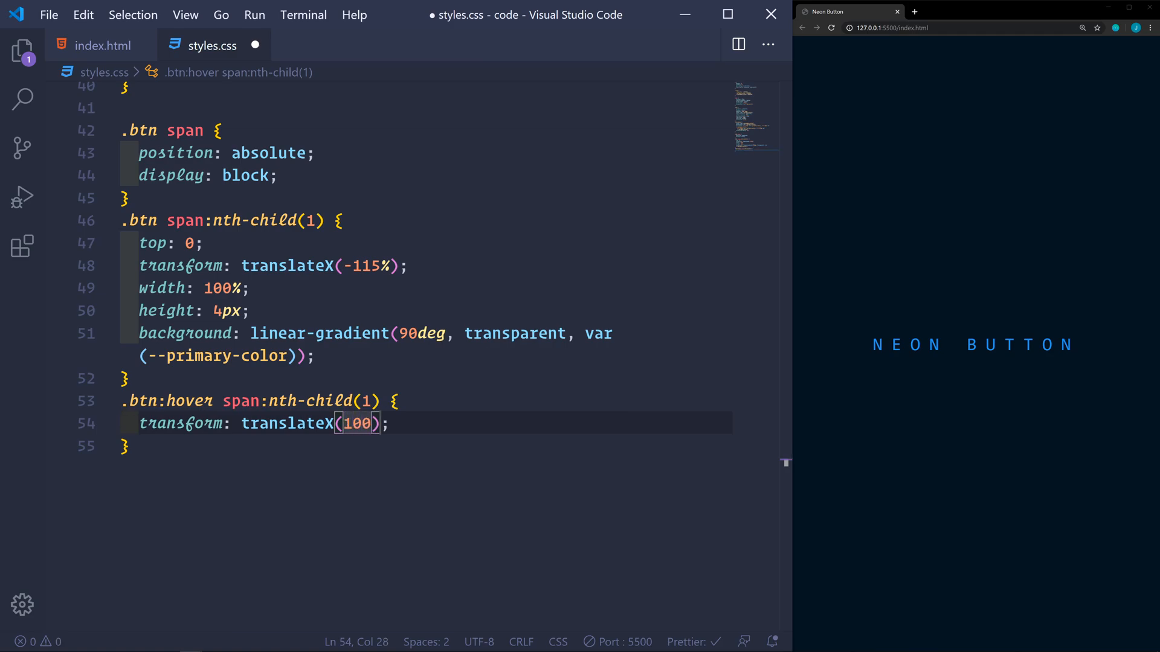
type("transition: 1;")
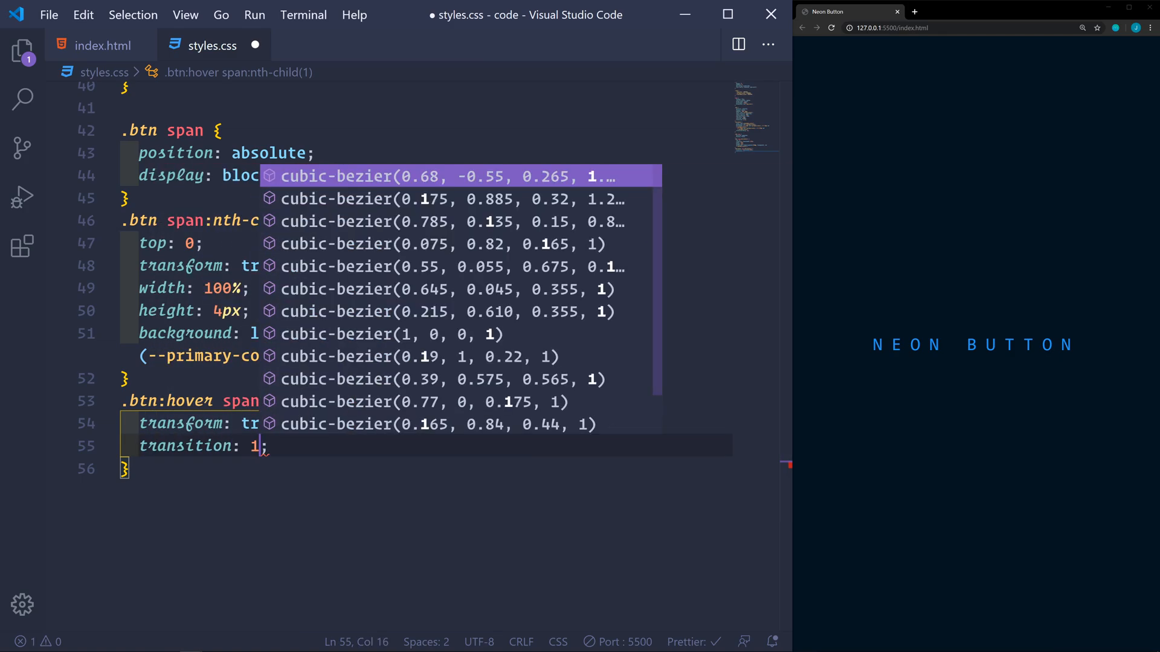
key("Escape")
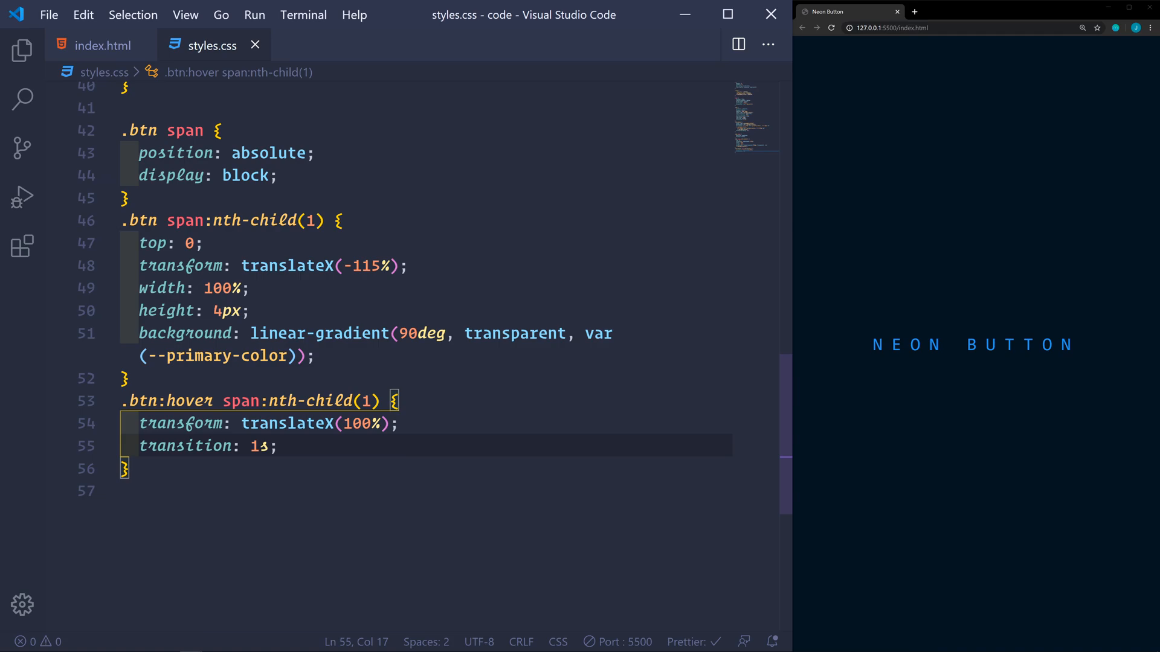
mouse_move(958, 374)
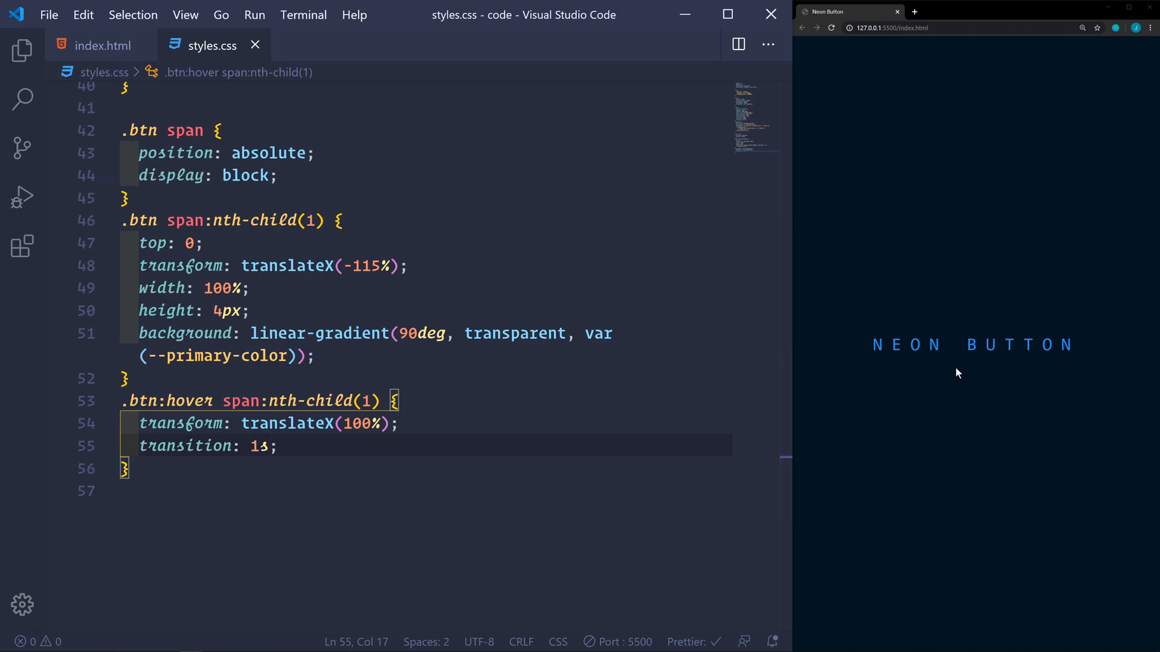
mouse_move(951, 358)
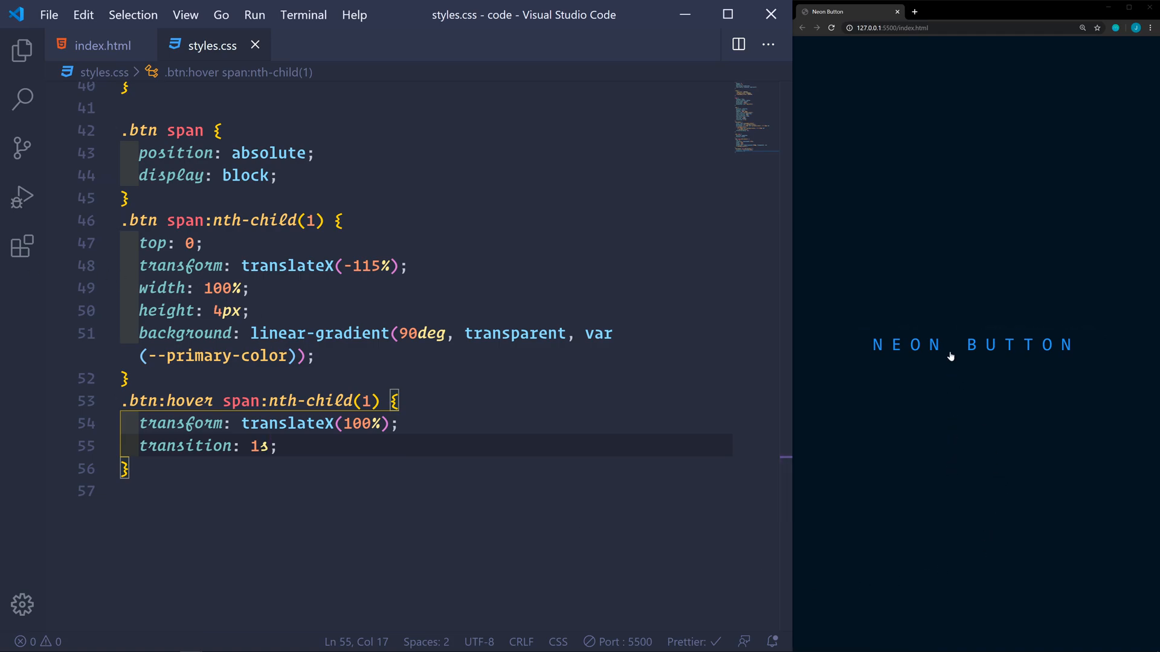
mouse_move(945, 410)
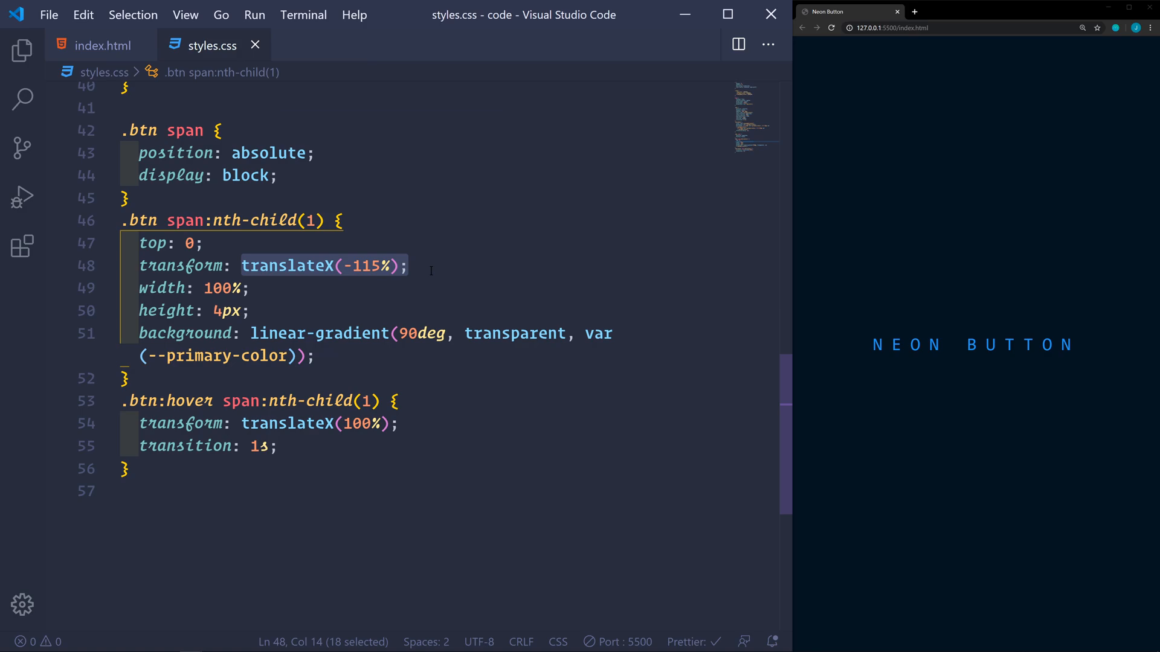
mouse_move(716, 307)
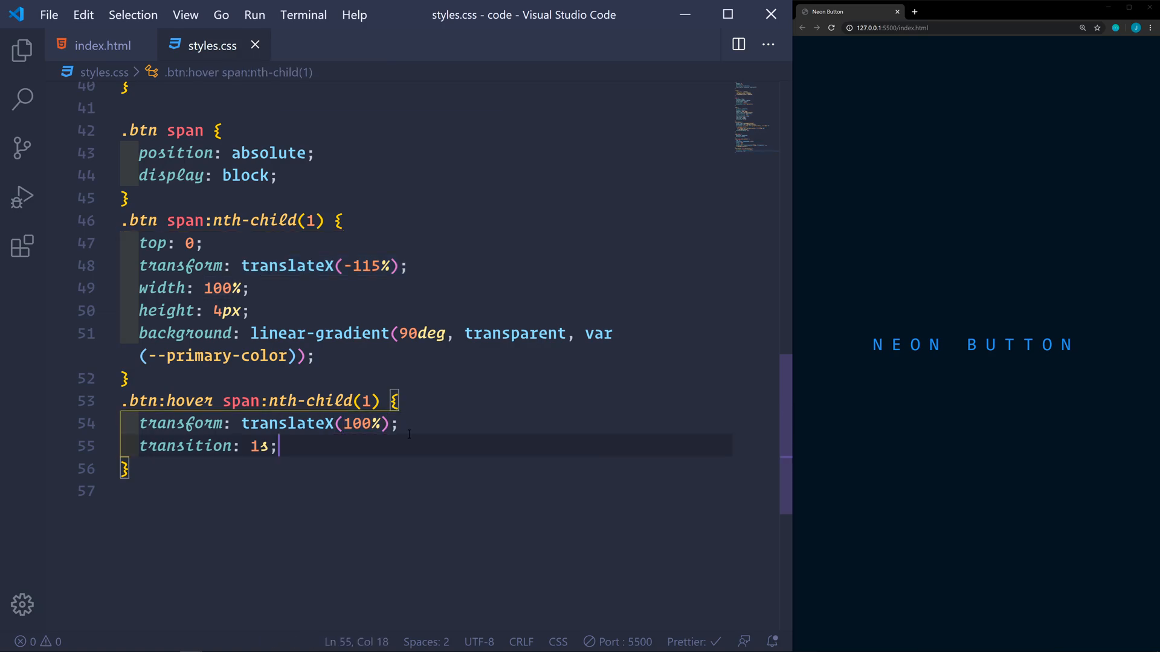
mouse_move(1154, 342)
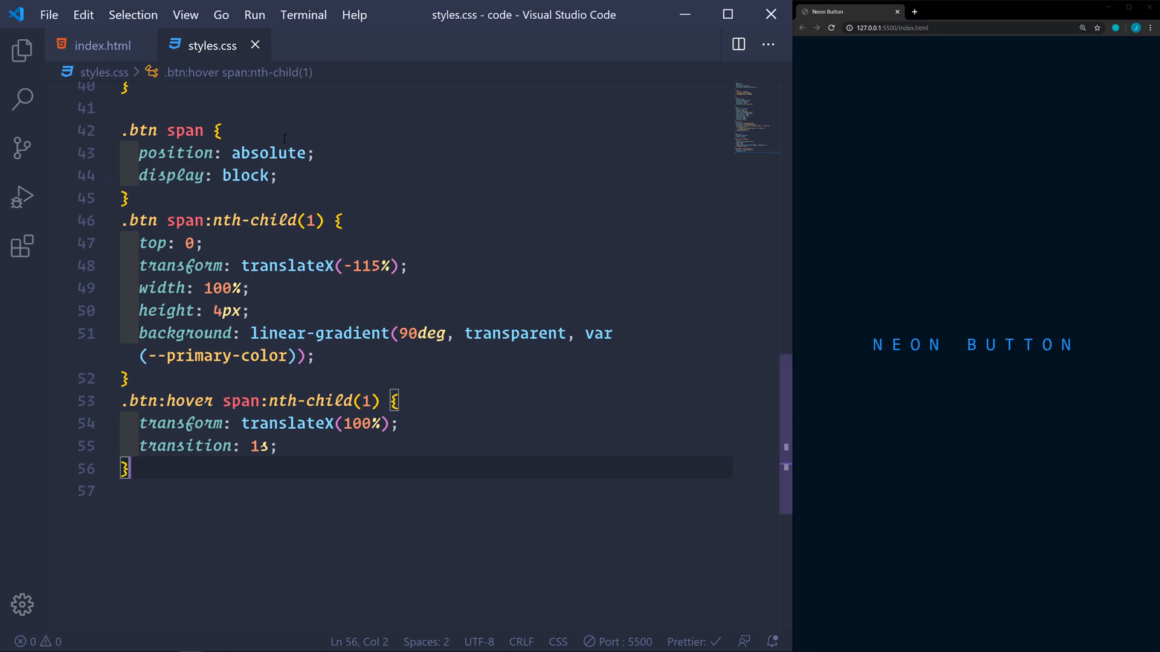
- Place the third line at the bottom with translateX(100%) and a 270deg gradient
left_click_drag(116, 220, 147, 446)
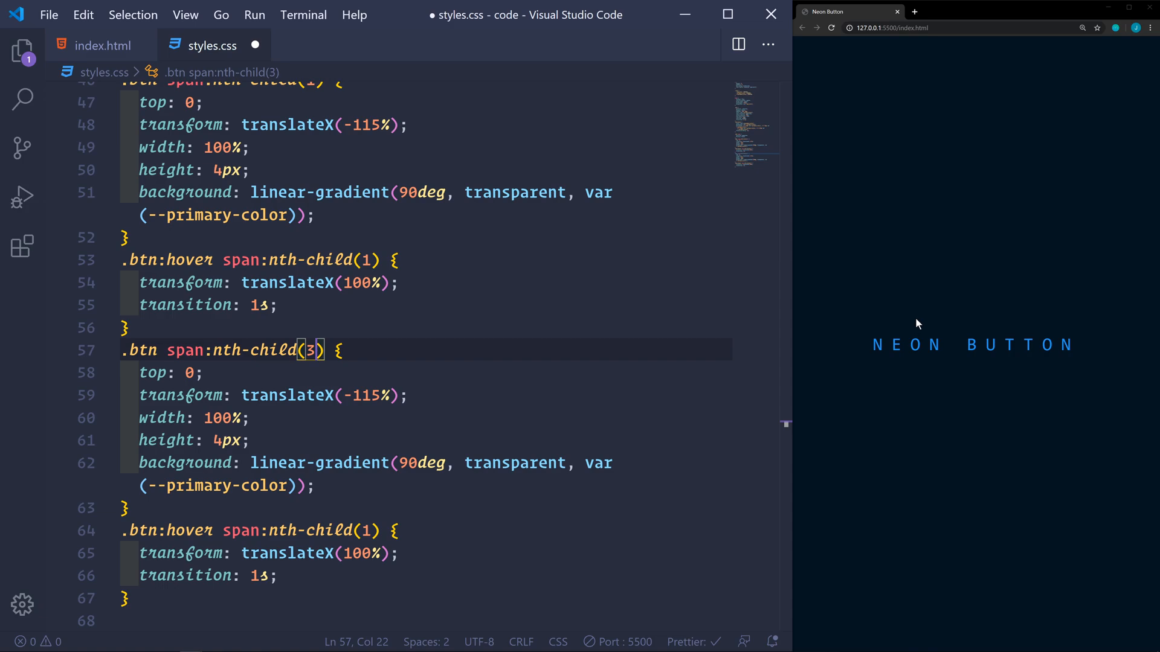
mouse_move(1109, 352)
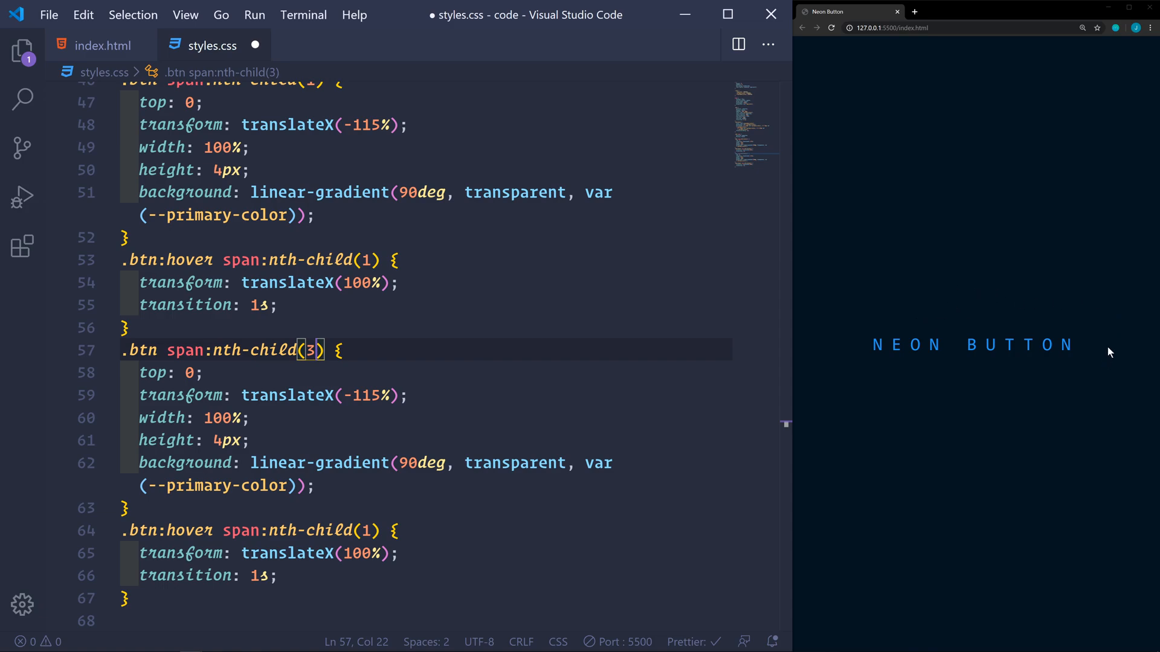
mouse_move(986, 408)
type("3")
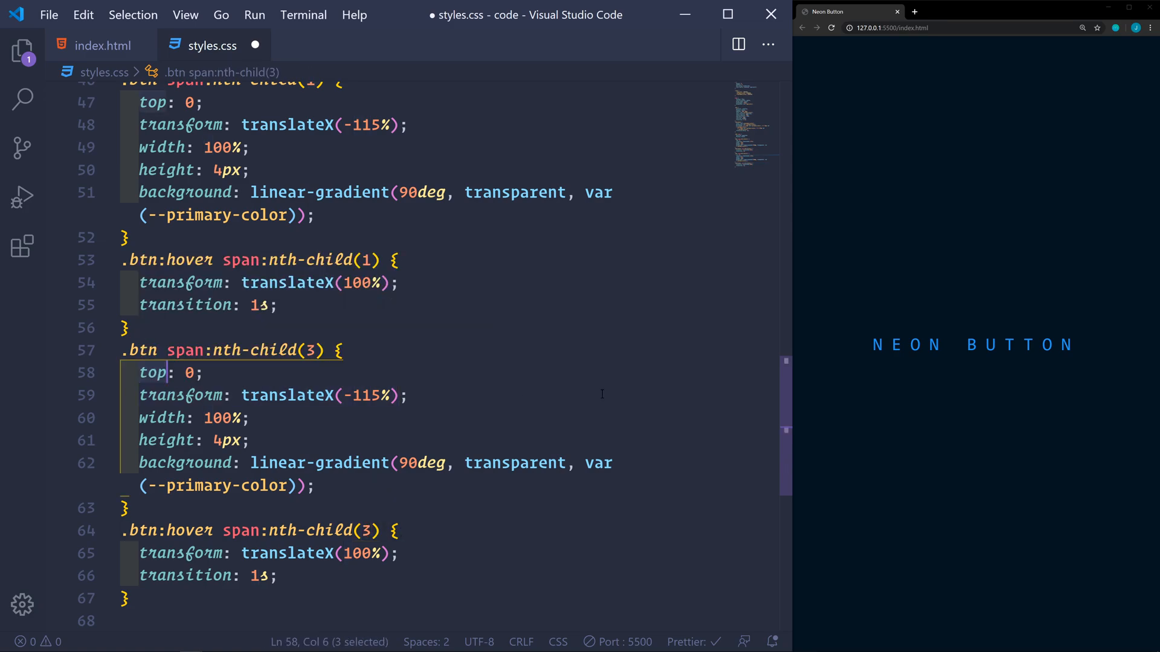
type("bottom")
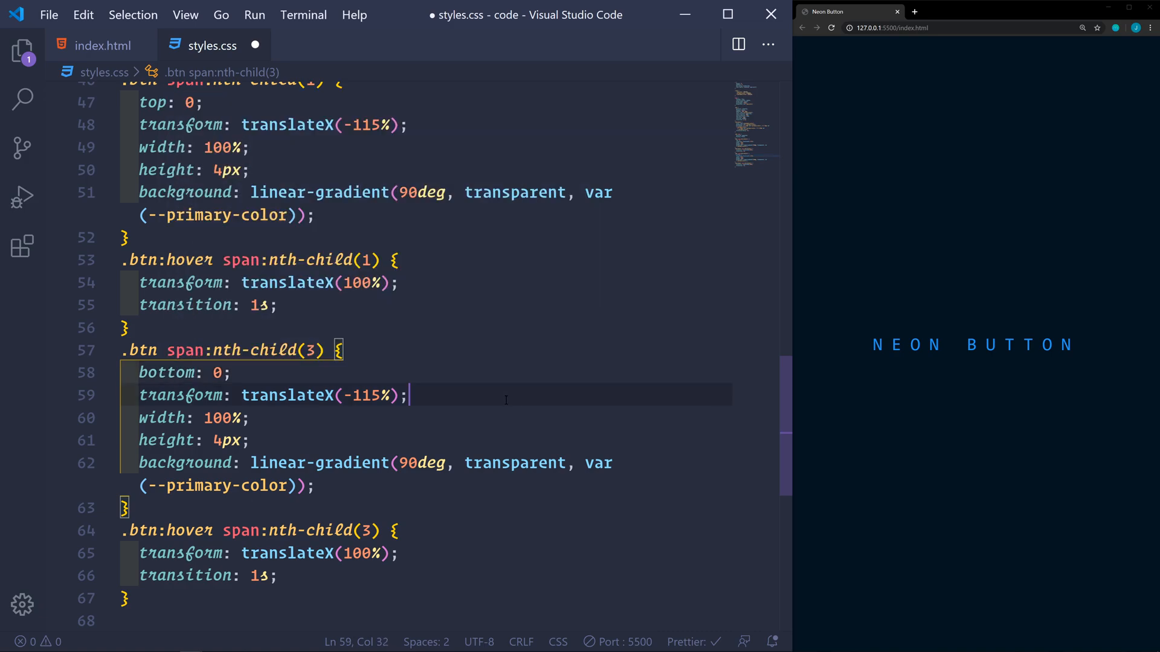
mouse_move(181, 393)
type("00")
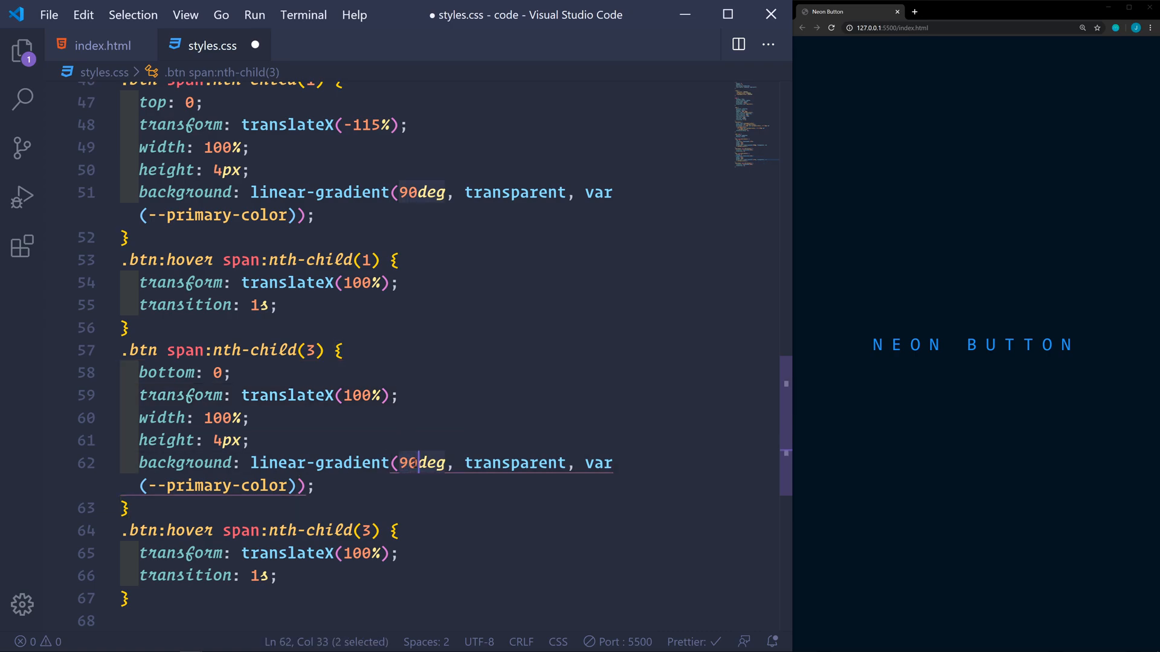
type("270")
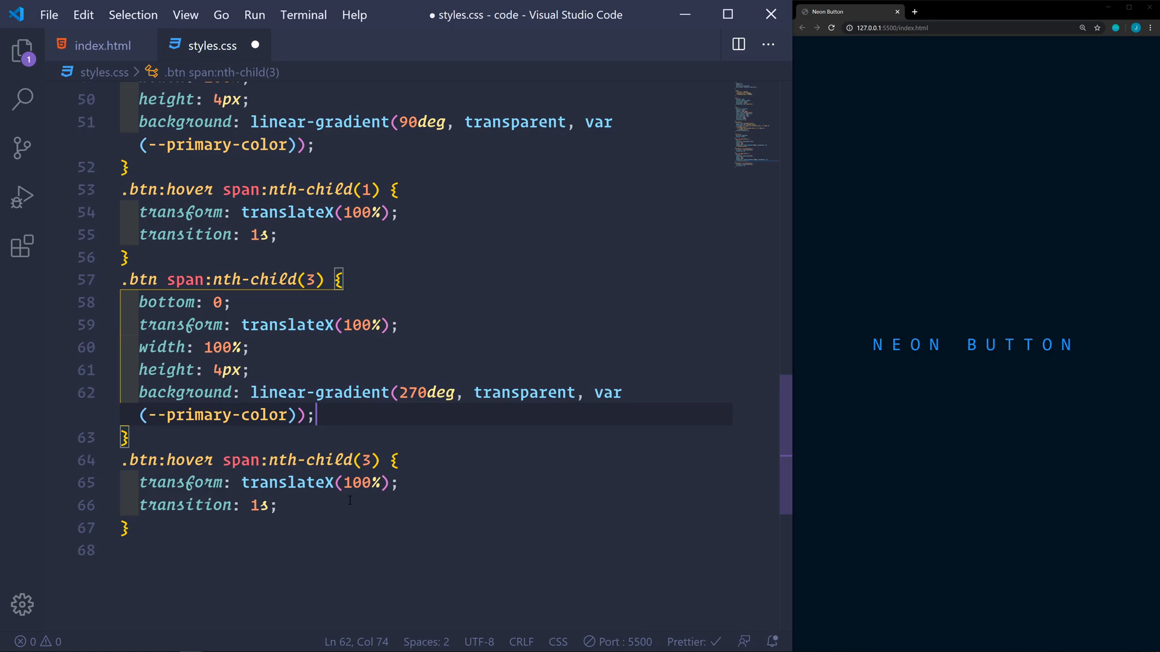
- Slide the third line to translateX(-115%) on hover with transition 1s 0.5s, saved
double_click(356, 482)
type("-")
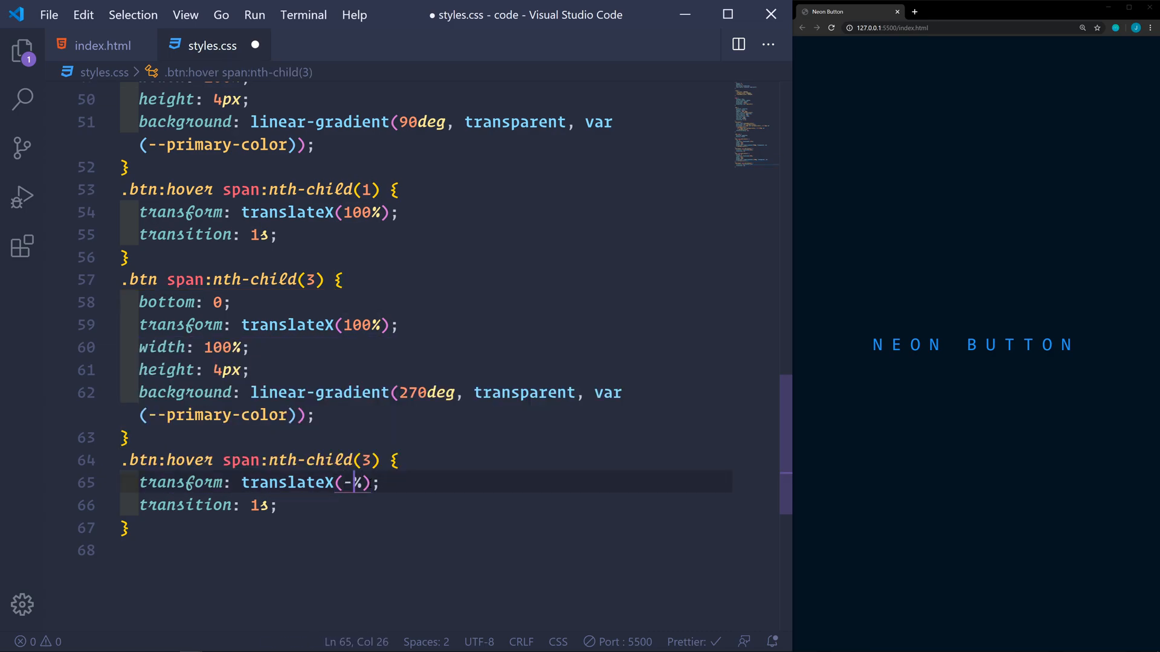
type("115")
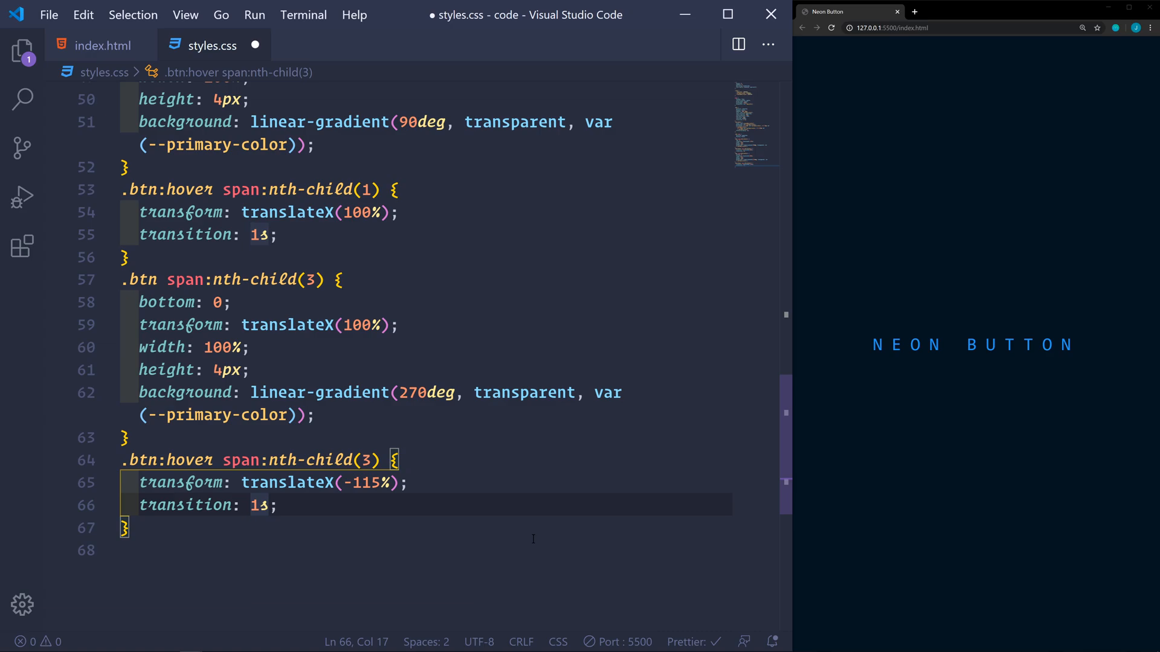
type("0.5s")
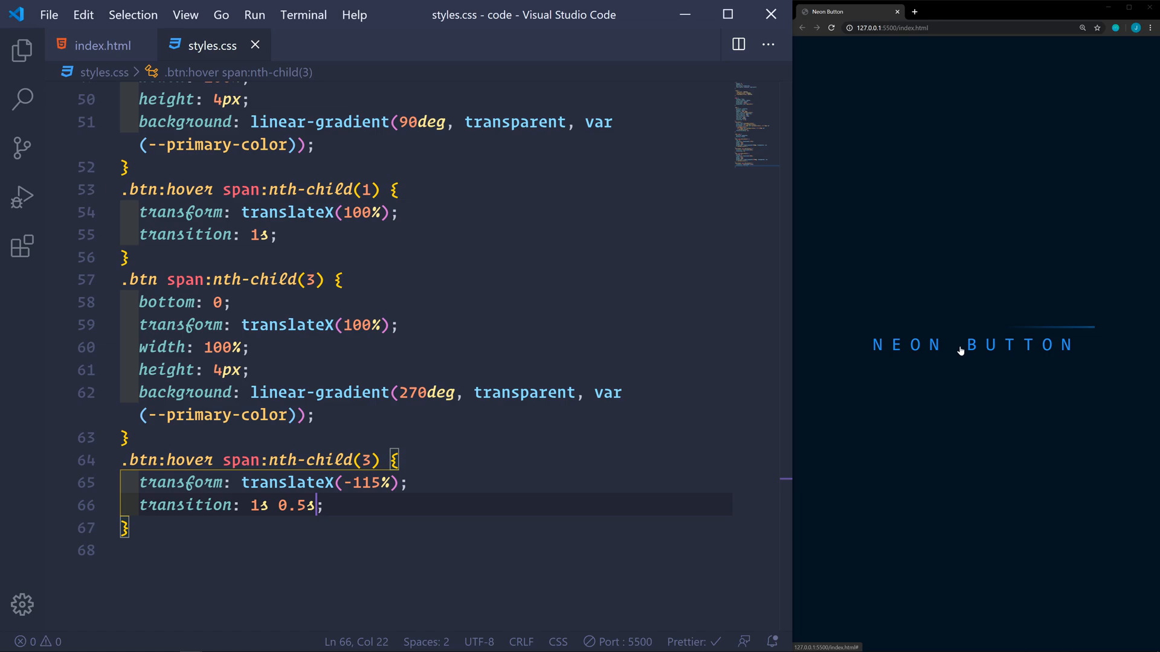
mouse_move(954, 355)
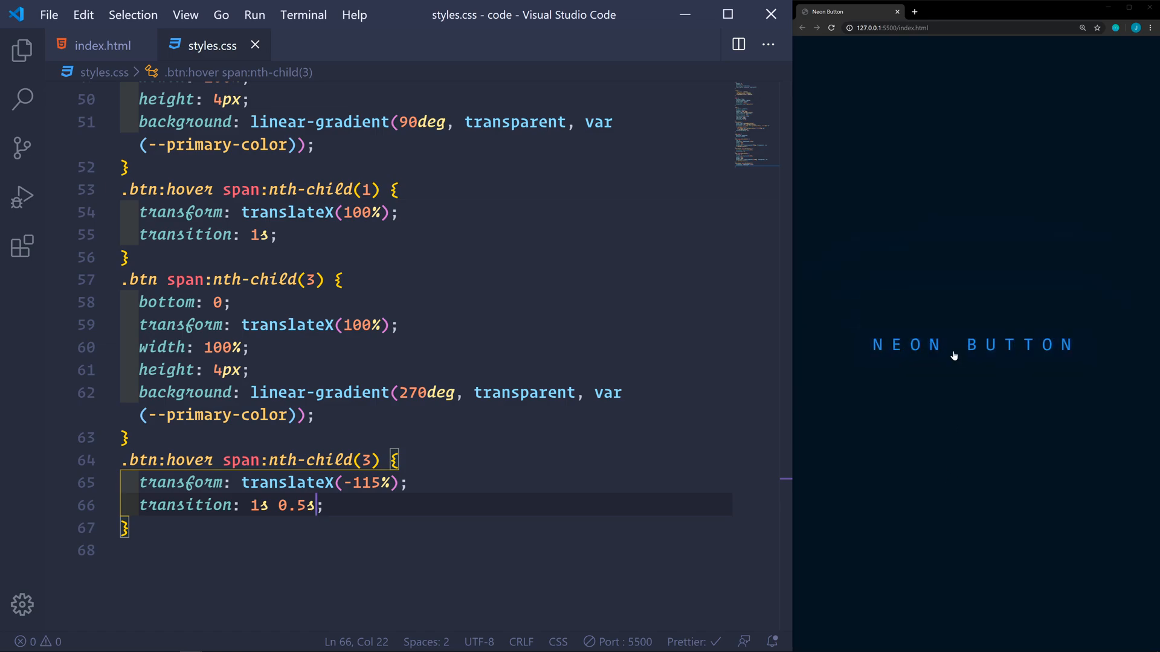
mouse_move(921, 602)
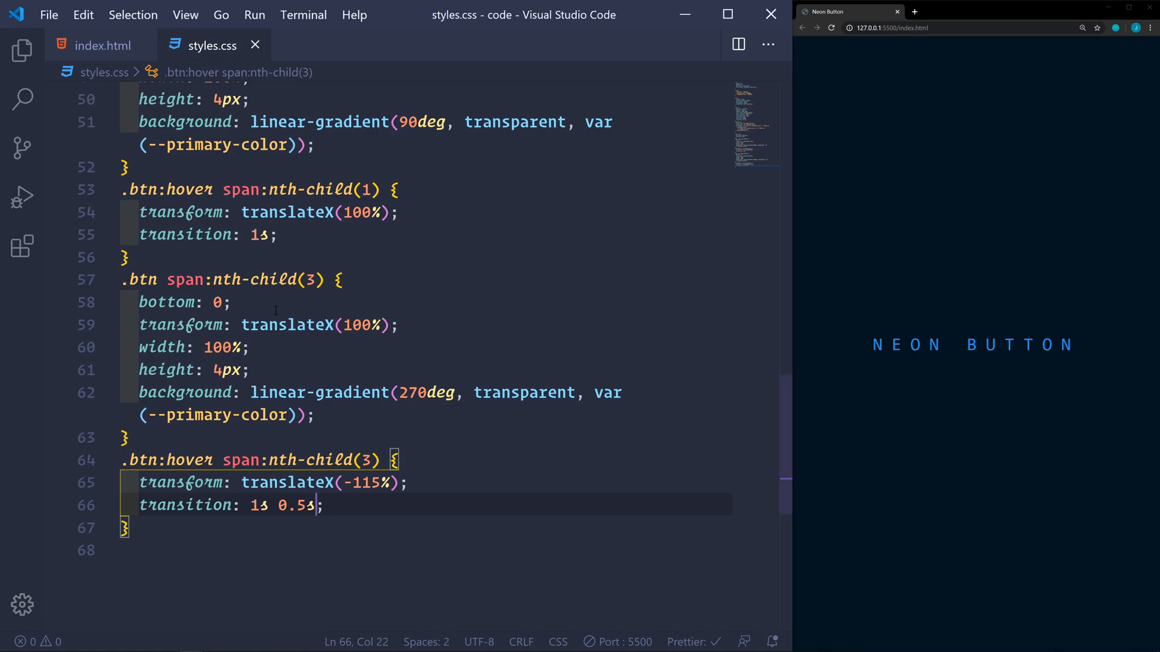
left_click(127, 280)
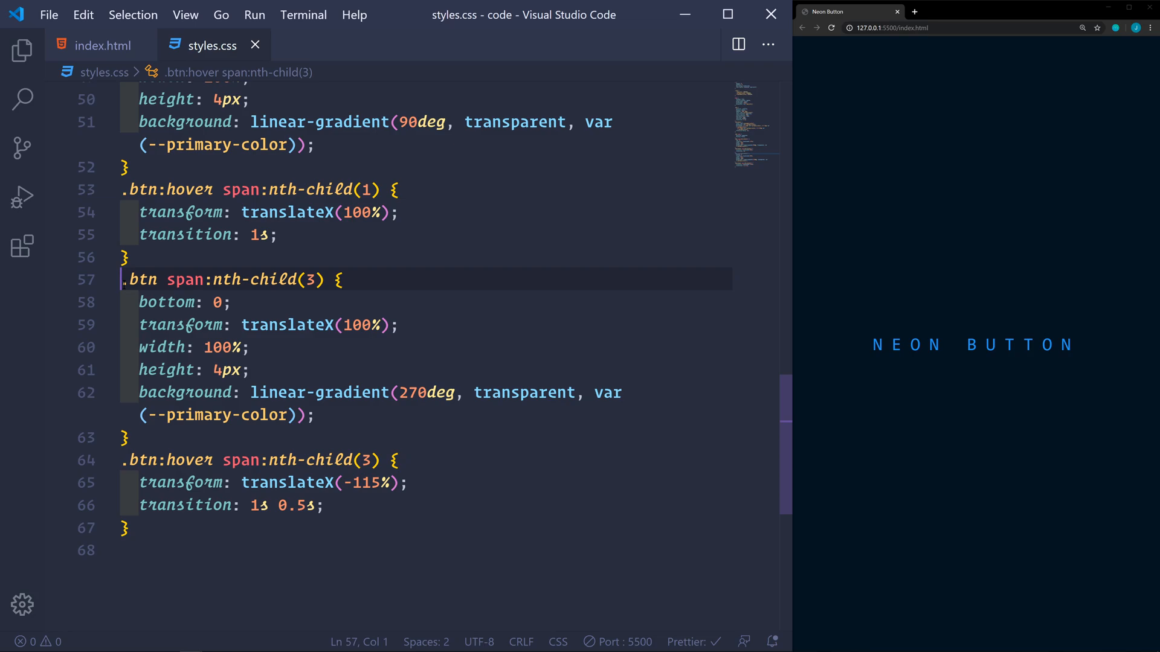
- Duplicate the third-line rules as nth-child(2) on the right edge with width 4px
left_click_drag(124, 279, 129, 528)
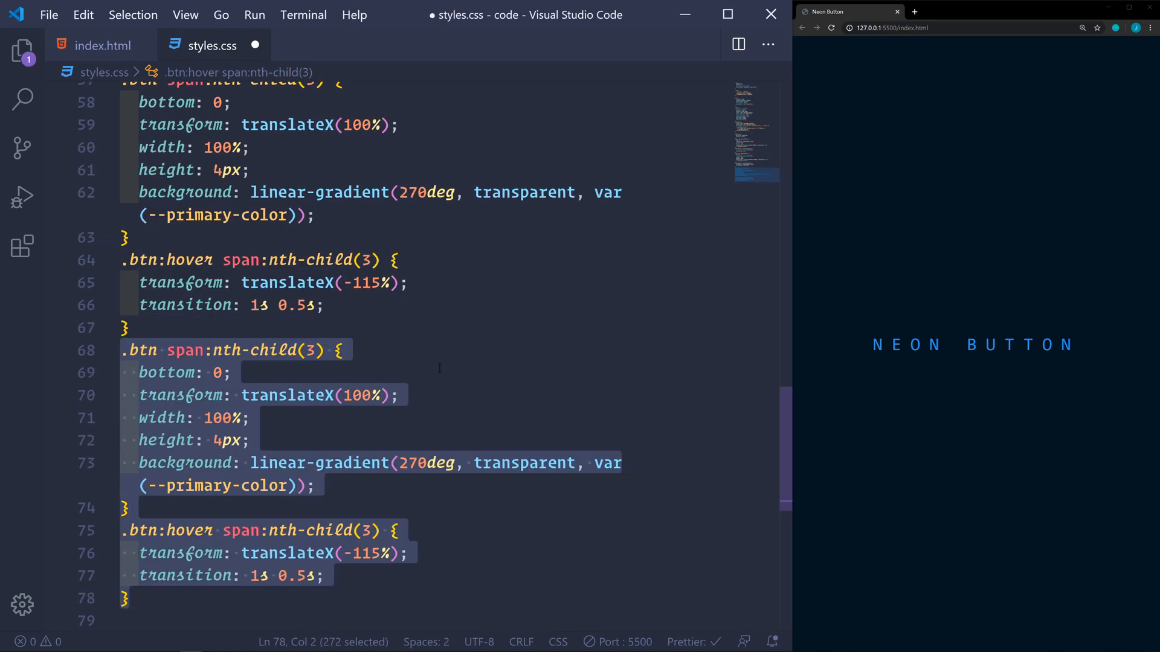
left_click(310, 351)
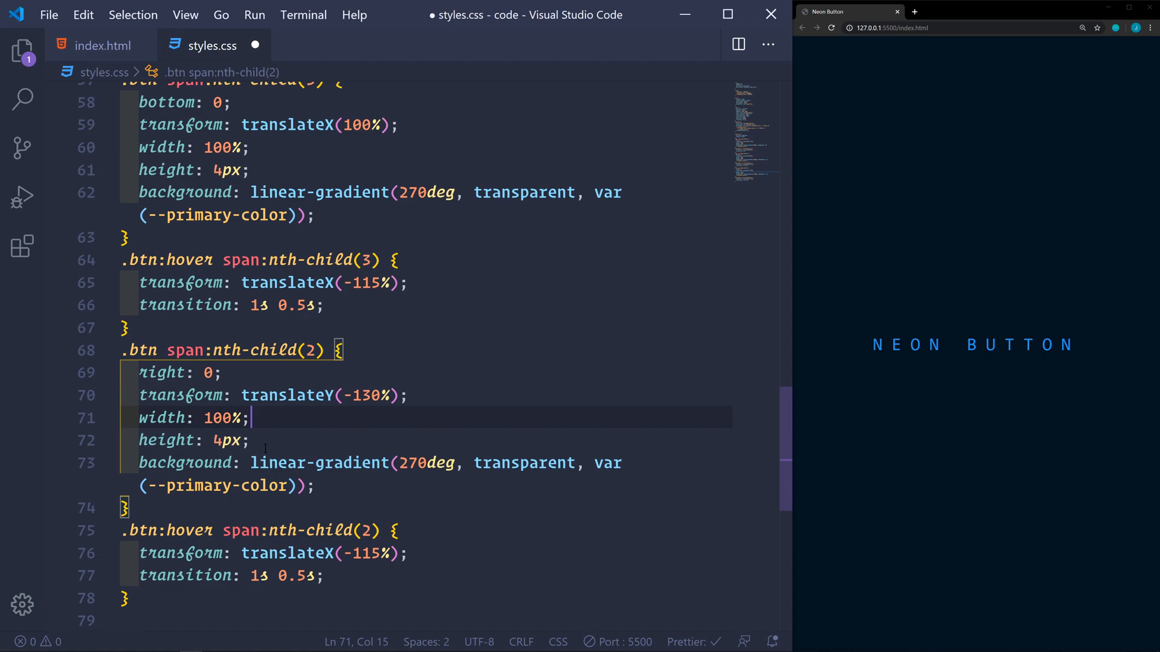
double_click(223, 418)
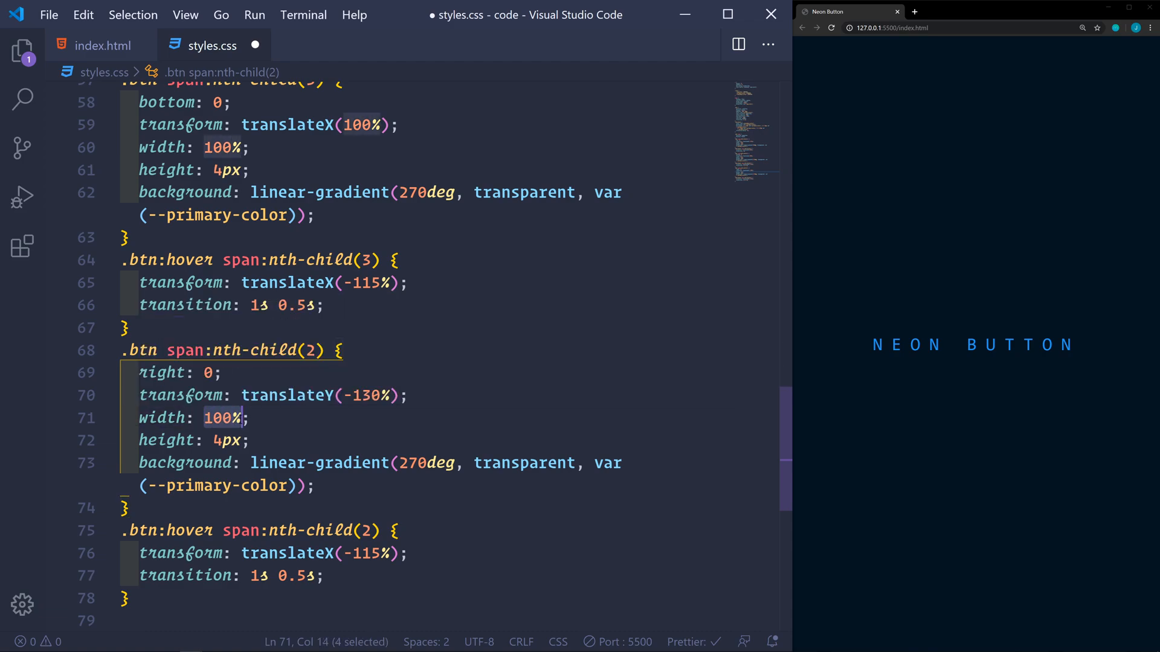
type("4px")
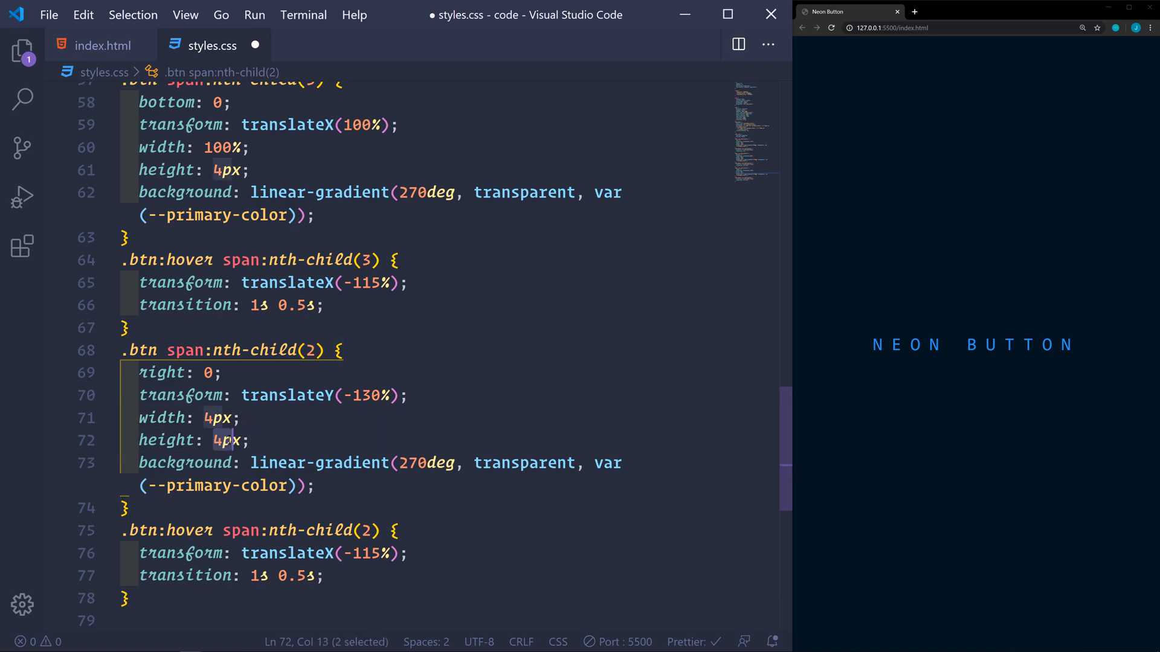
- Make the second line height 100%, 180deg gradient, hovering to translateY(100%) after 0.25s
type("100%")
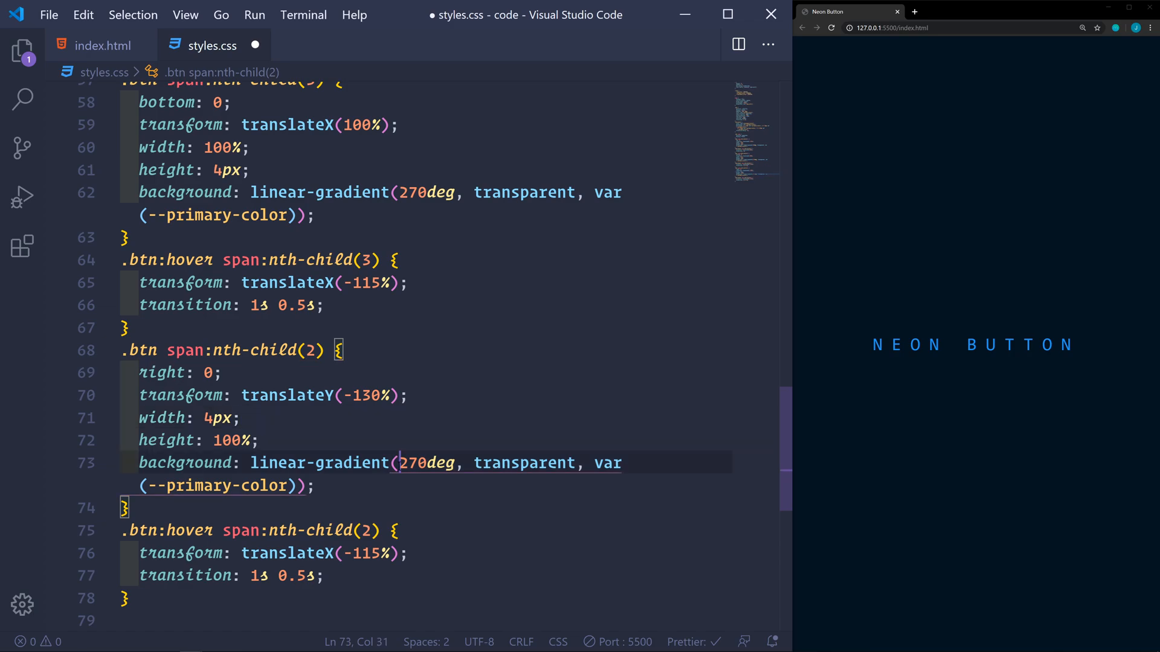
type("18")
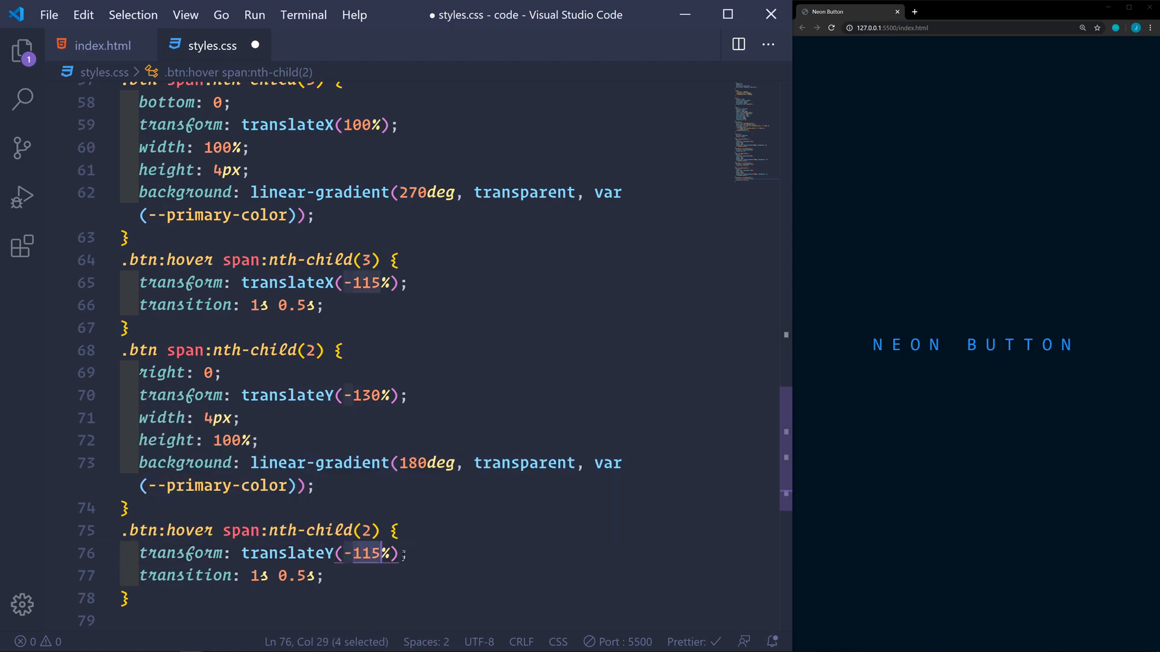
type("100%")
left_click(426, 575)
type("2")
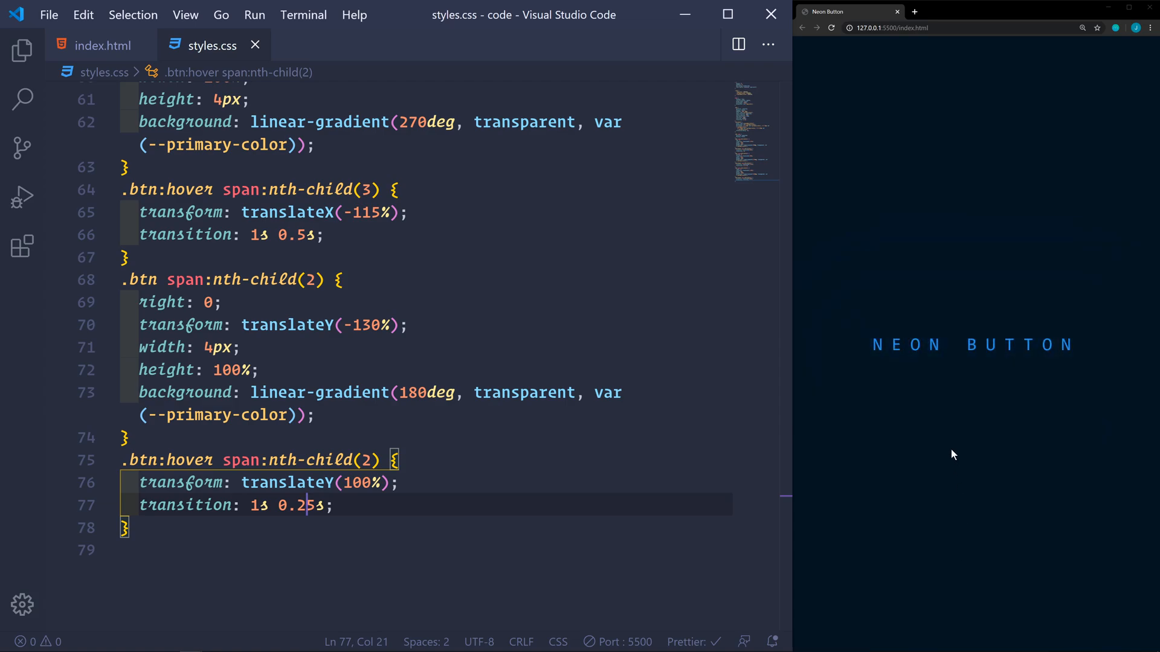
mouse_move(950, 348)
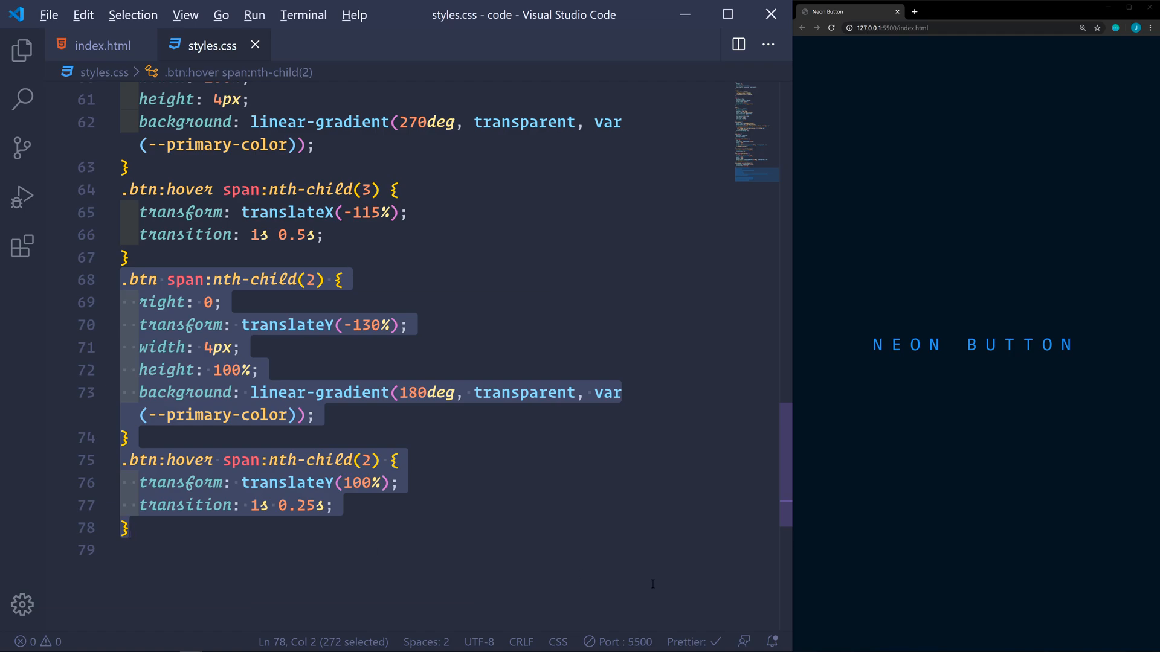
- Paste an nth-child(4) block: left:0, translateY(100%), 360deg gradient, hover translateY(-130%), delay 0.75s, saved
key("ctrl+v")
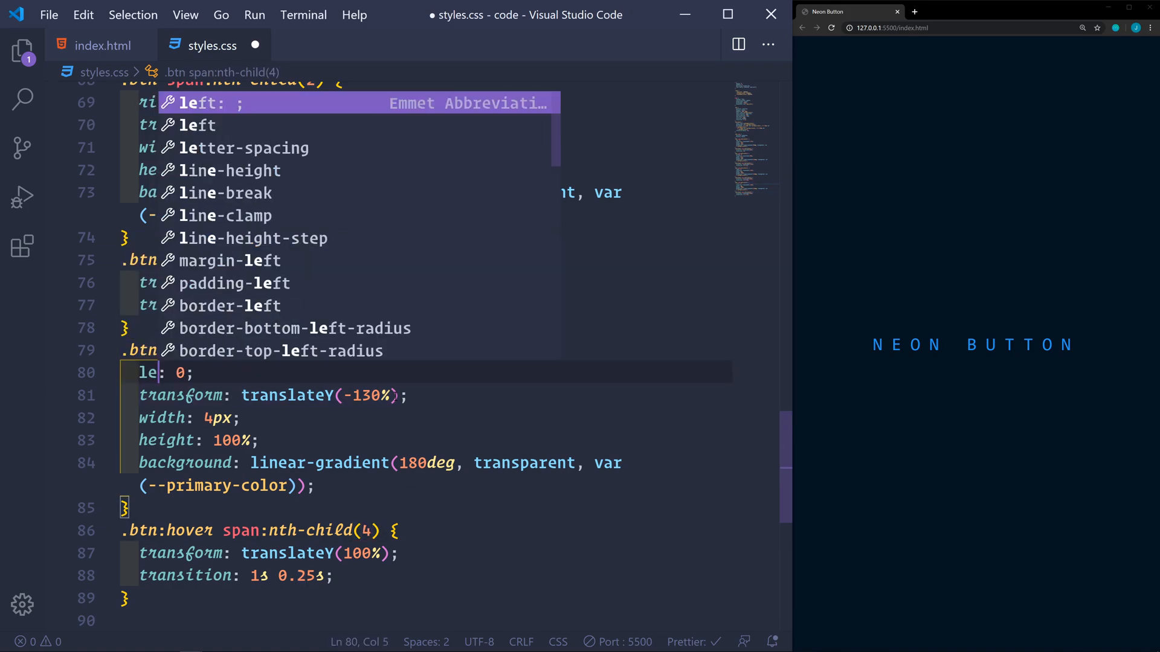
type("ft")
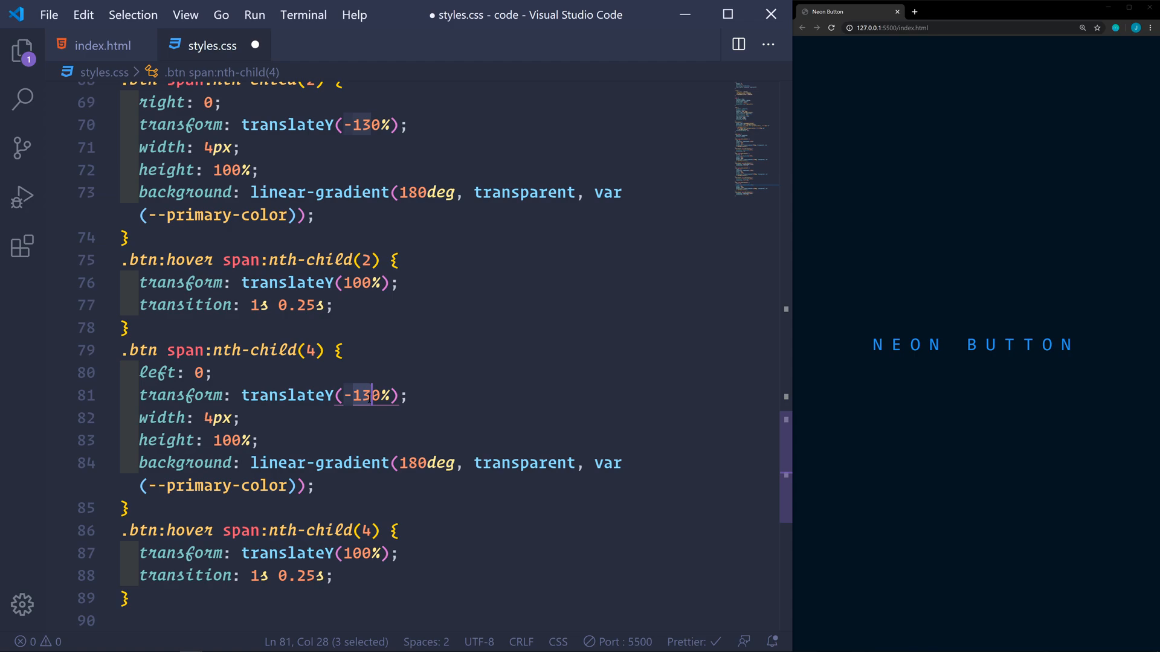
type("10")
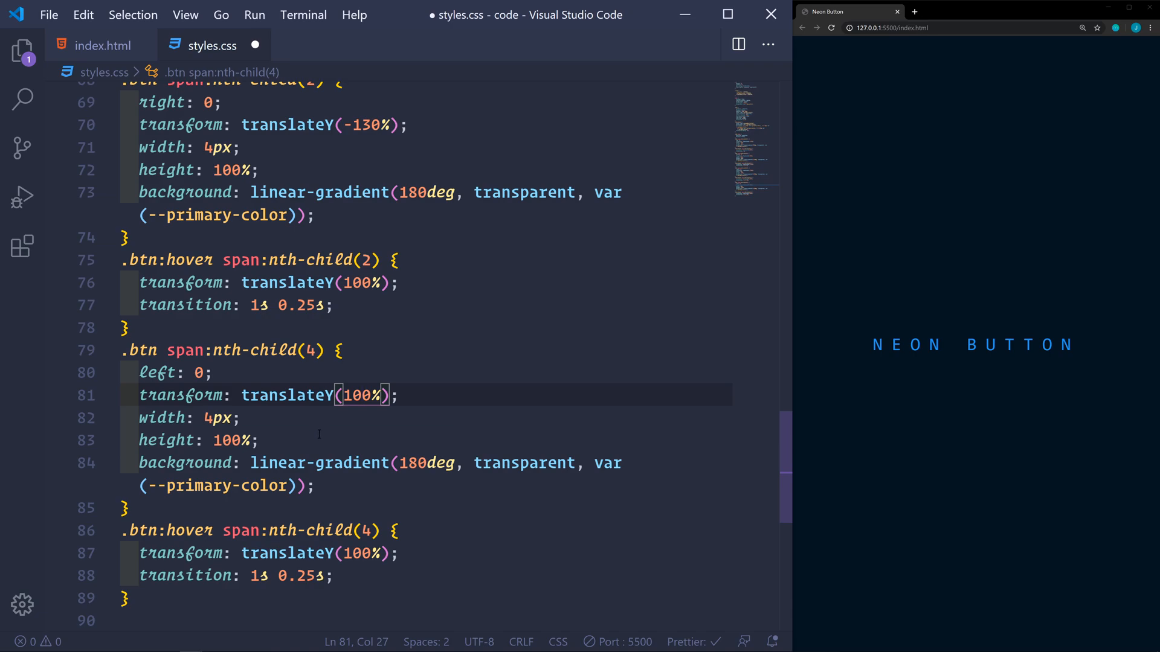
mouse_move(186, 463)
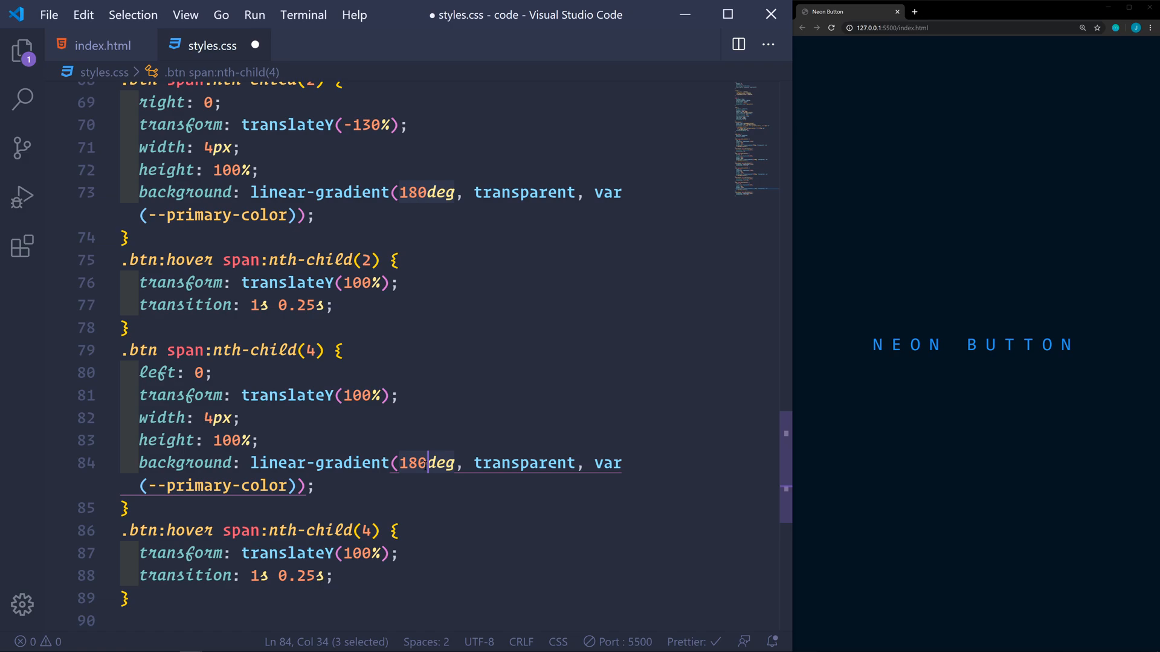
type("360")
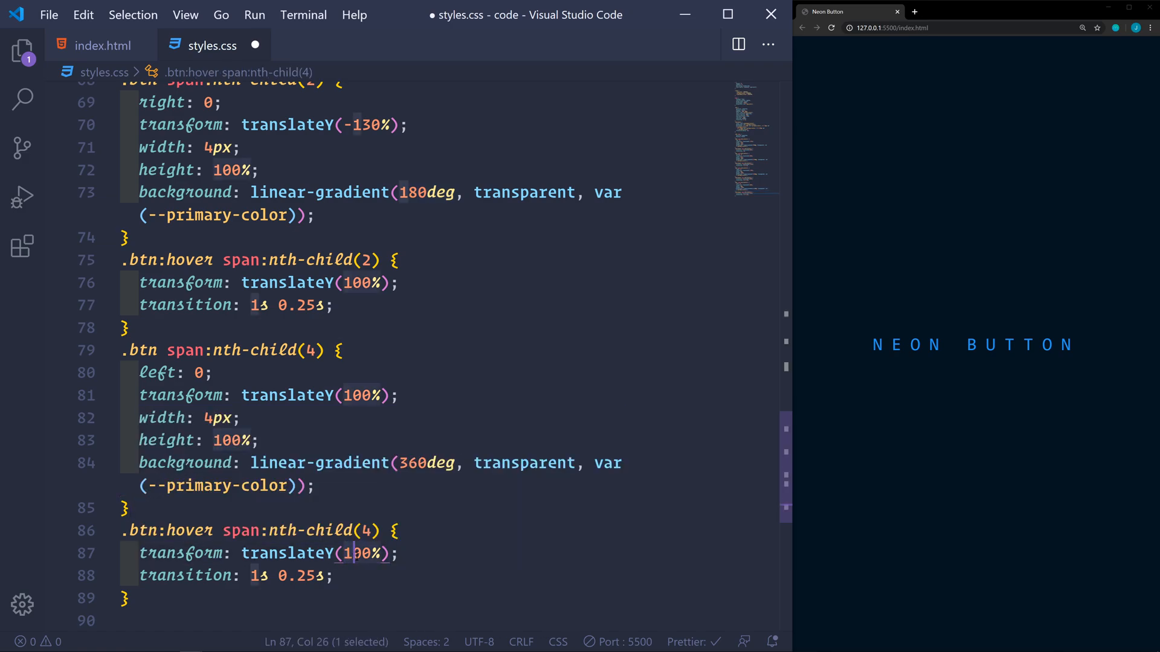
type("-0")
left_click(237, 575)
type("7")
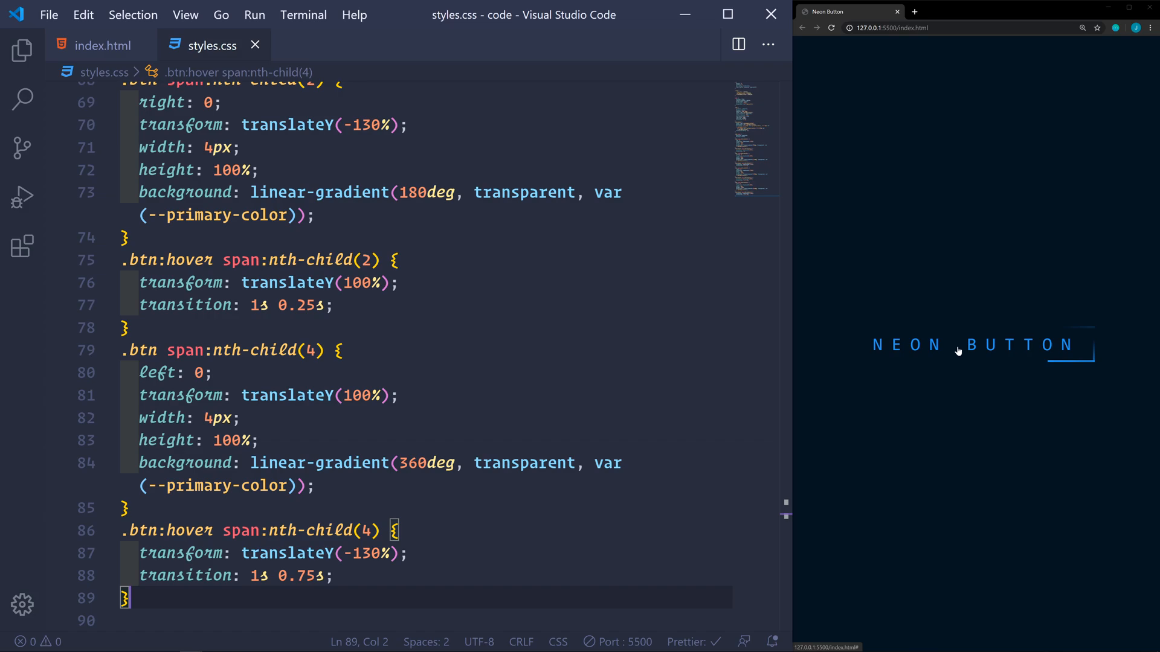
mouse_move(957, 464)
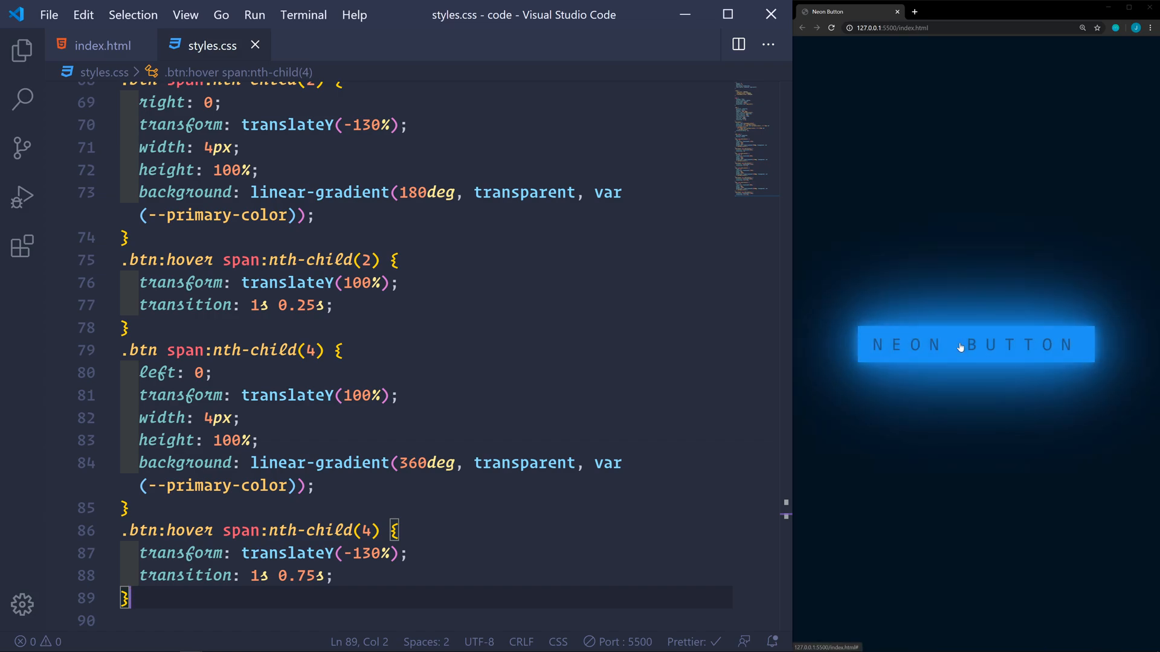
mouse_move(955, 550)
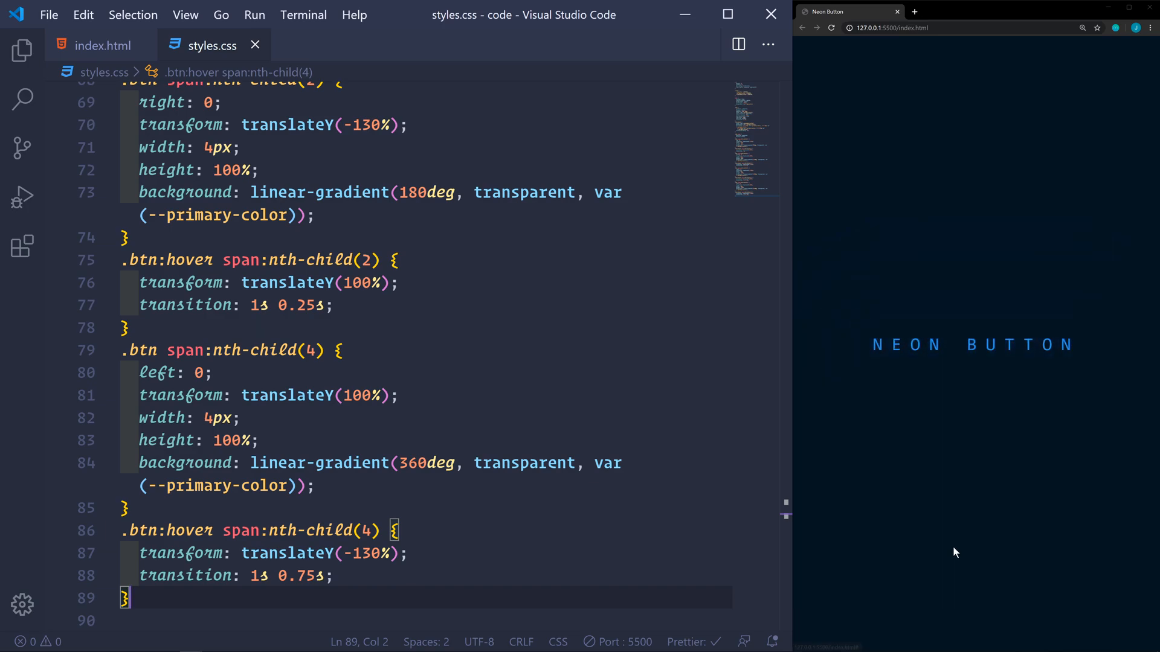